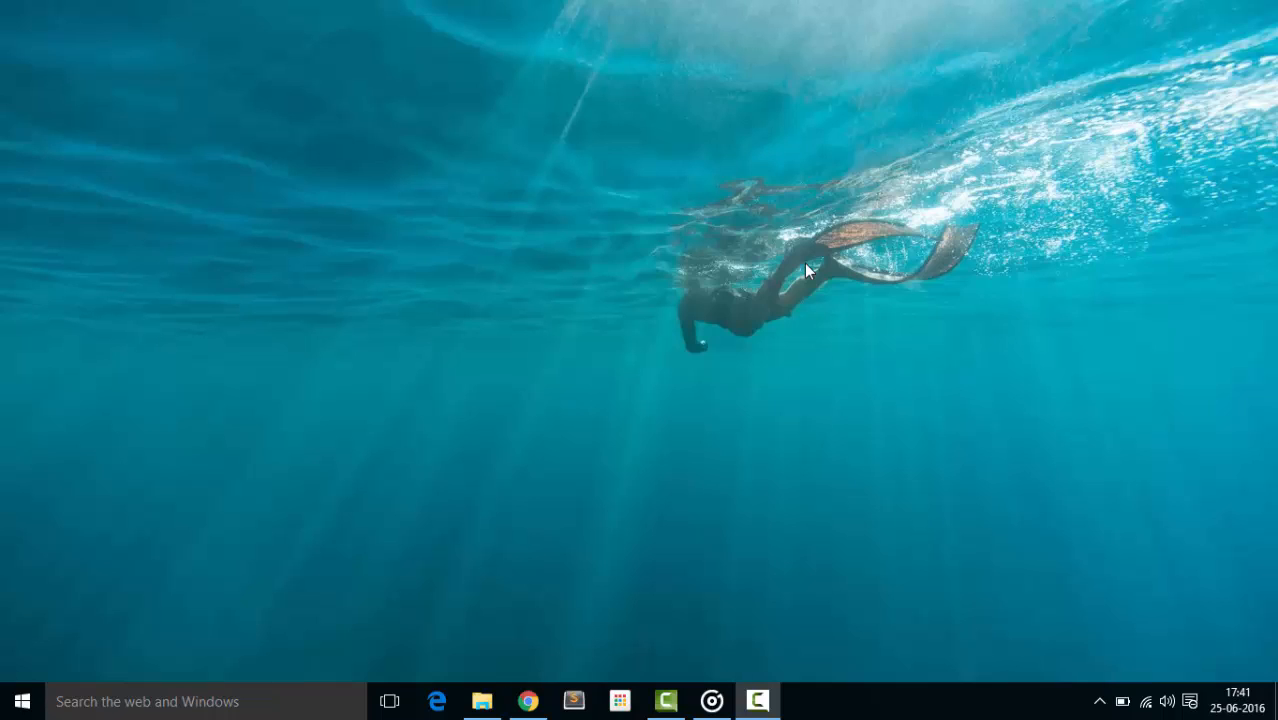
mouse_move(583, 613)
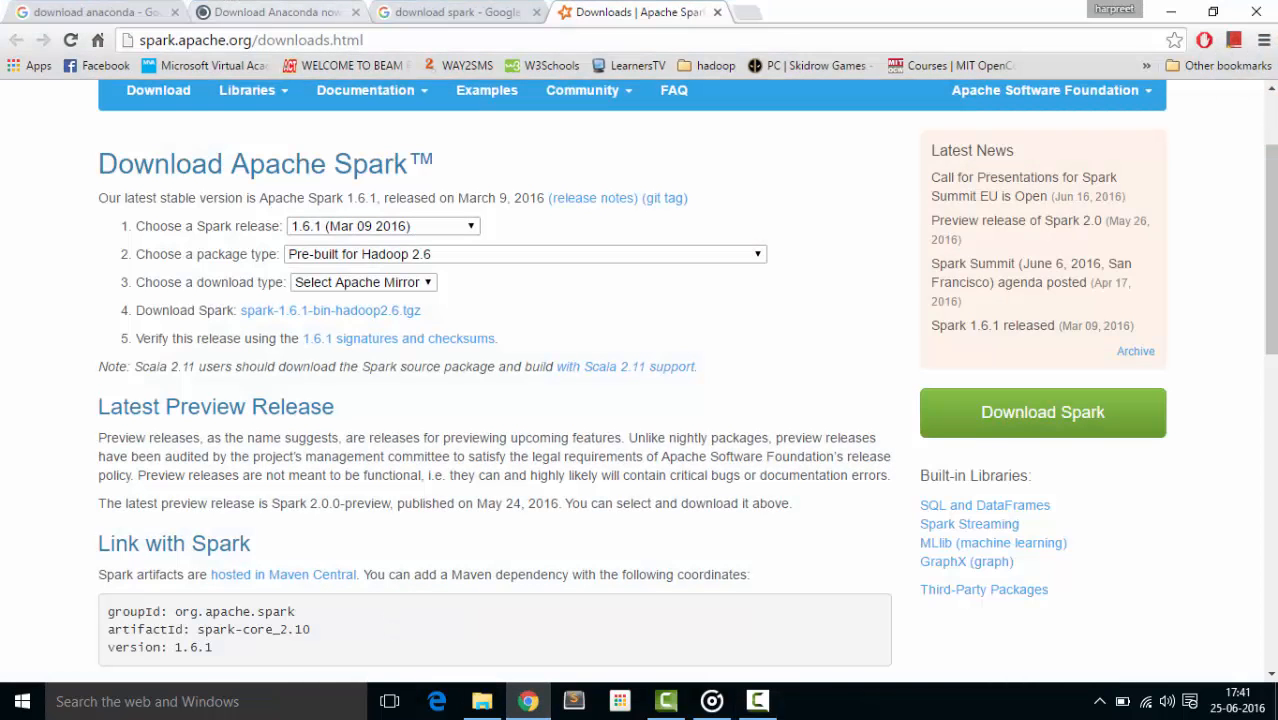
Show the Google results for 'download anaconda', scrolled back to the top
click(95, 12)
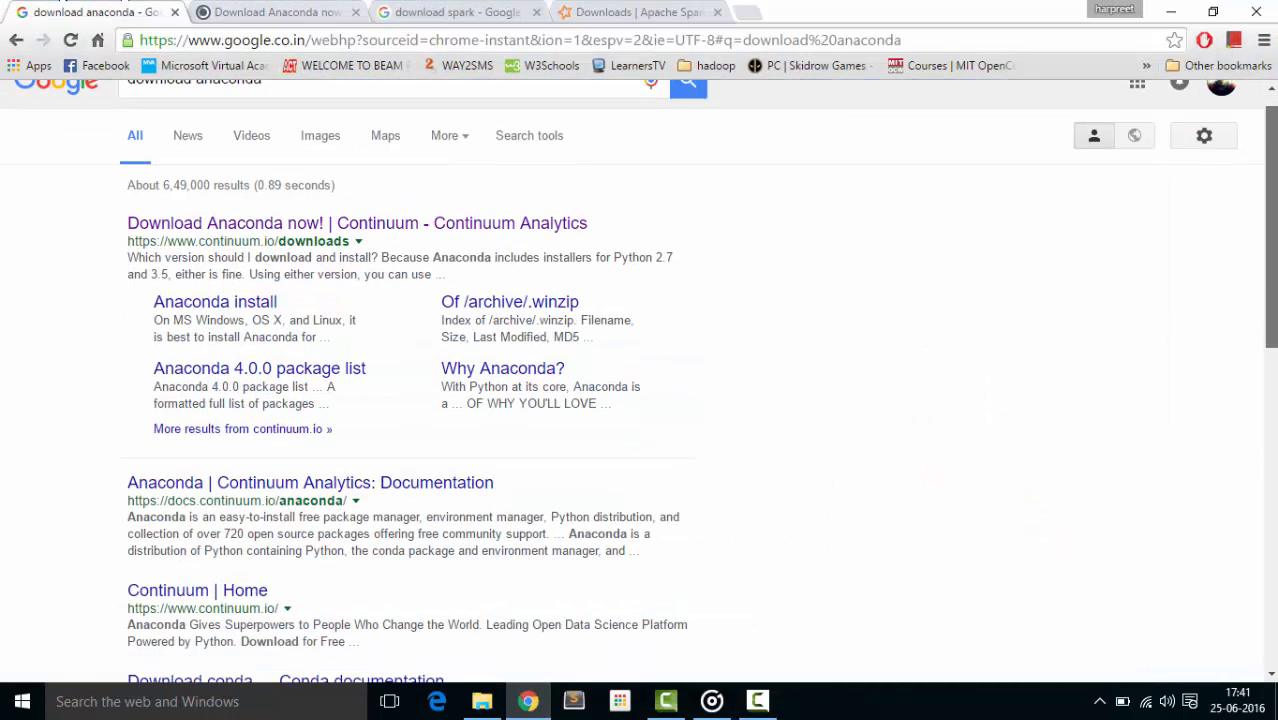
scroll(up, 3)
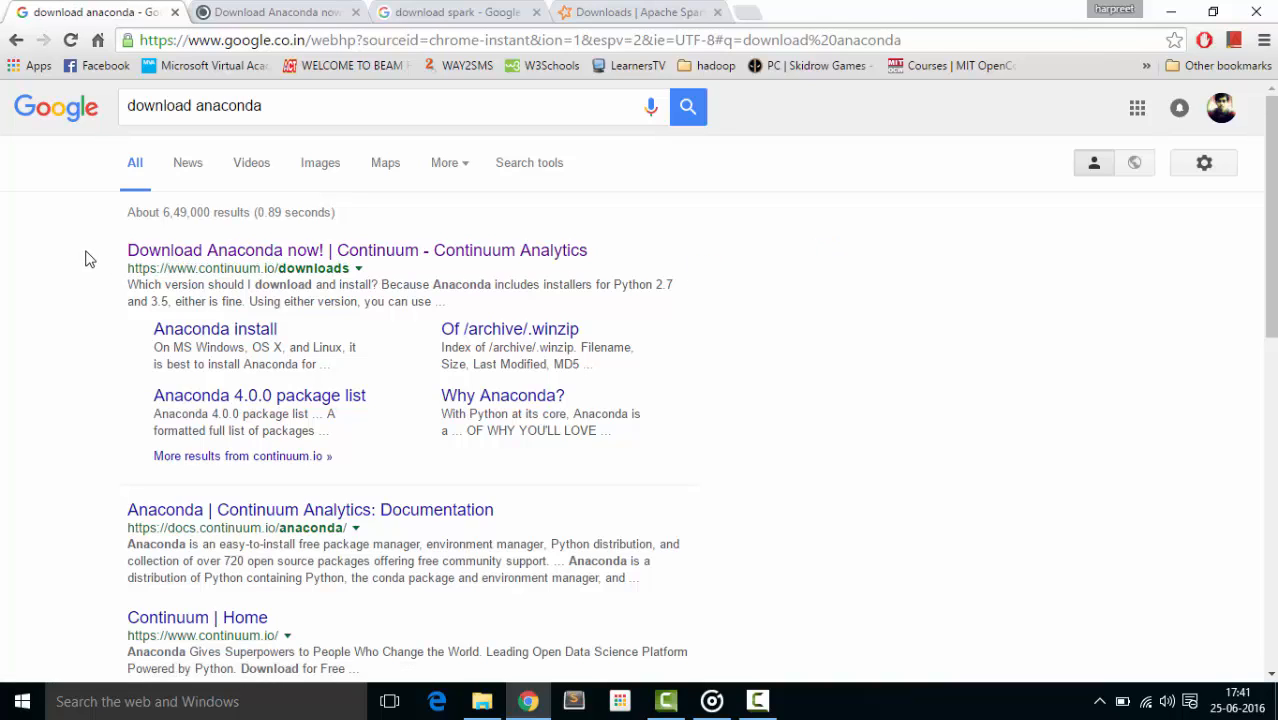
mouse_move(320, 145)
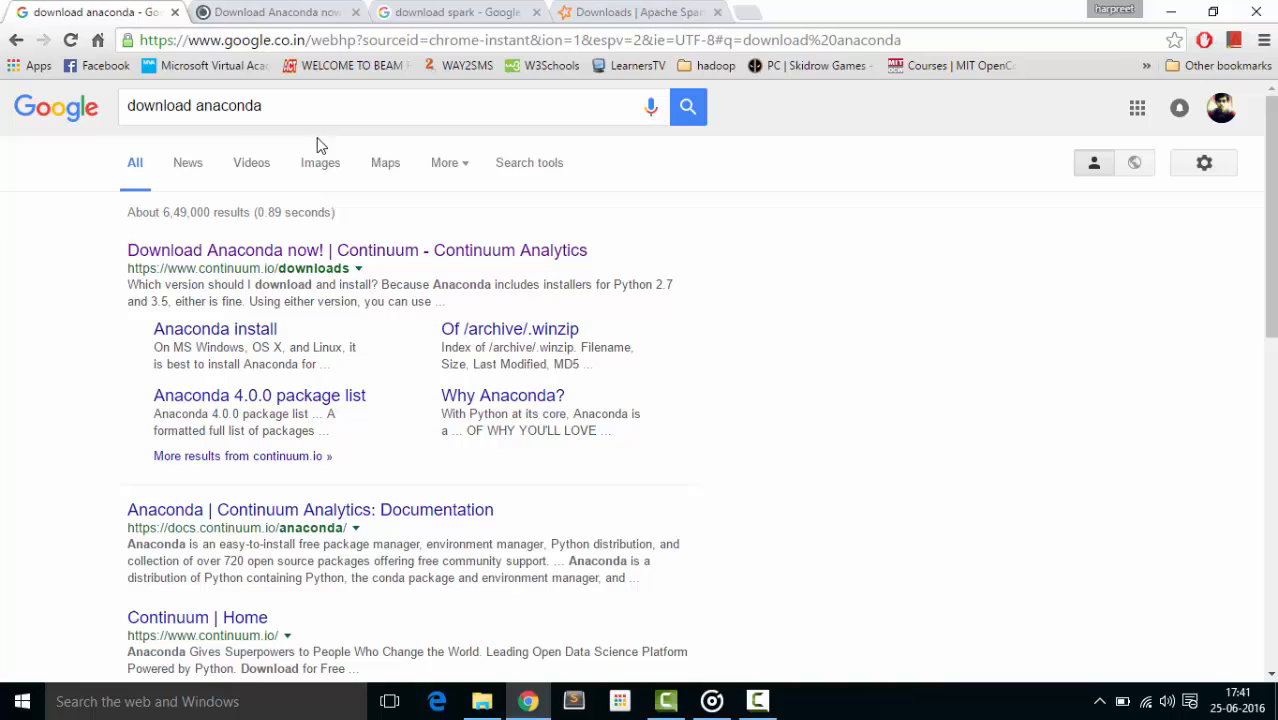
mouse_move(124, 371)
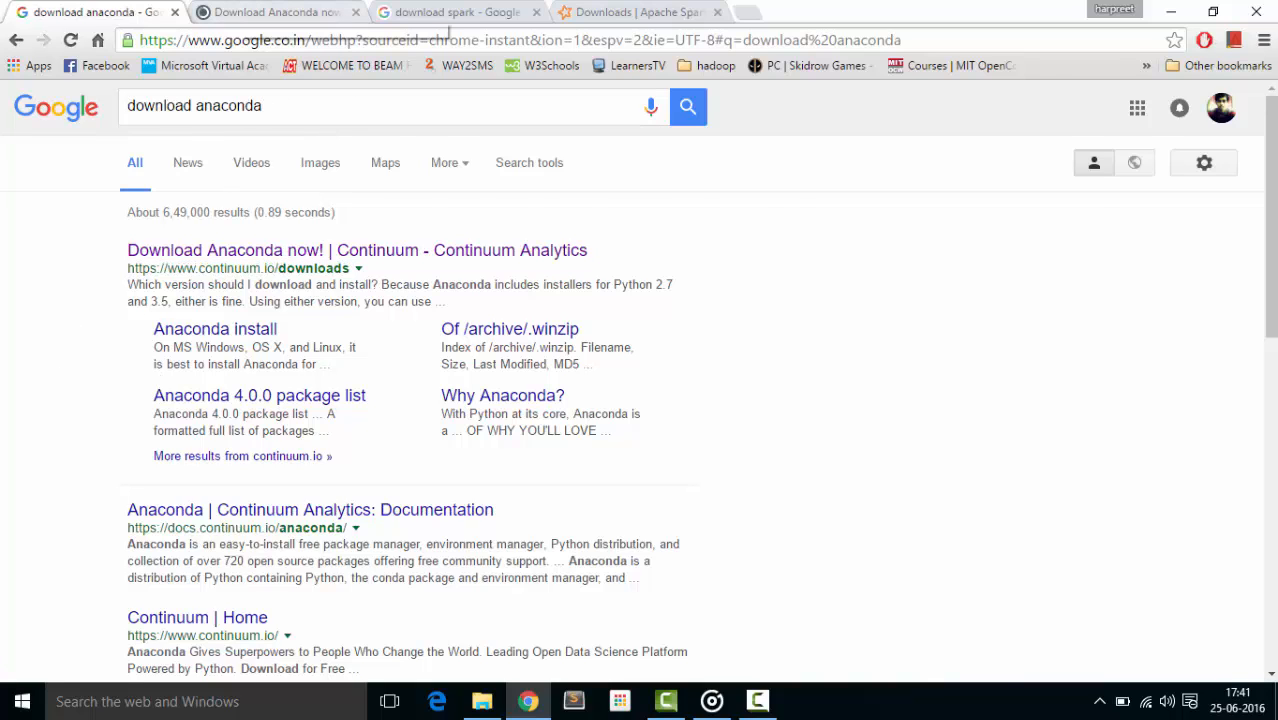
Open Continuum's Anaconda downloads page and review the Windows installers, marking the Python 2.7 column
click(356, 250)
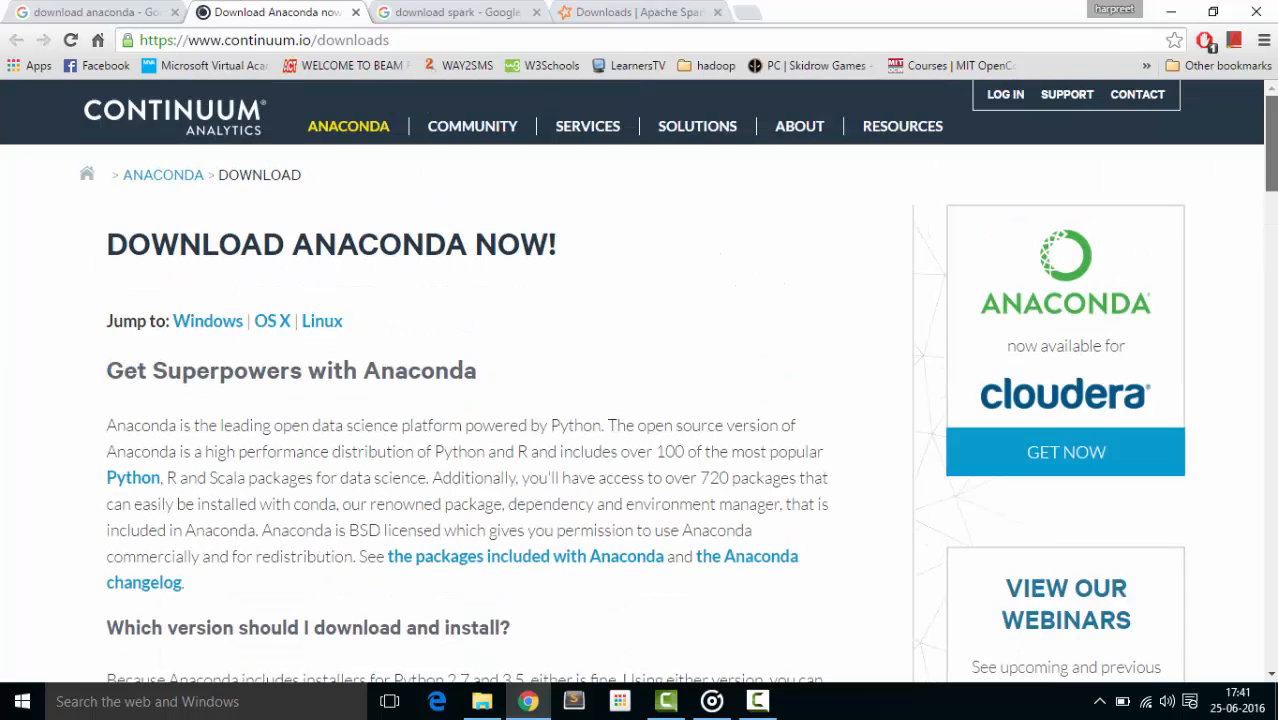
scroll(down, 3)
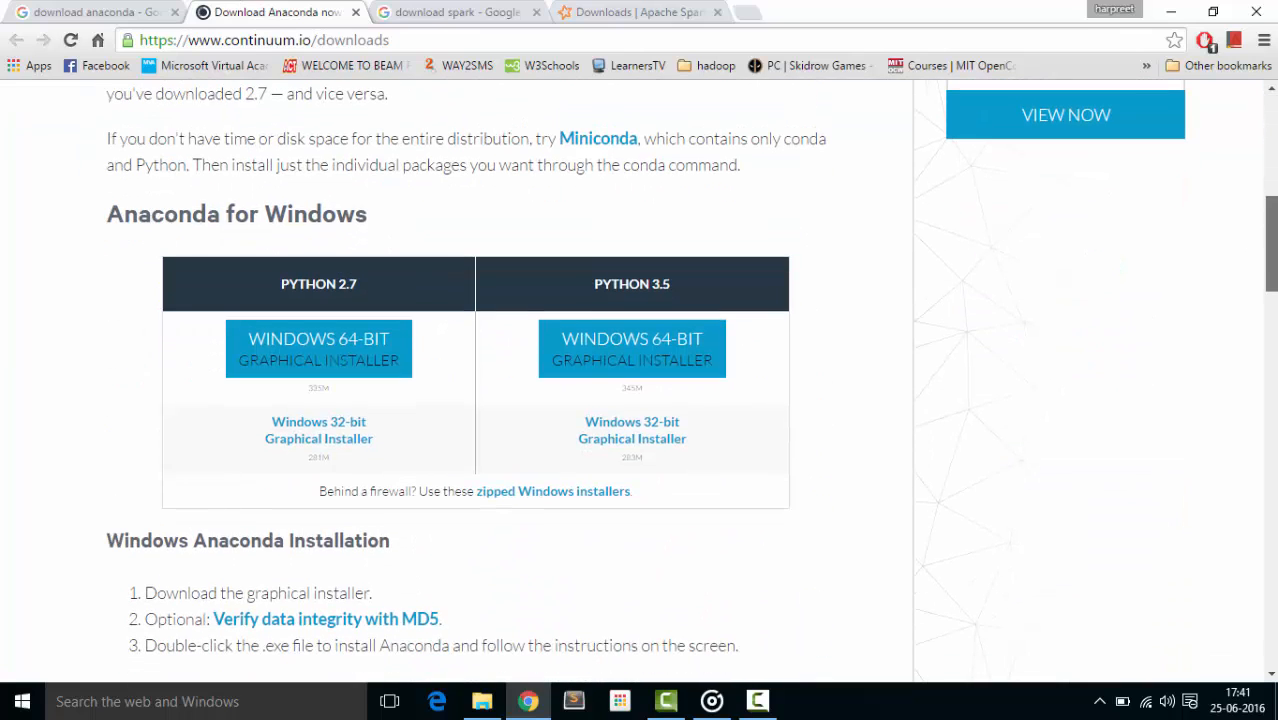
scroll(down, 3)
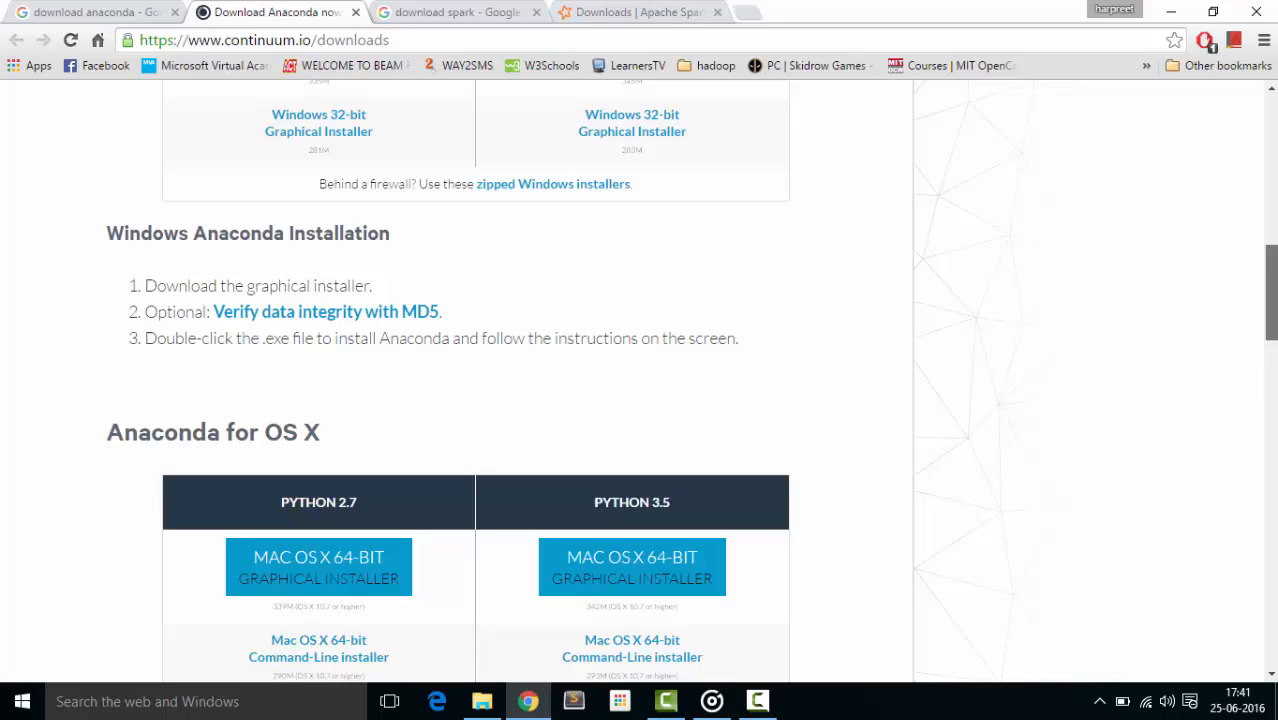
scroll(down, 3)
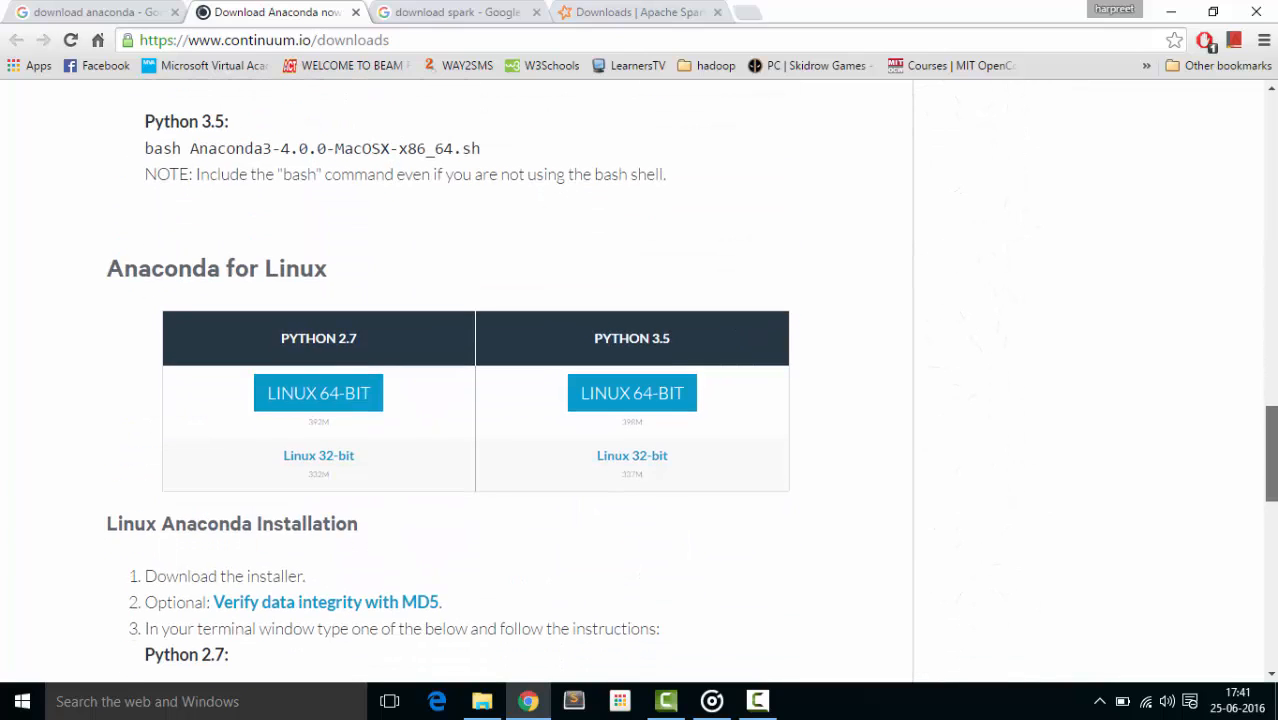
scroll(up, 3)
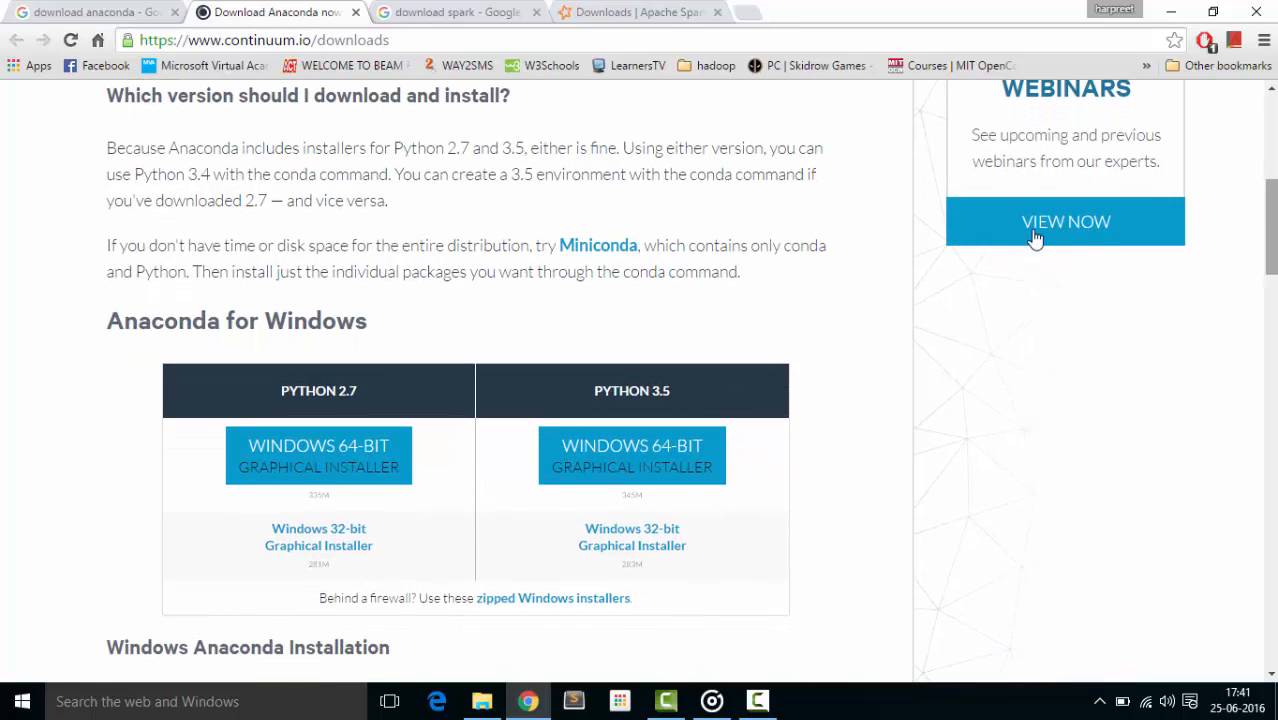
double_click(318, 390)
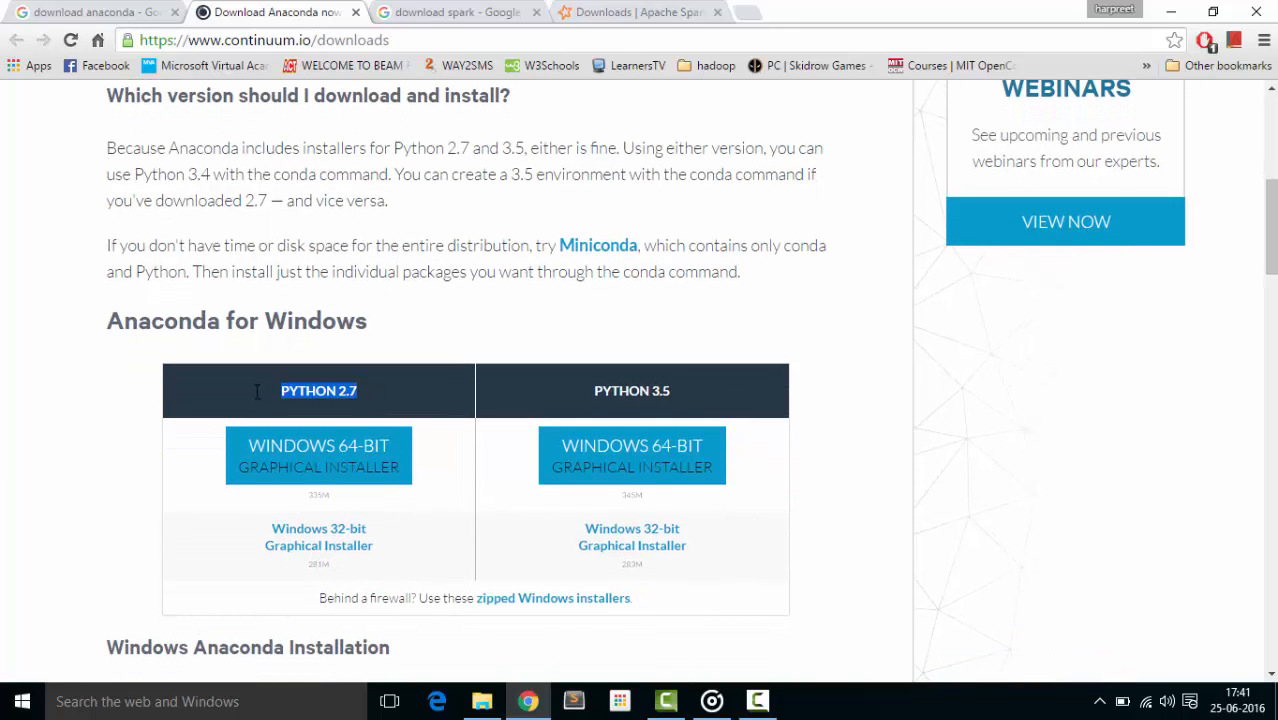
scroll(down, 3)
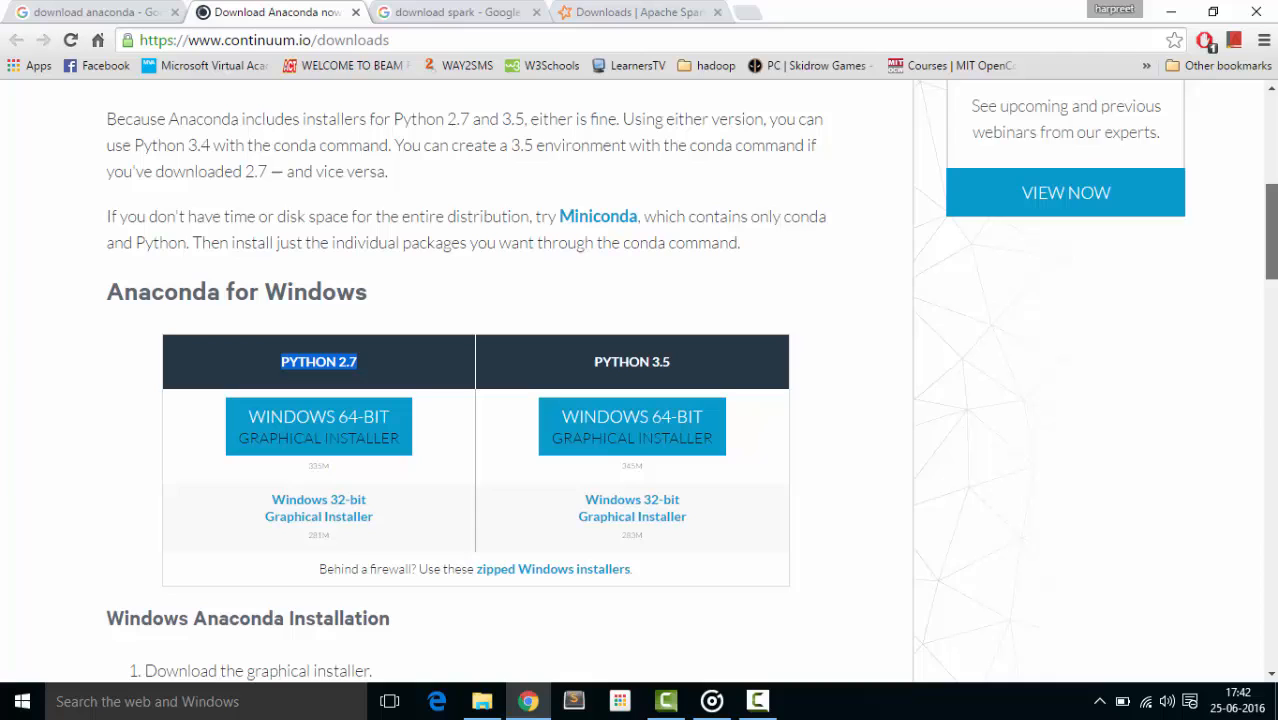
scroll(down, 3)
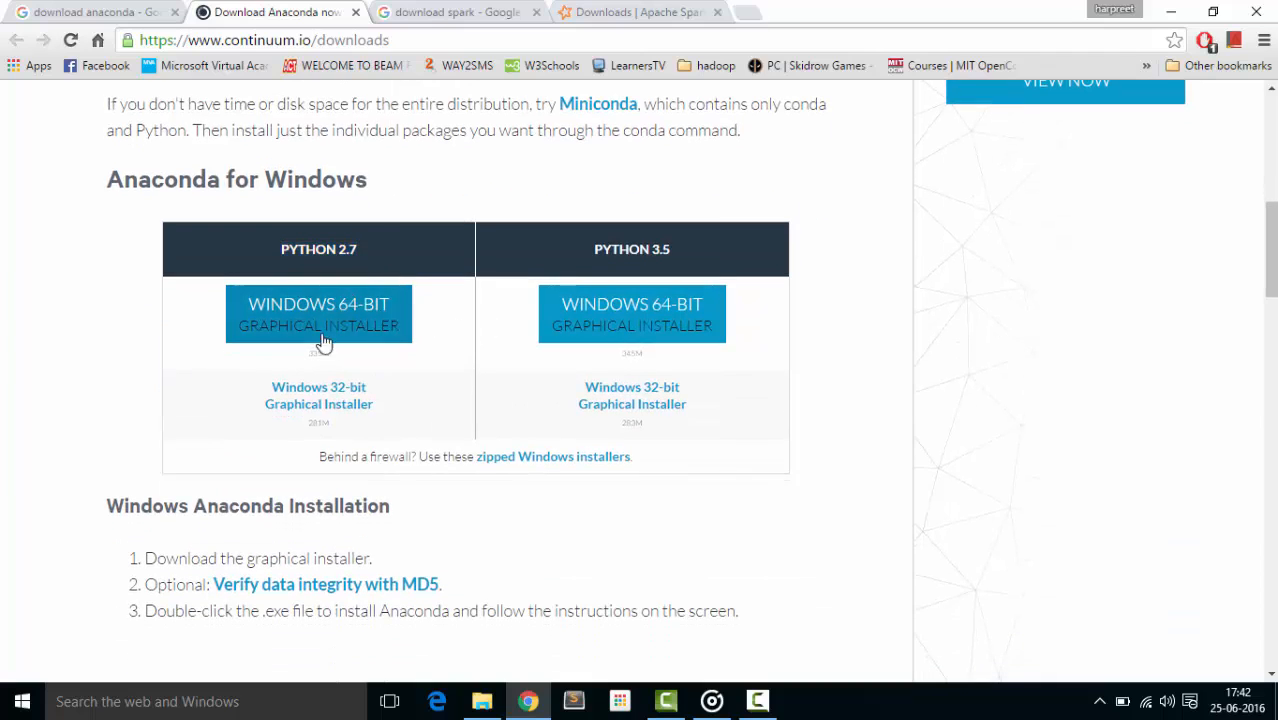
mouse_move(340, 305)
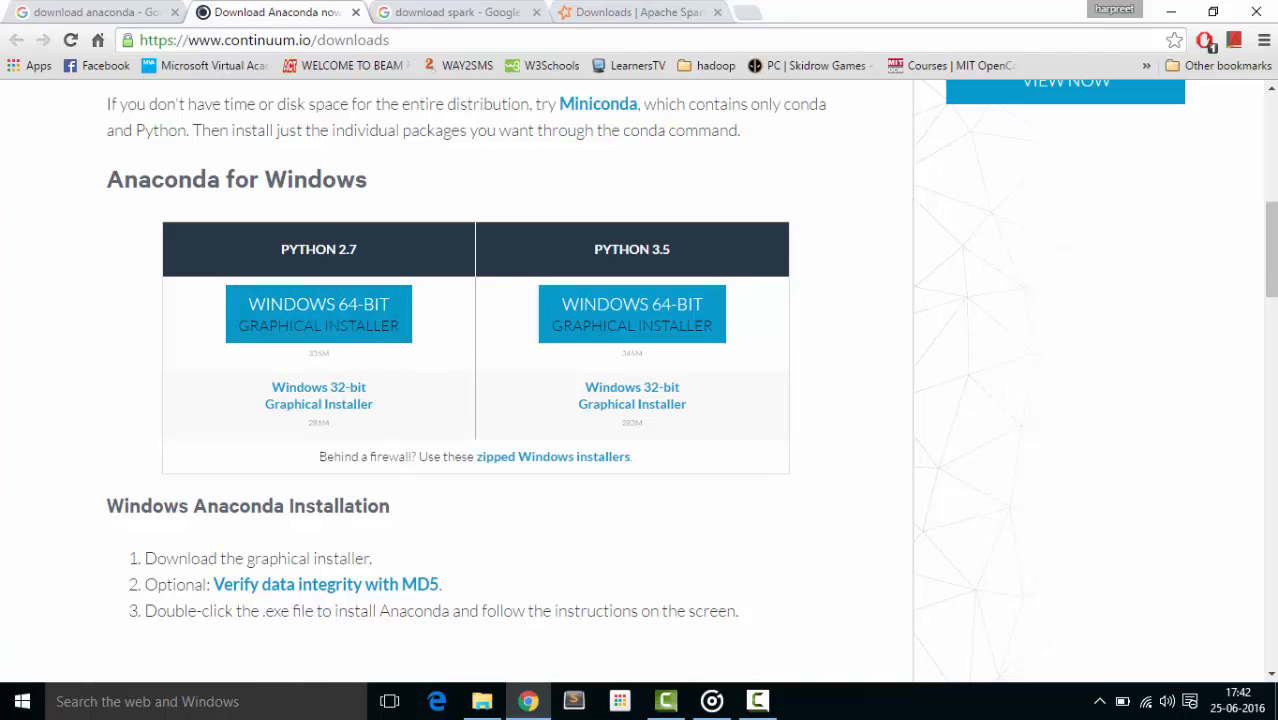
scroll(down, 3)
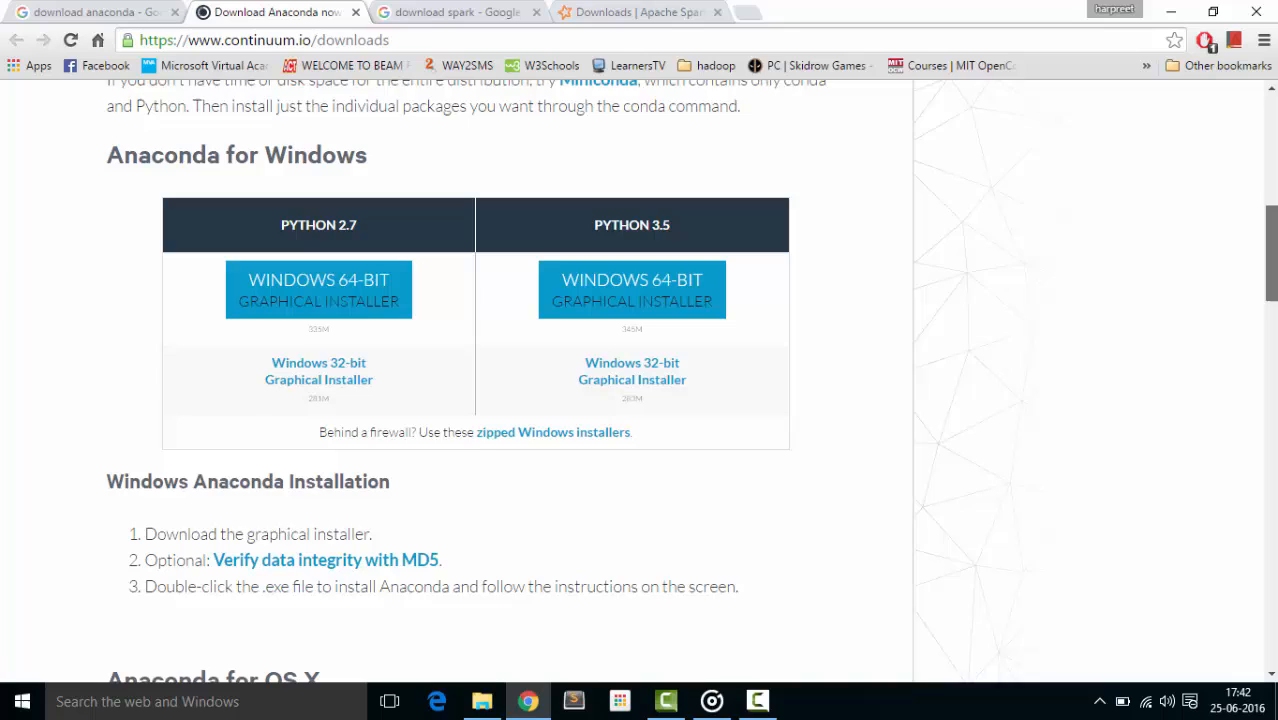
scroll(up, 3)
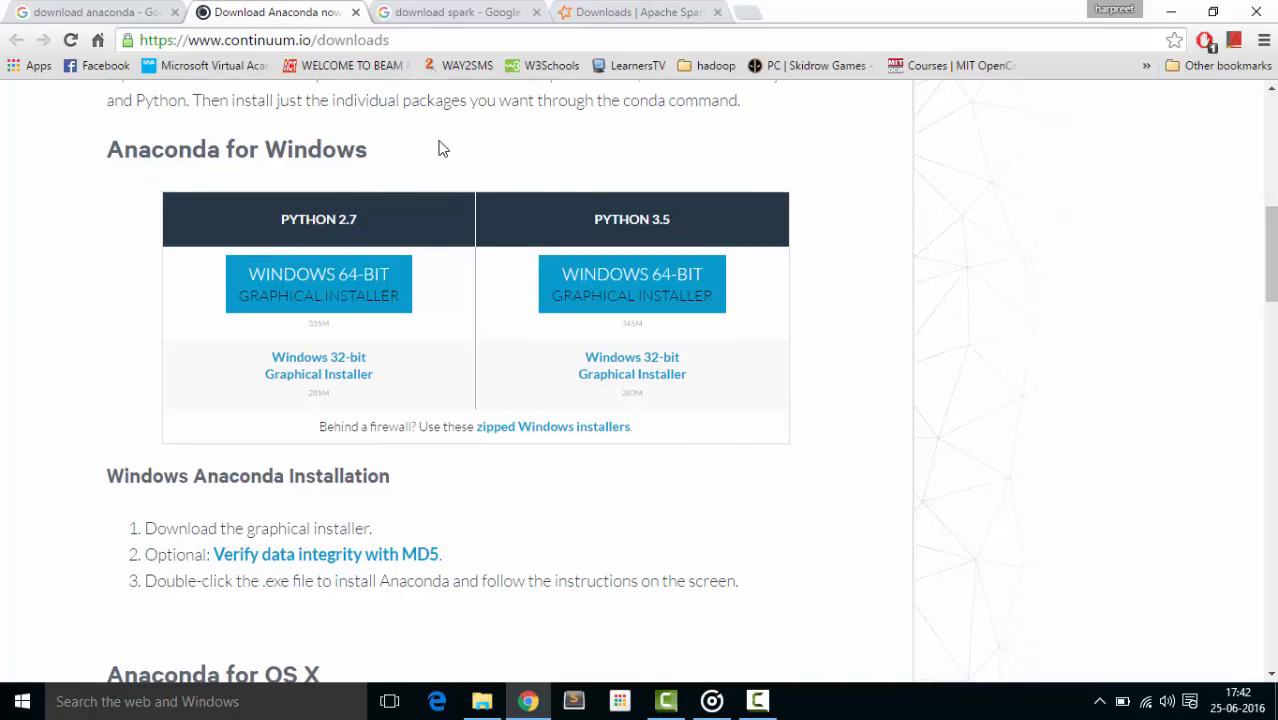
mouse_move(365, 5)
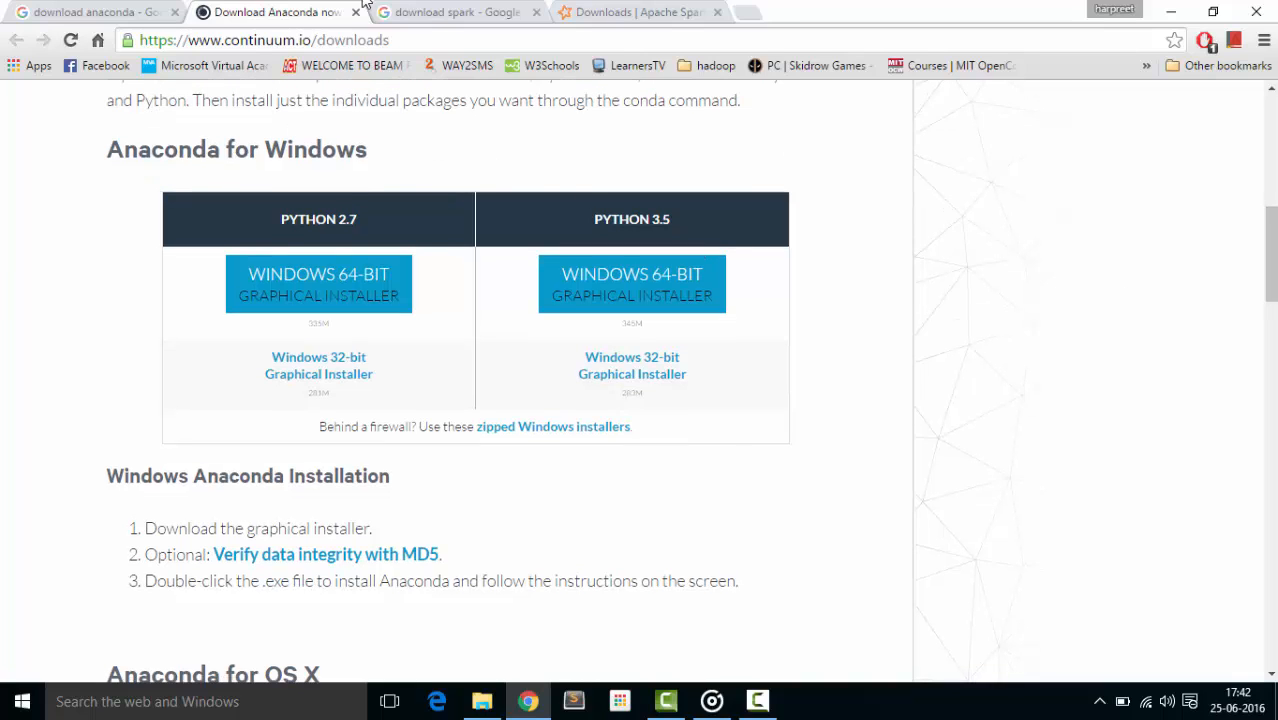
mouse_move(398, 138)
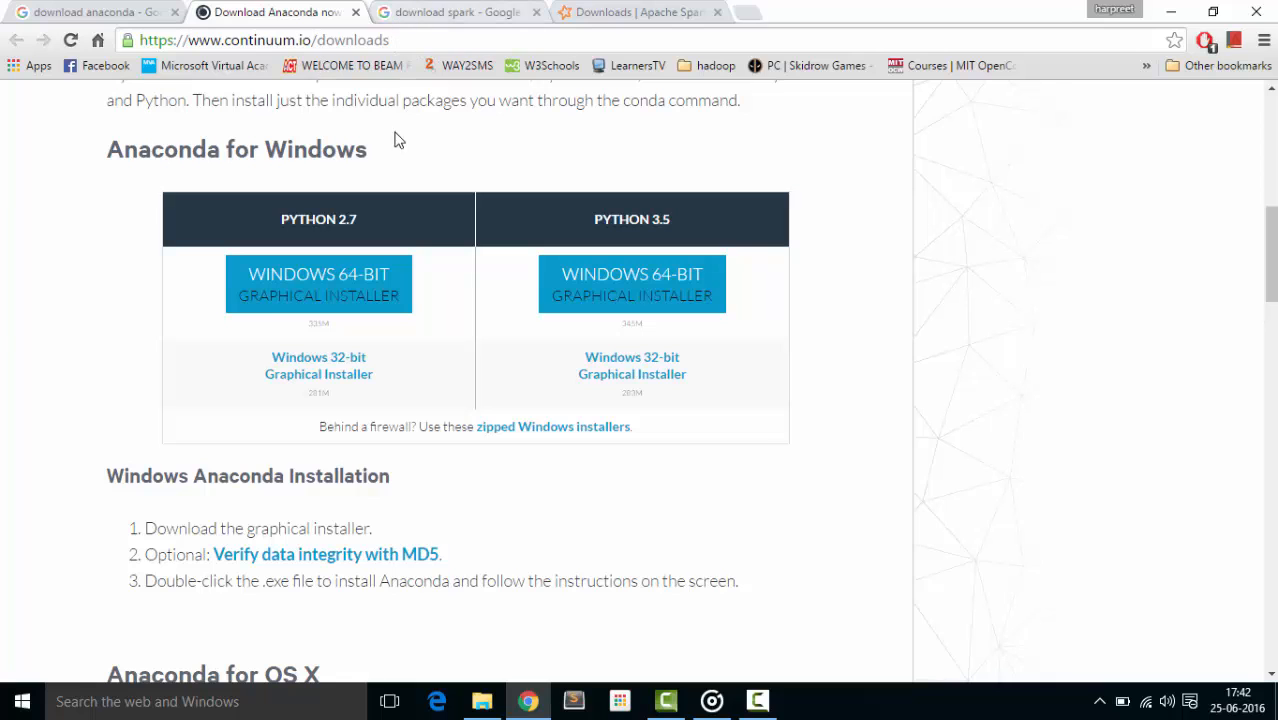
Switch to the 'download spark' Google results, led by the Apache Spark downloads page
click(456, 12)
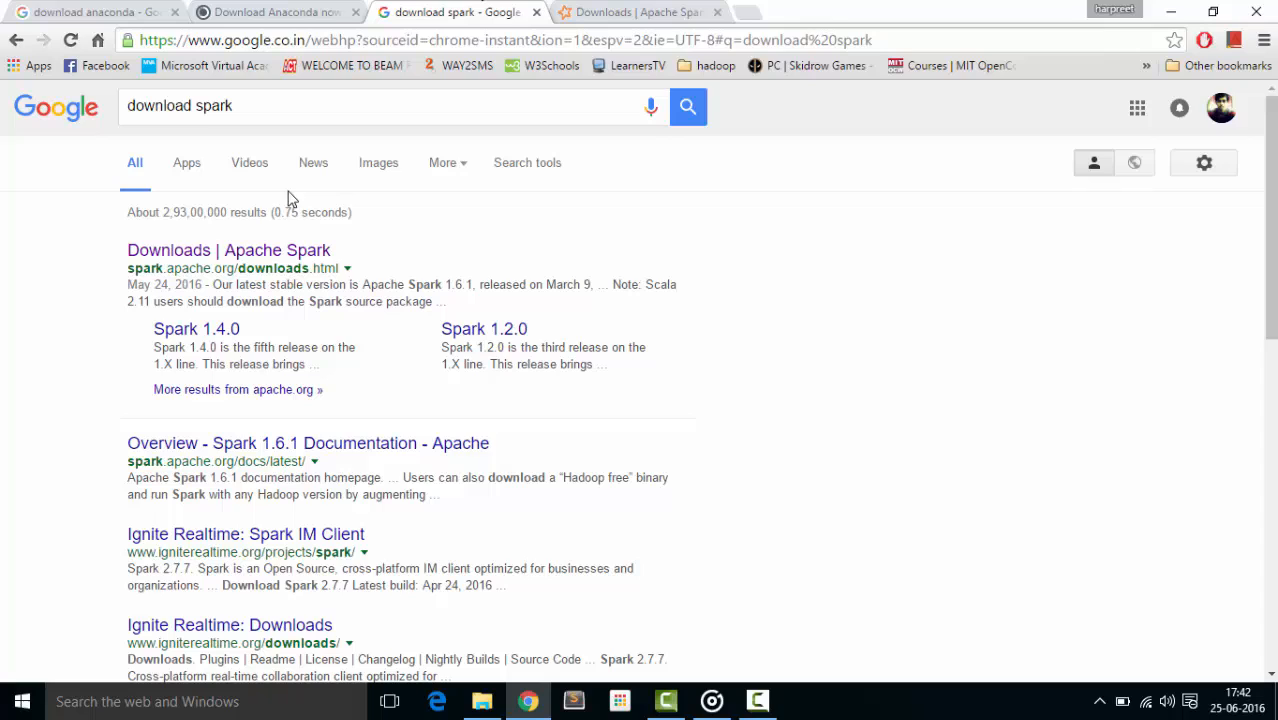
mouse_move(390, 250)
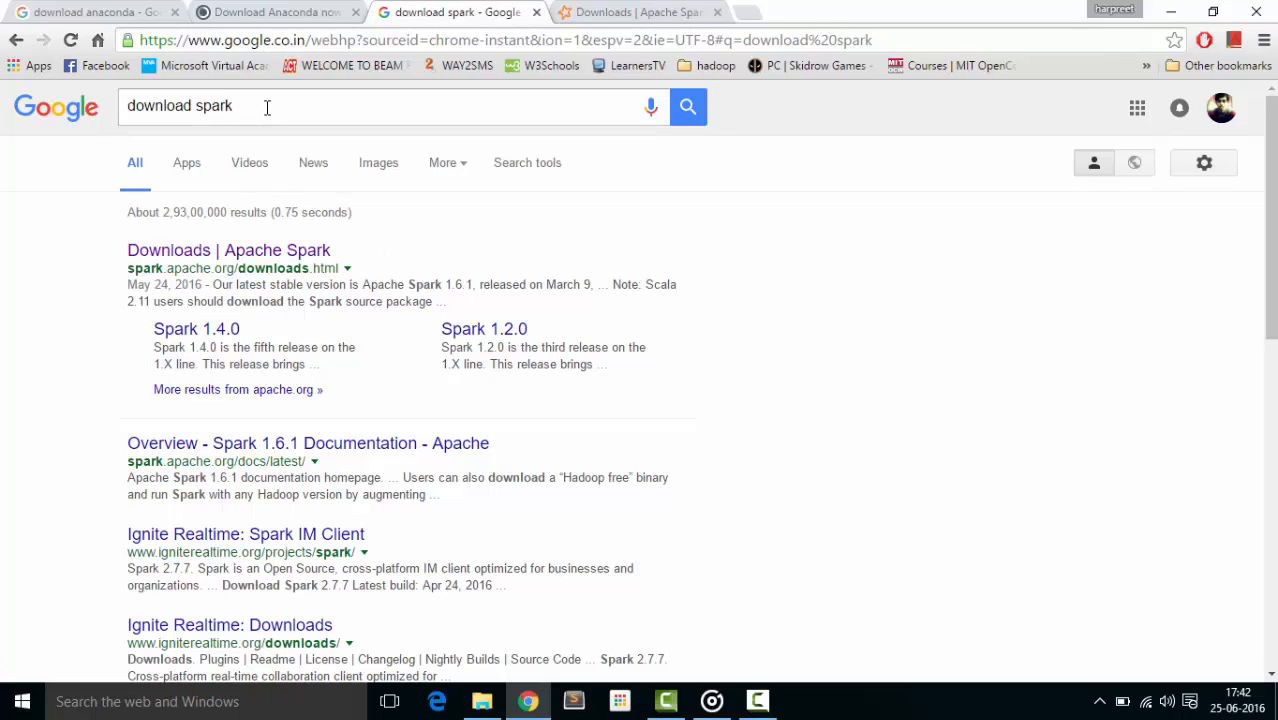
mouse_move(175, 282)
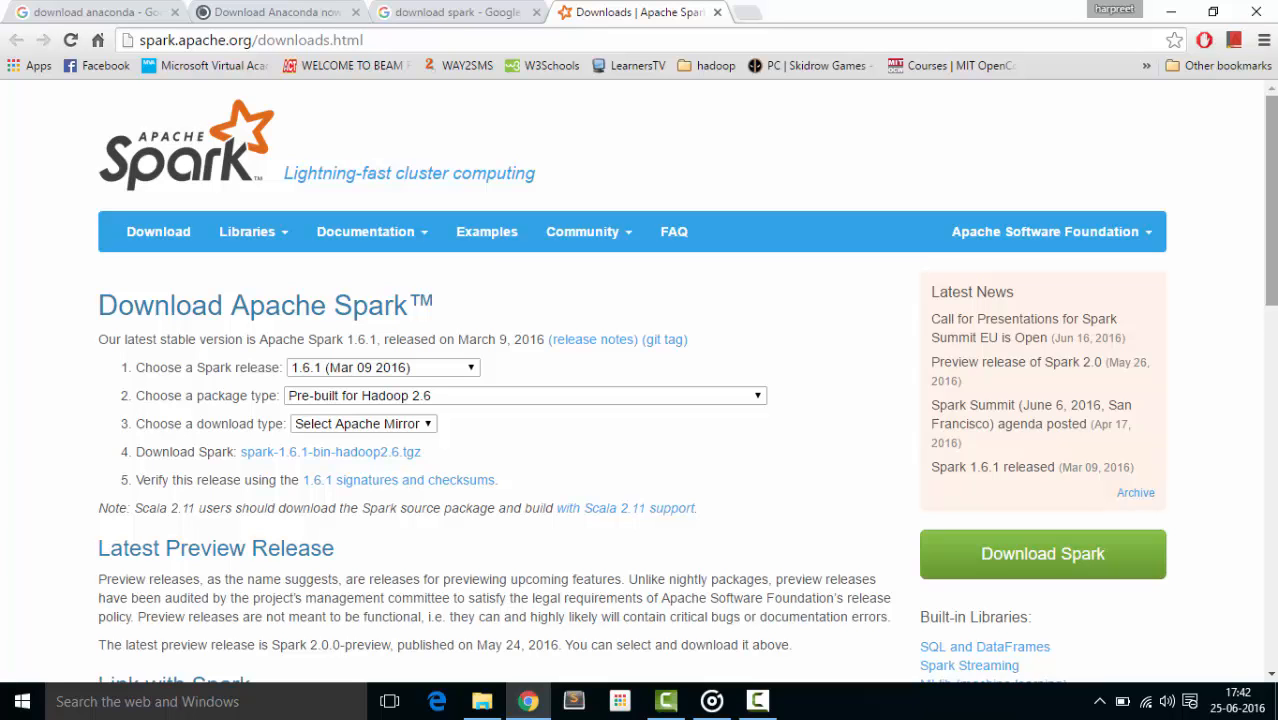
On the Spark downloads page, pick release 1.6.1 pre-built for Hadoop 2.6
scroll(down, 3)
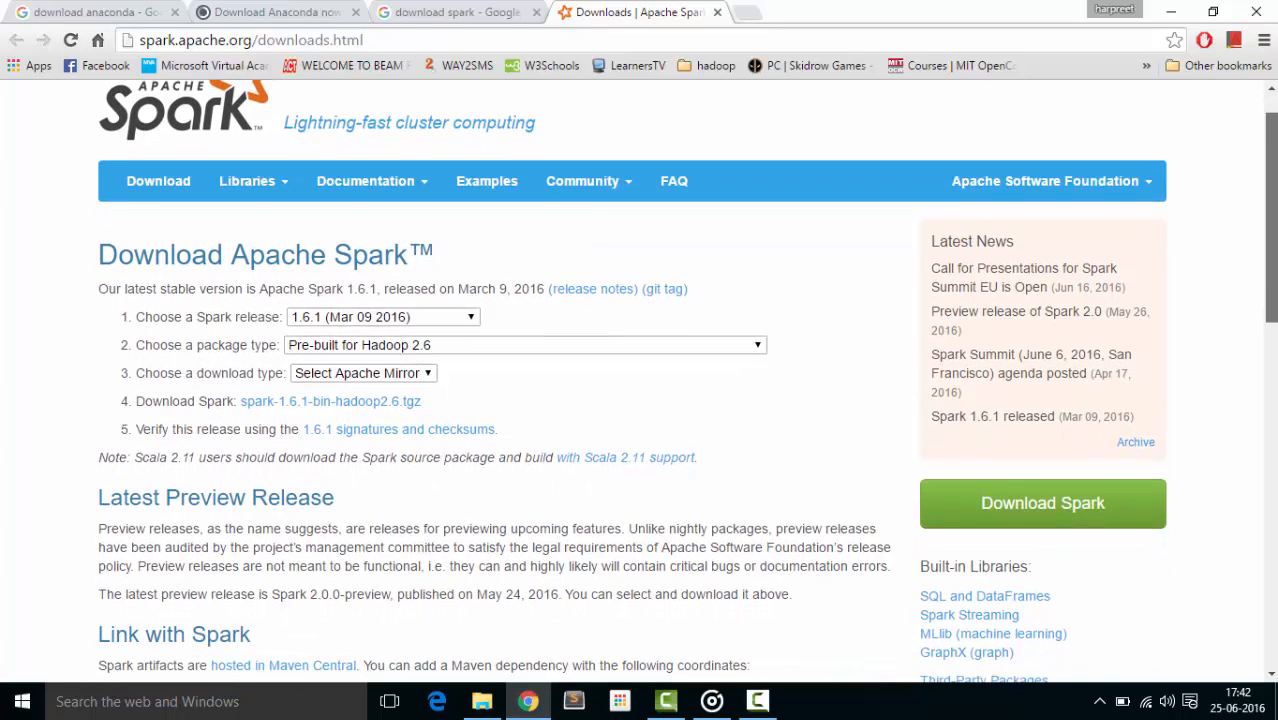
scroll(down, 3)
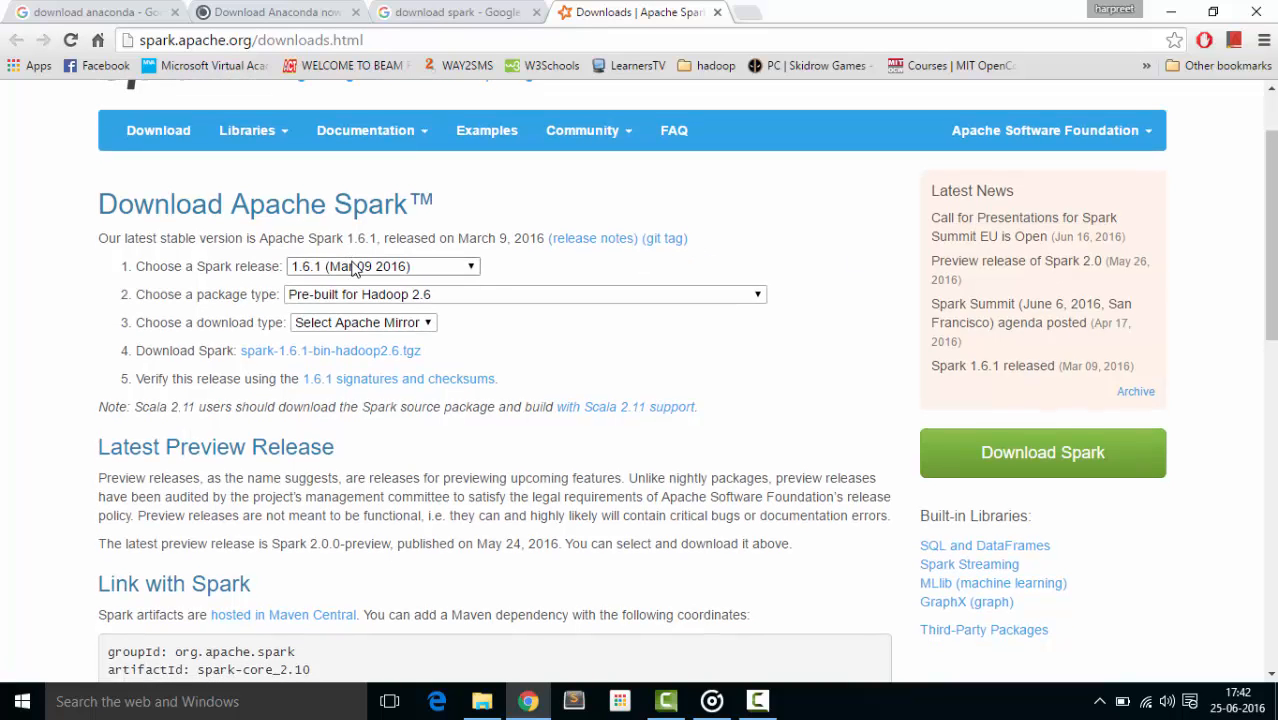
click(383, 266)
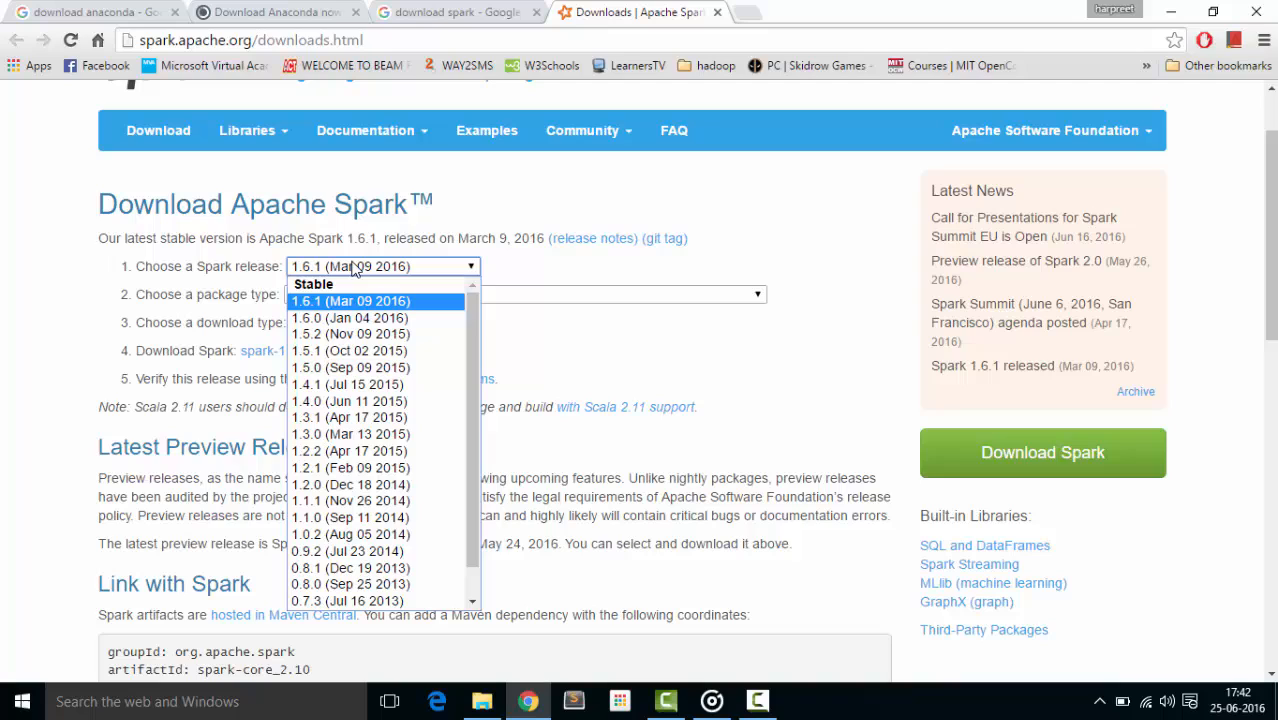
click(350, 301)
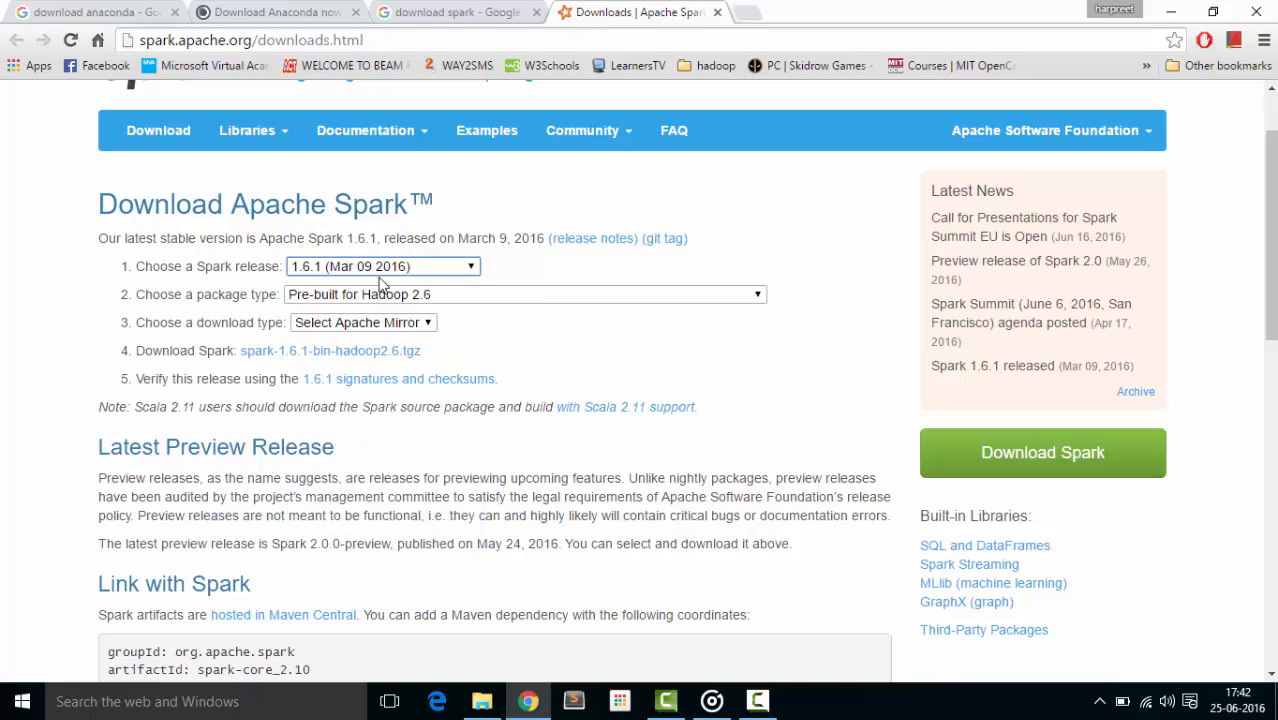
mouse_move(357, 368)
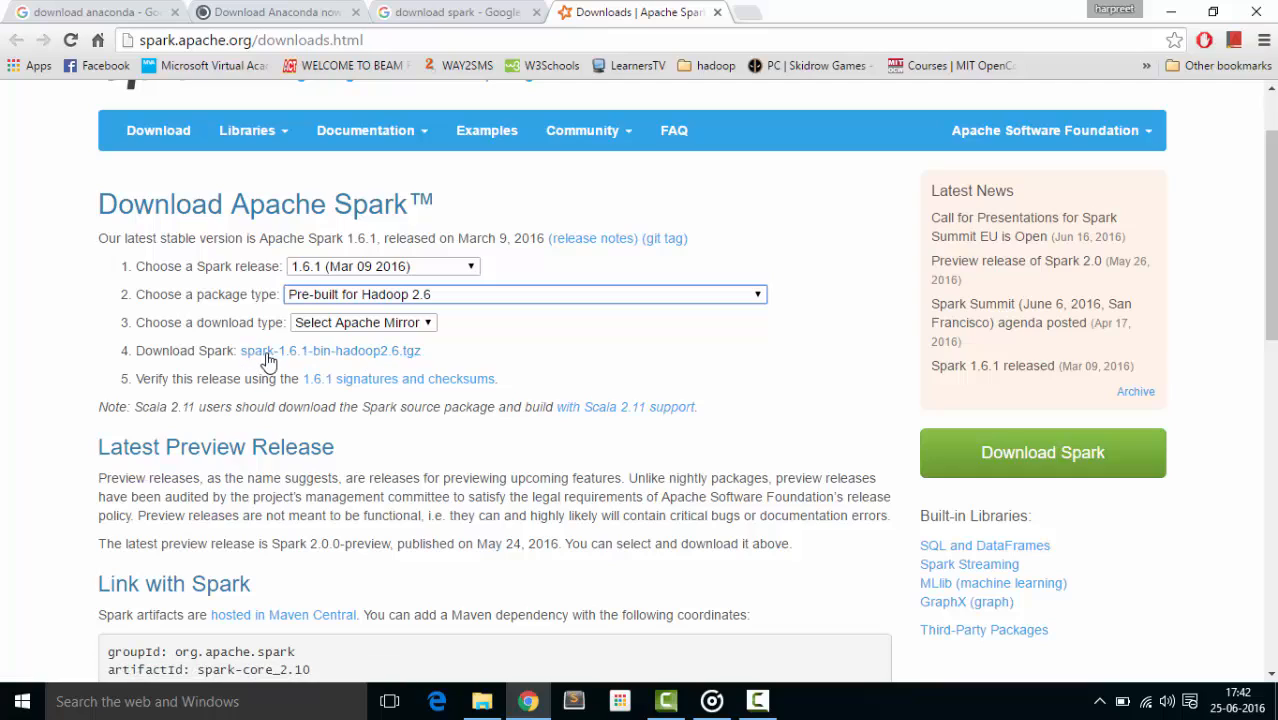
mouse_move(372, 360)
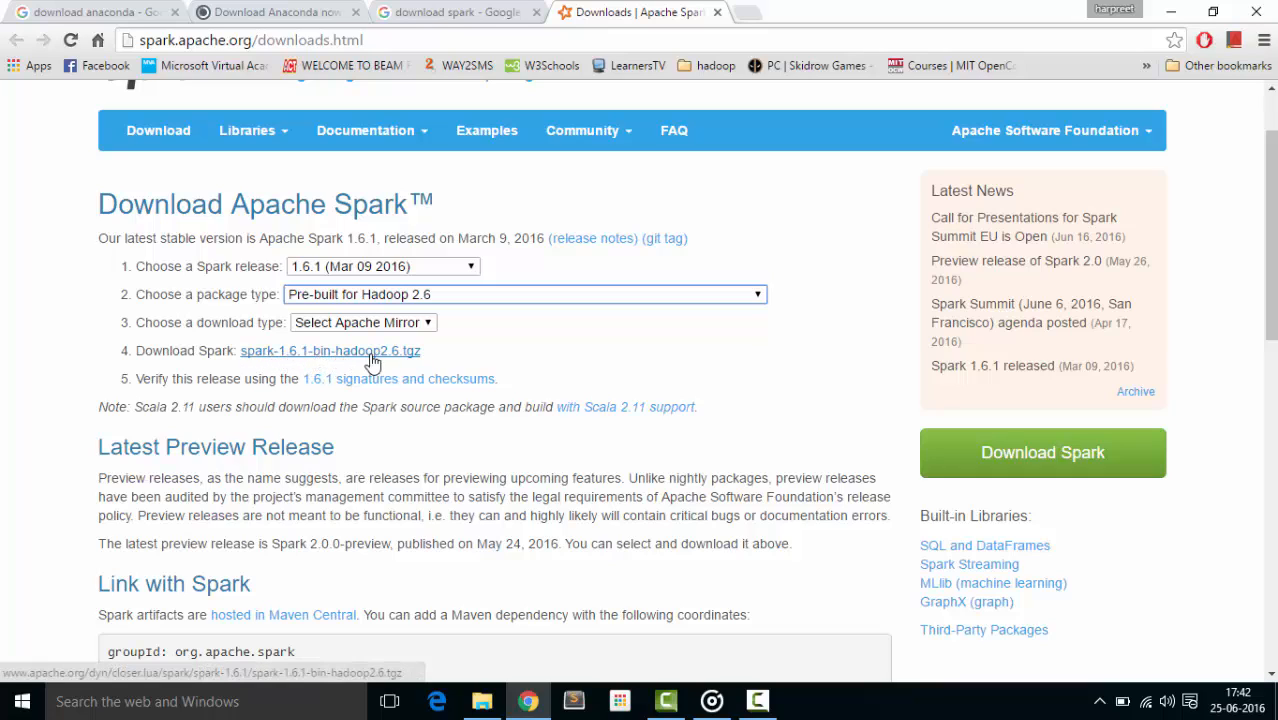
mouse_move(445, 360)
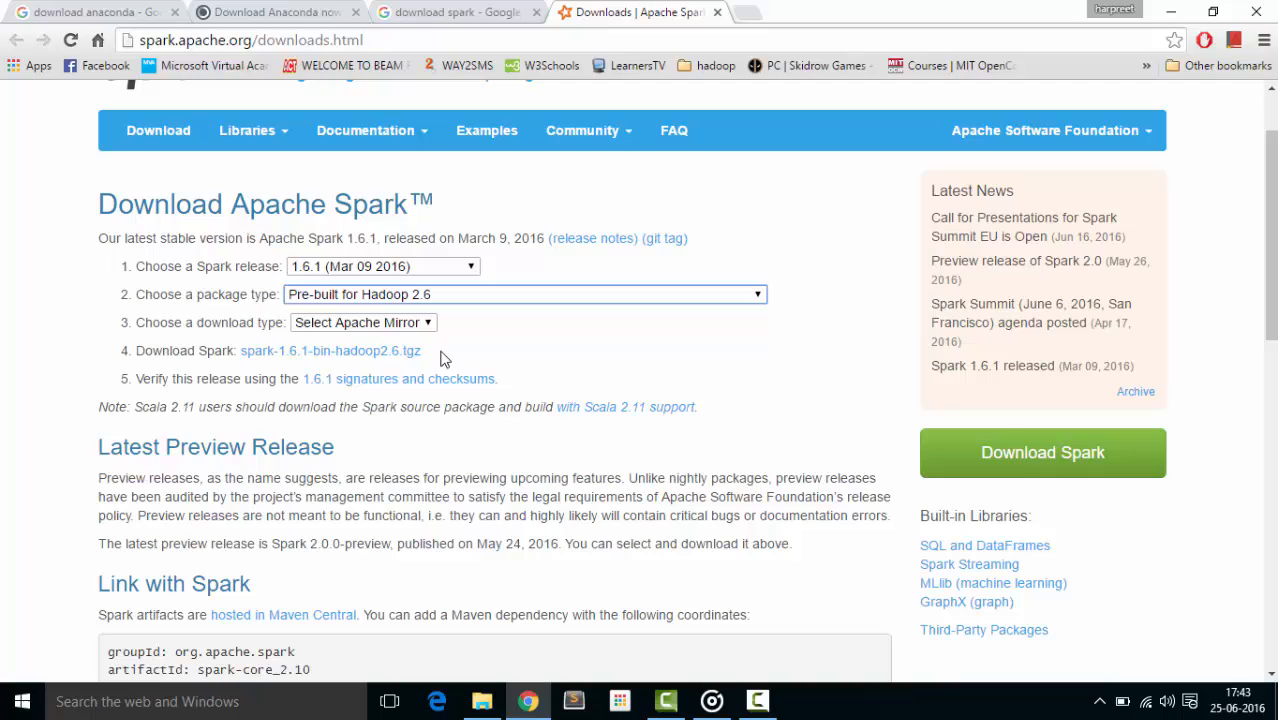
mouse_move(510, 340)
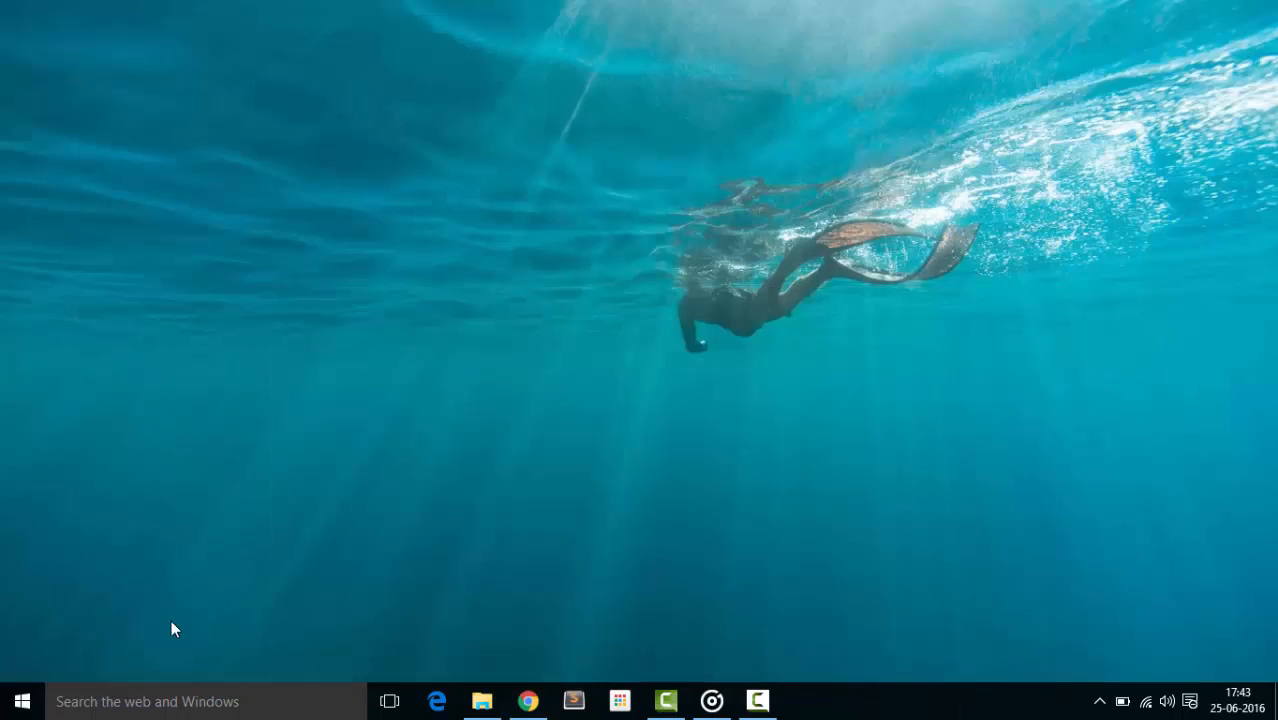
click(22, 700)
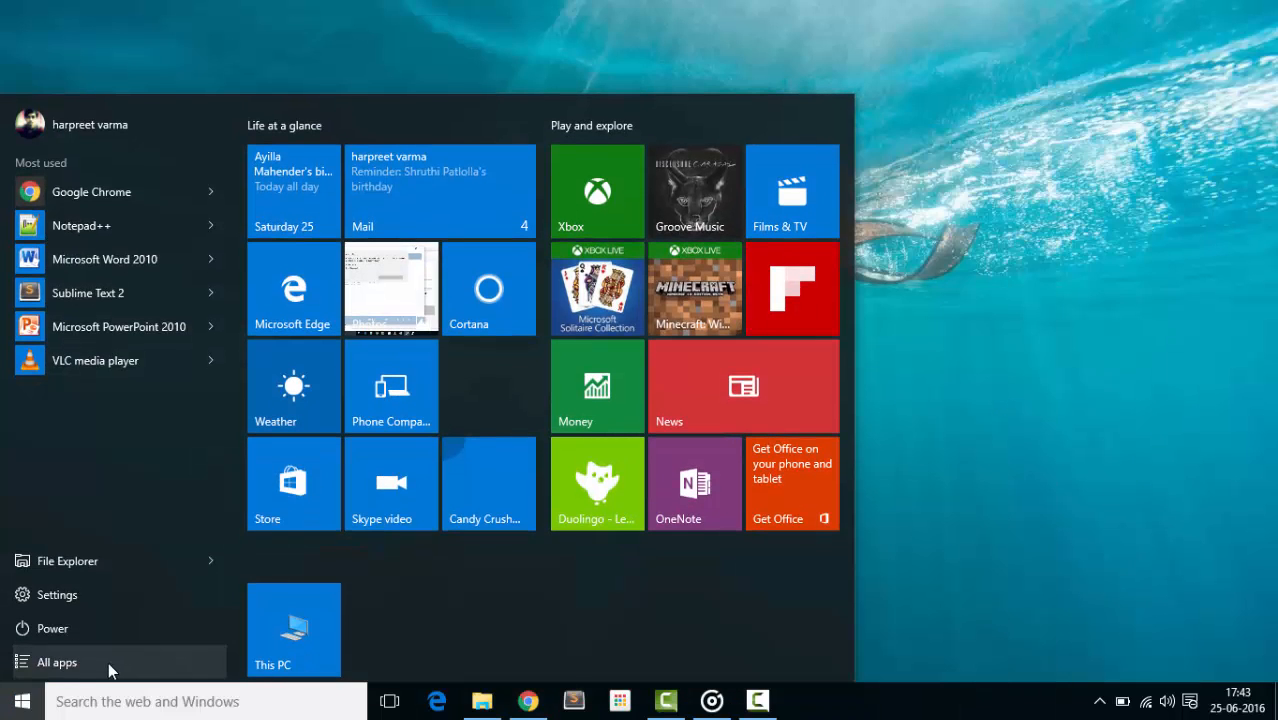
click(56, 662)
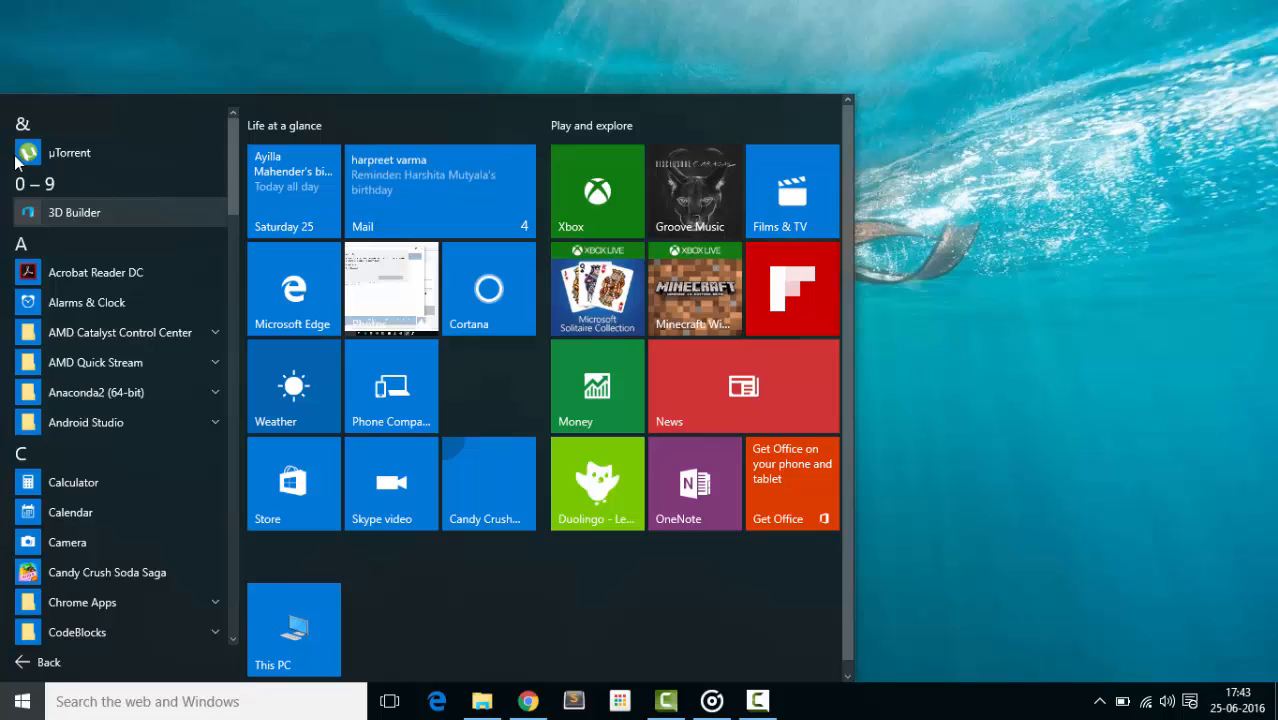
click(96, 392)
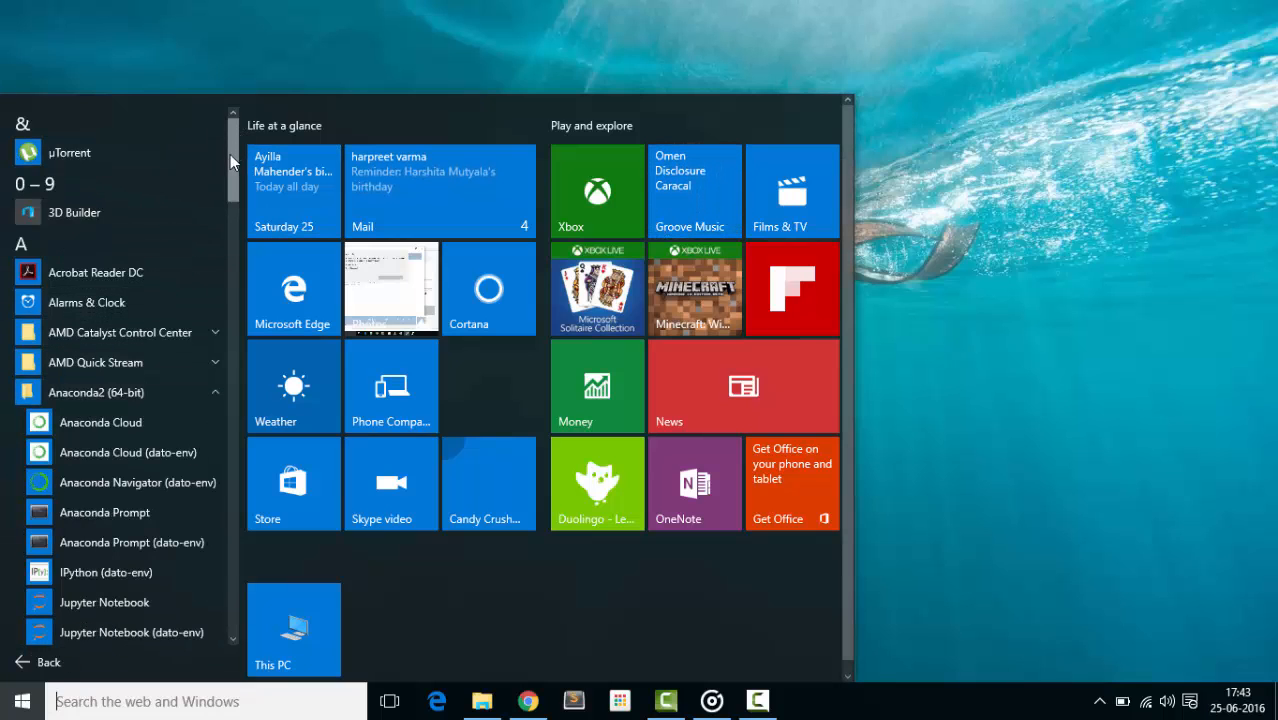
scroll(down, 3)
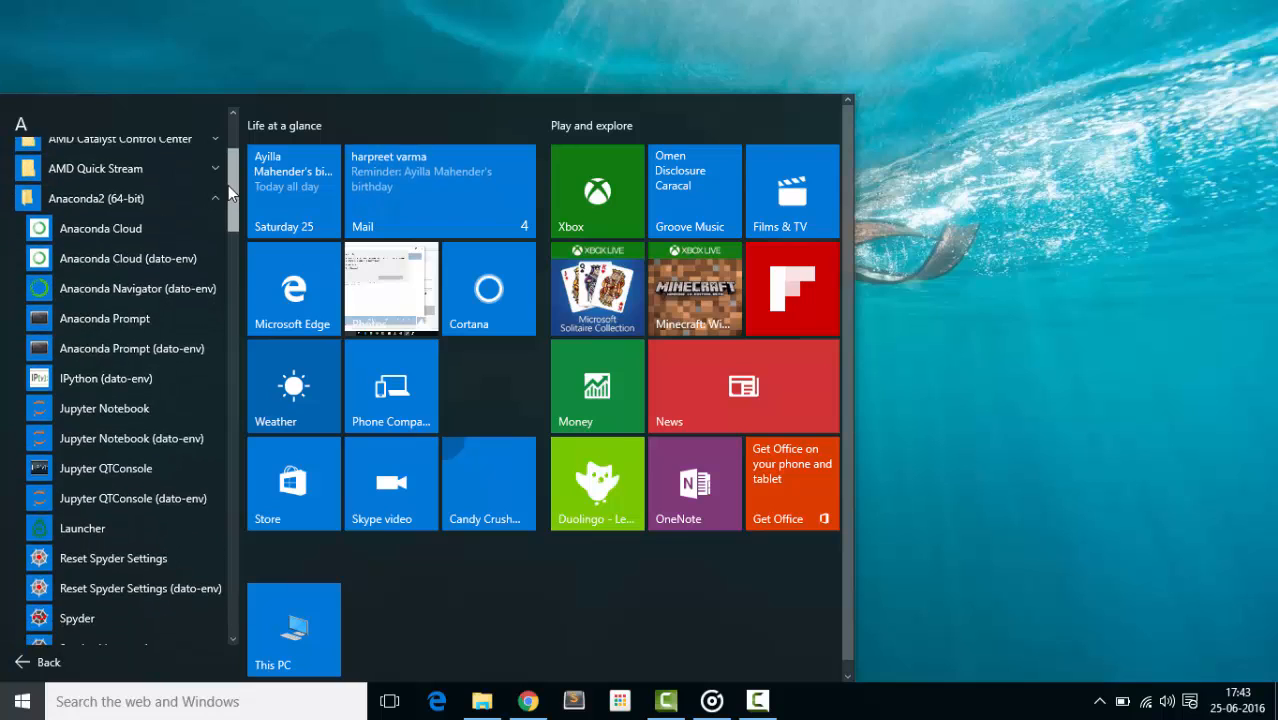
scroll(down, 3)
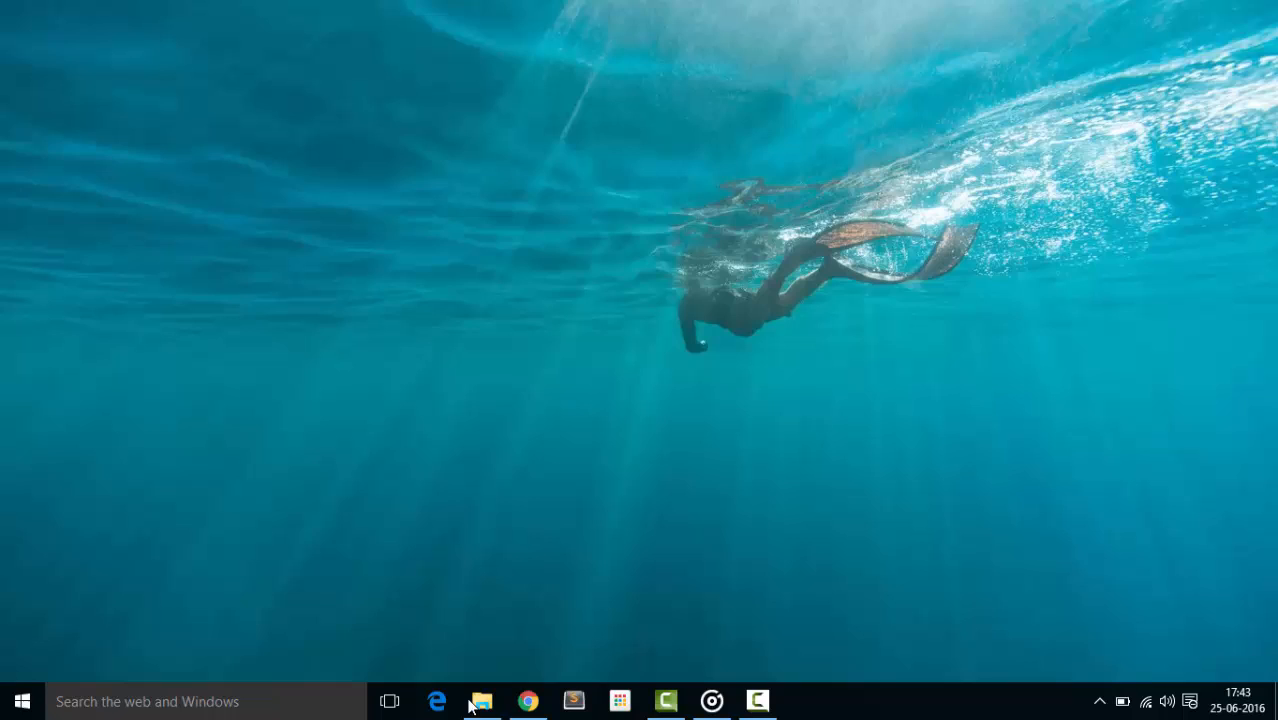
Browse G:\spark-1.6.1-bin-hadoop2.6\bin in File Explorer and select pyspark
click(482, 700)
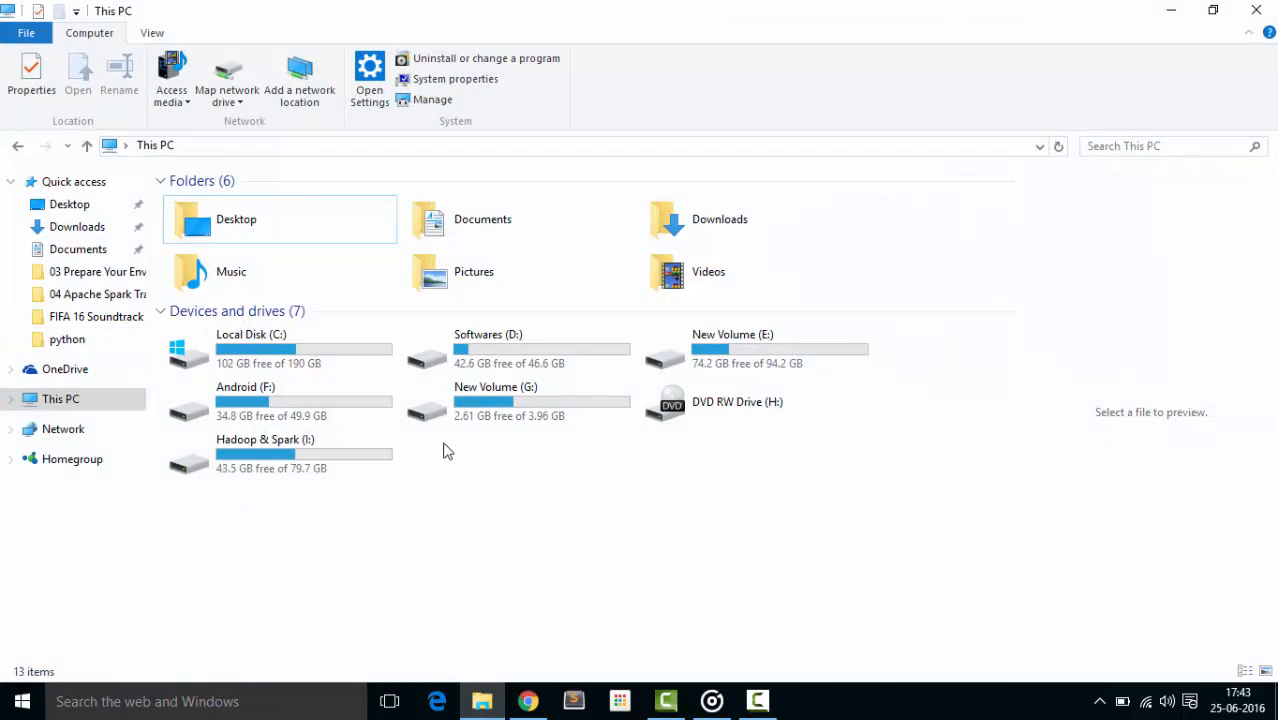
click(540, 401)
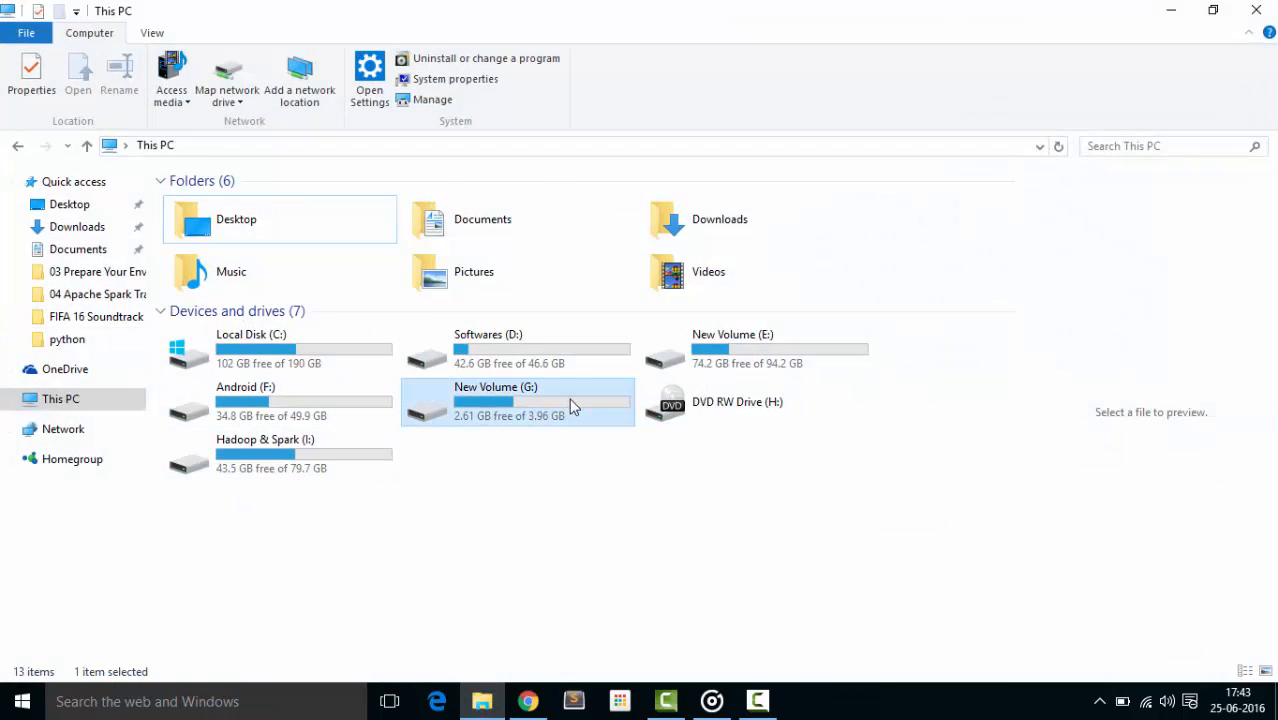
double_click(517, 401)
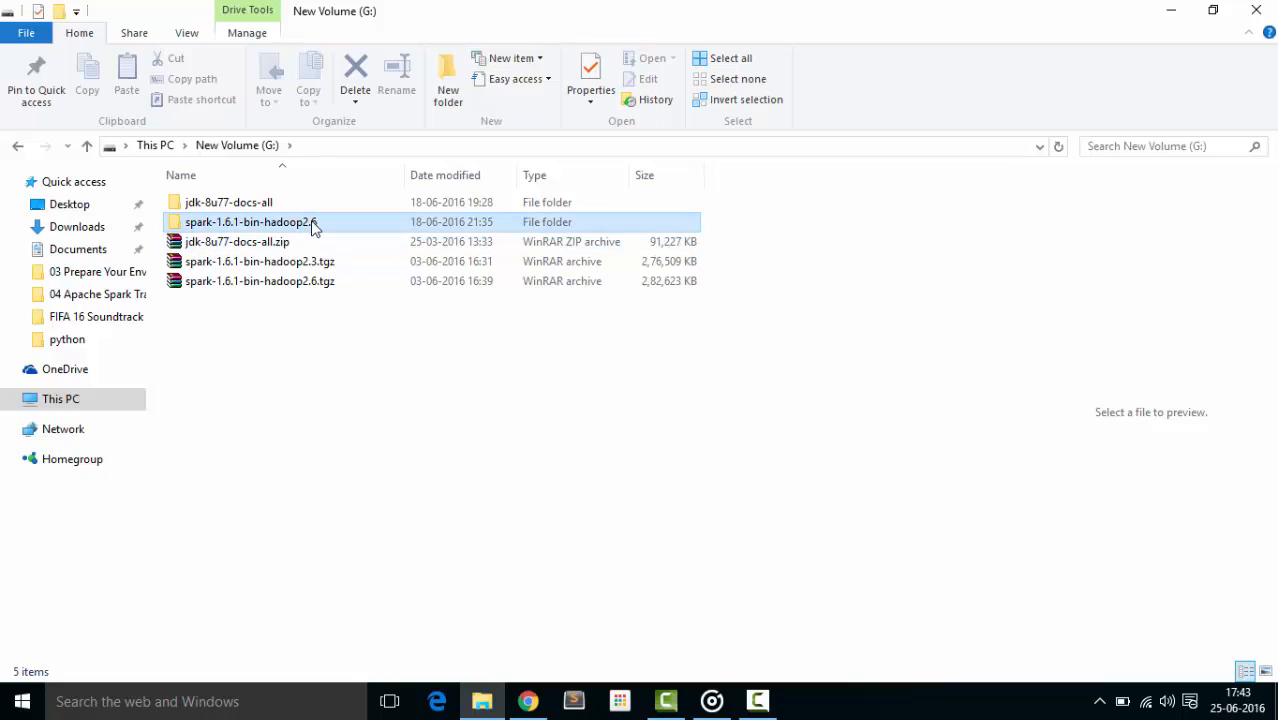
double_click(251, 221)
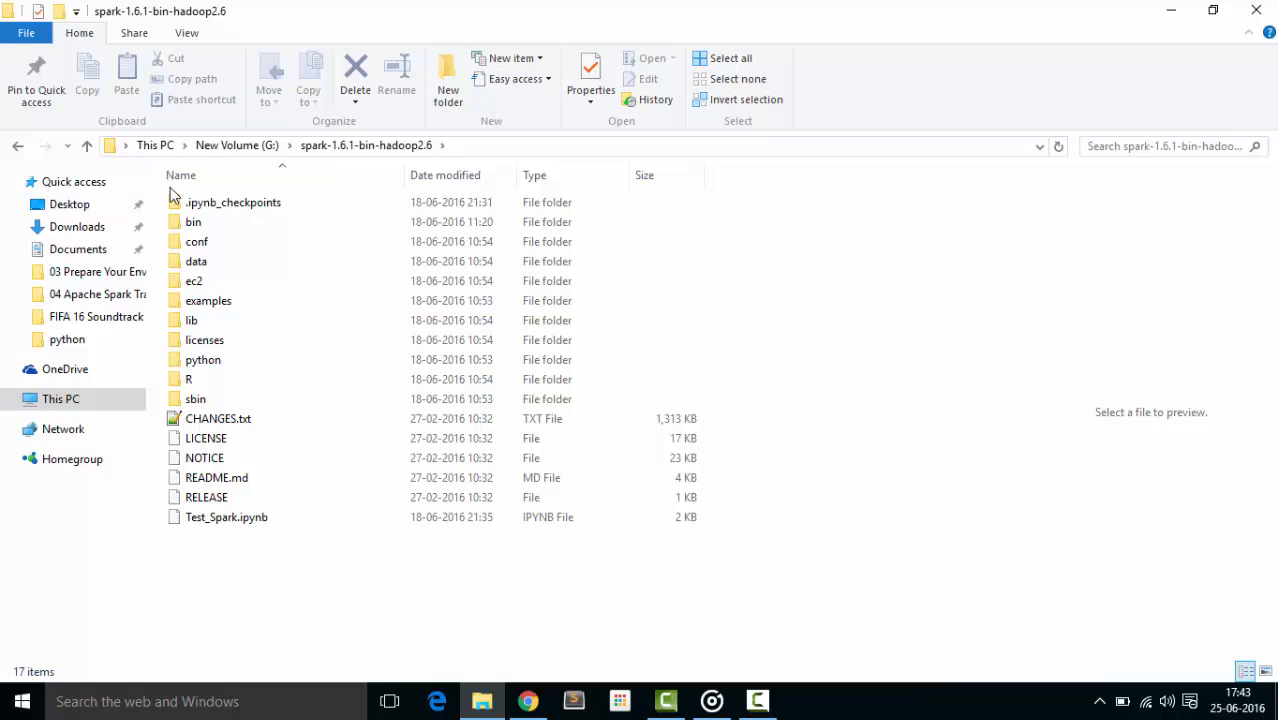
double_click(193, 221)
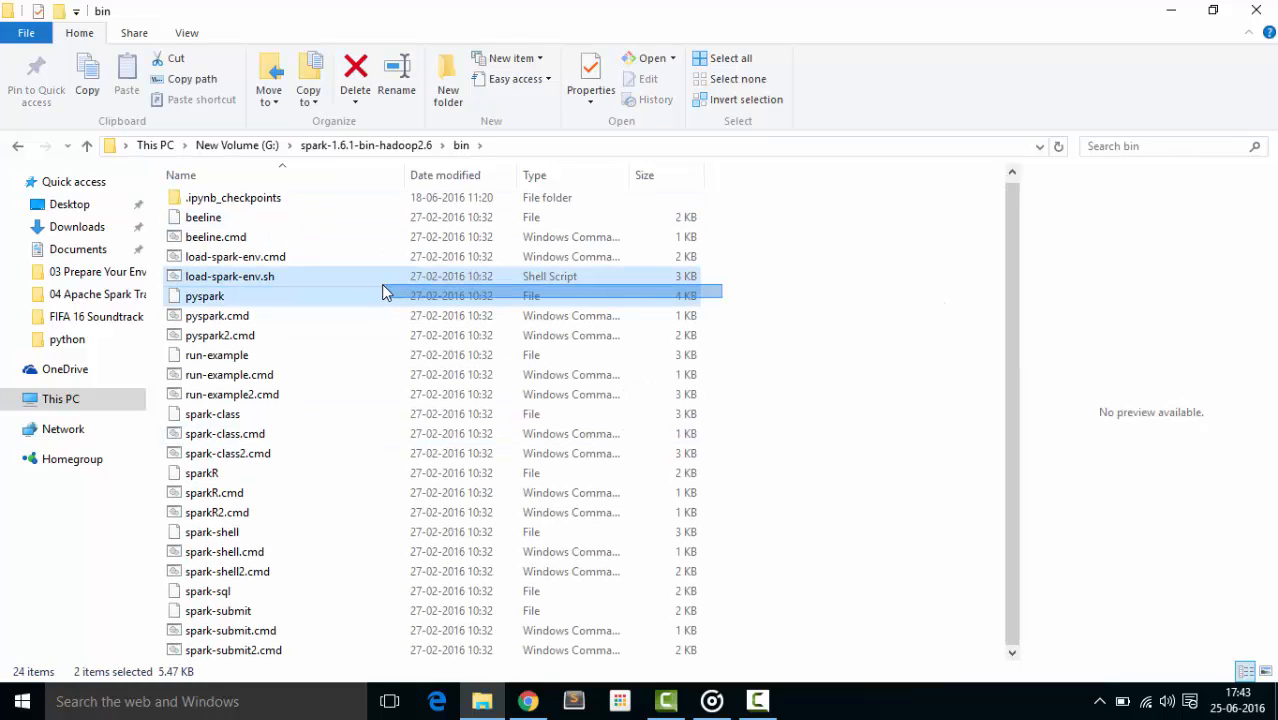
click(827, 324)
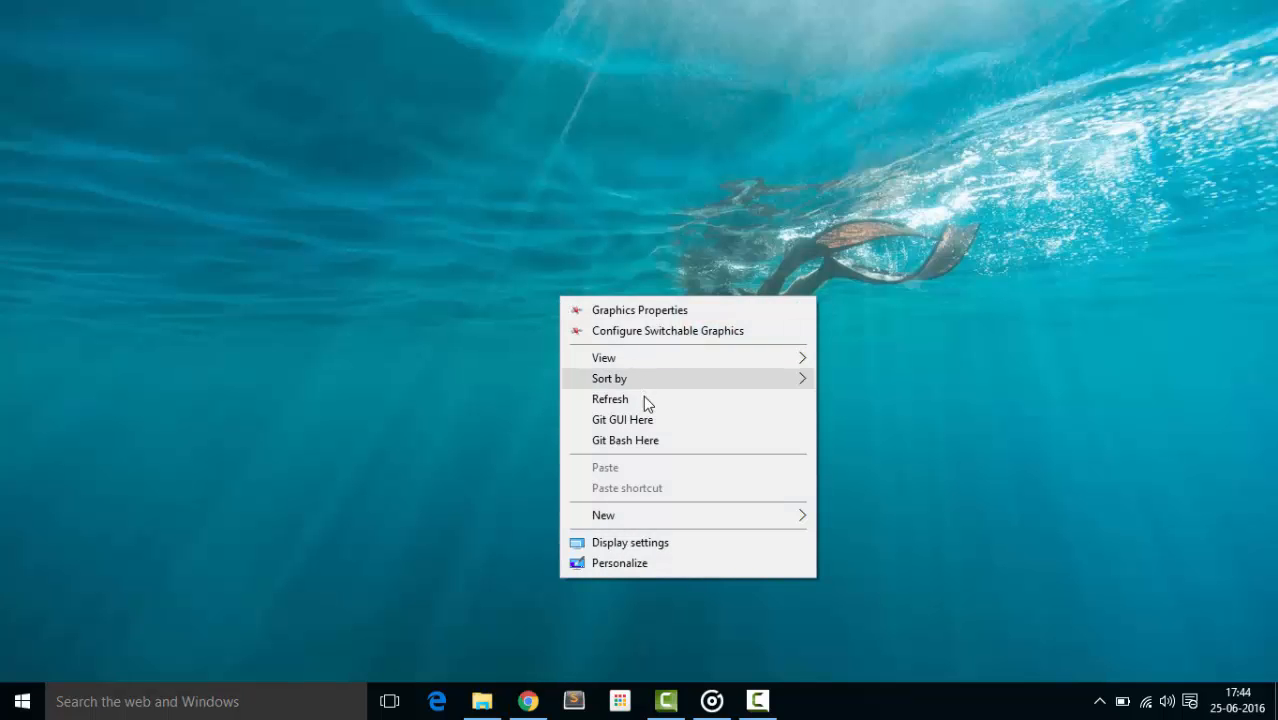
Dismiss the desktop menu and show This PC in File Explorer
click(448, 262)
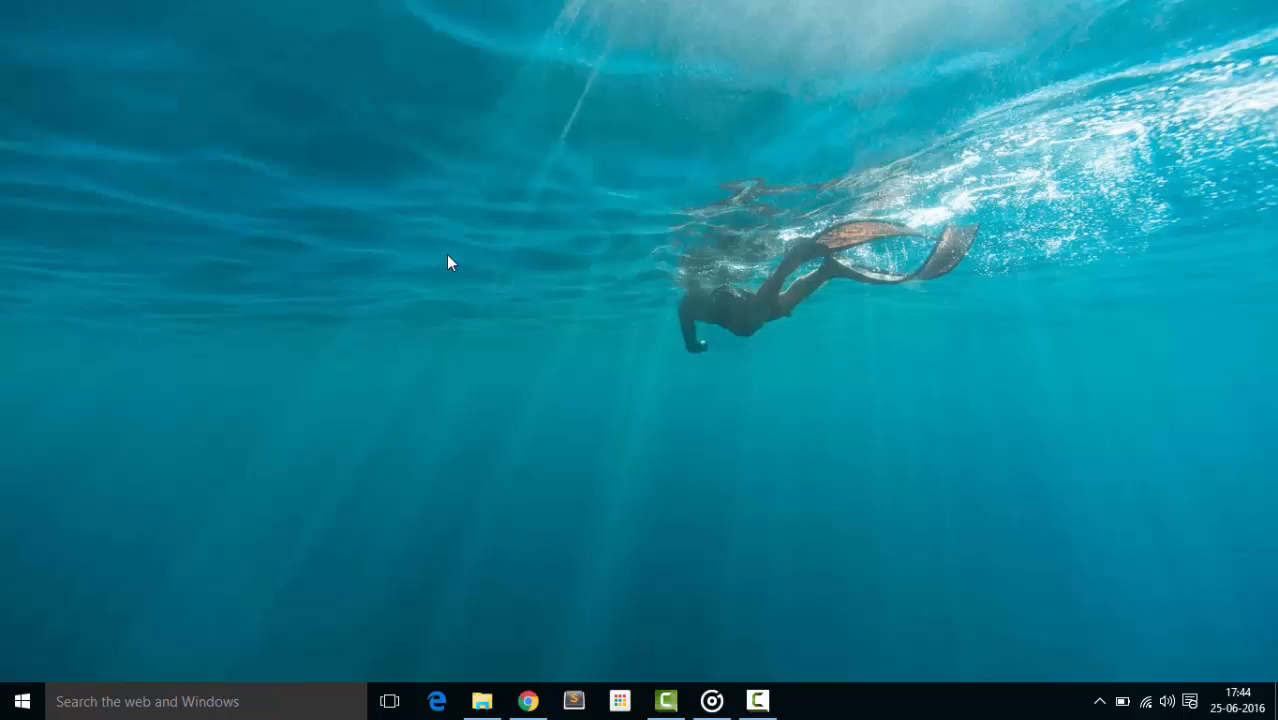
mouse_move(519, 572)
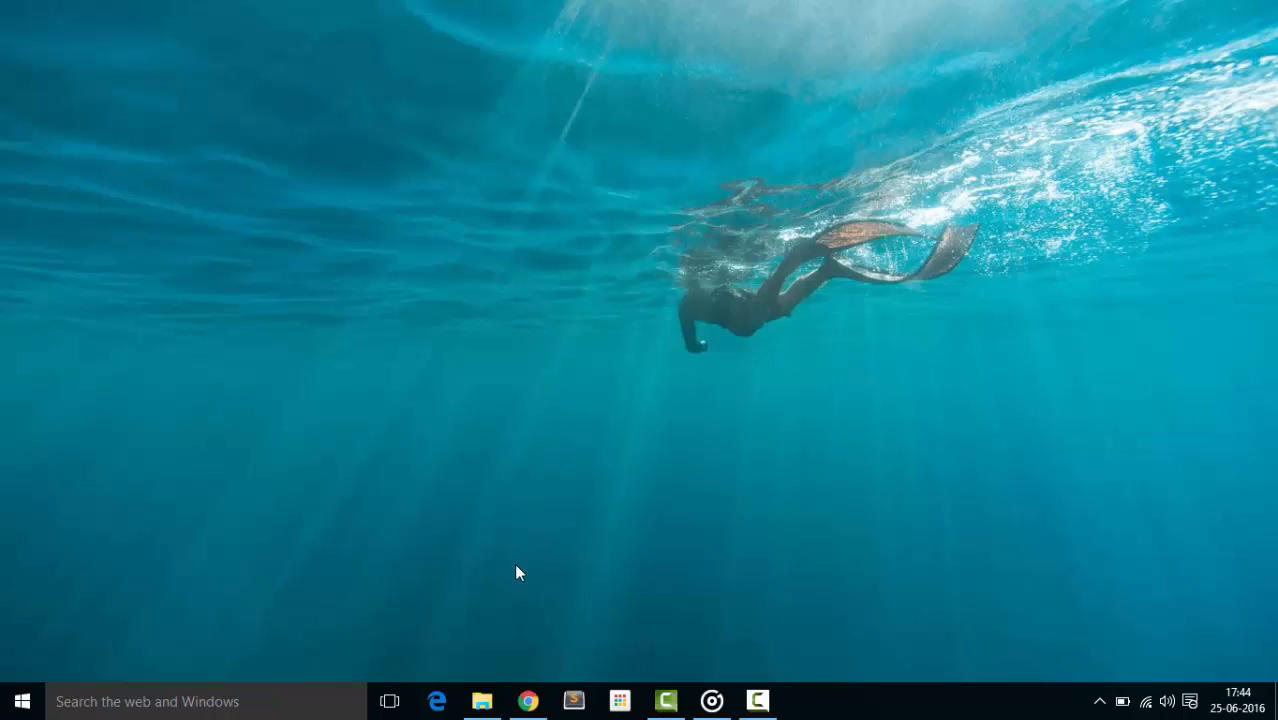
click(482, 700)
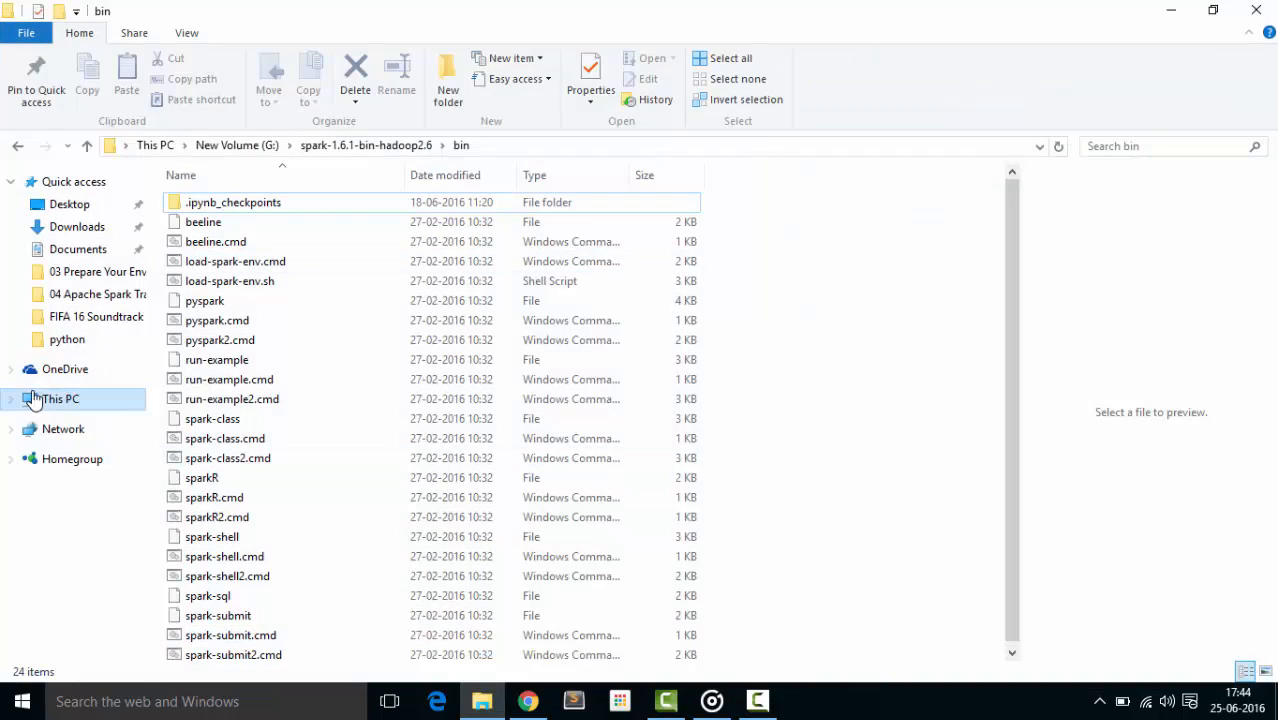
click(60, 399)
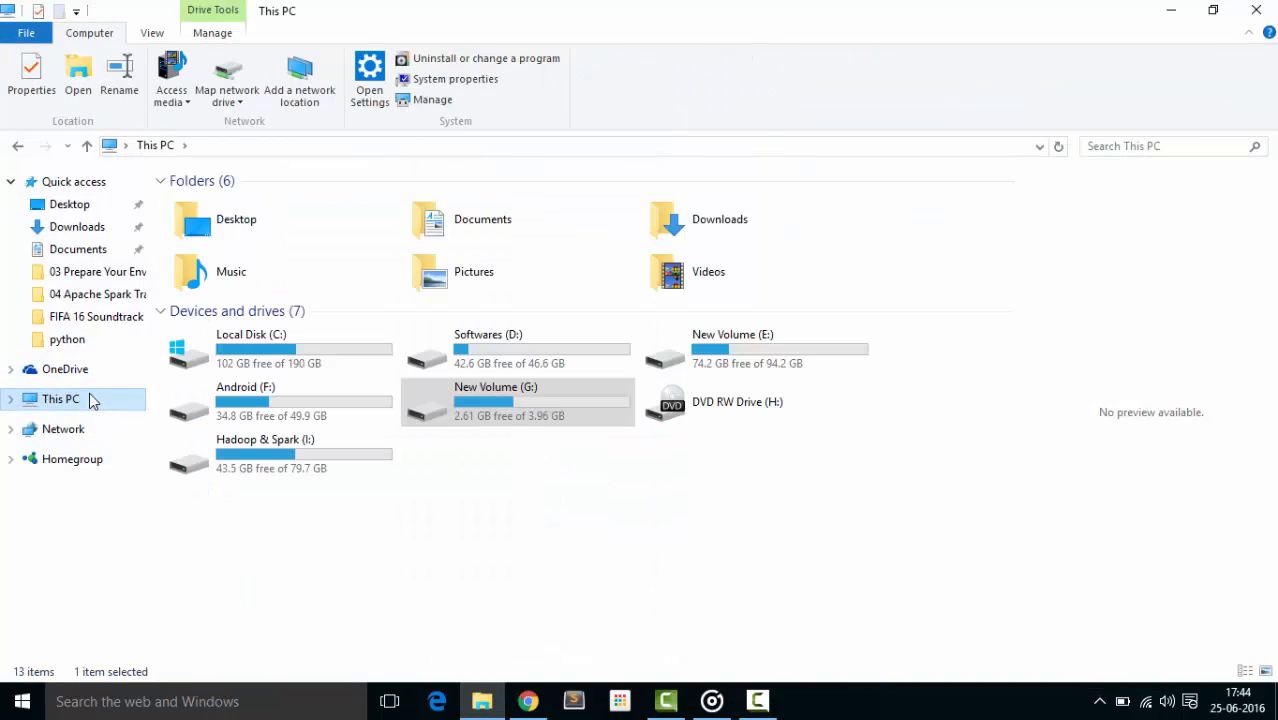
mouse_move(455, 79)
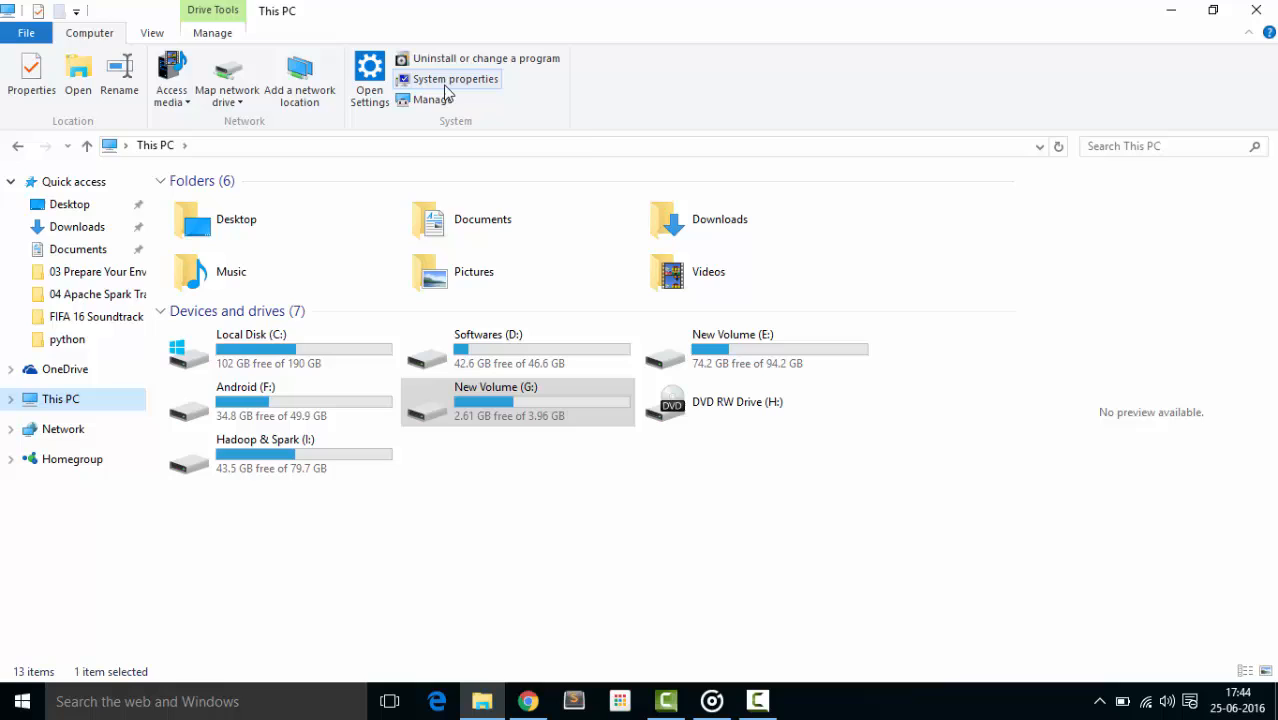
Edit the SPARK_HOME user variable from Advanced system settings' Environment Variables
click(454, 79)
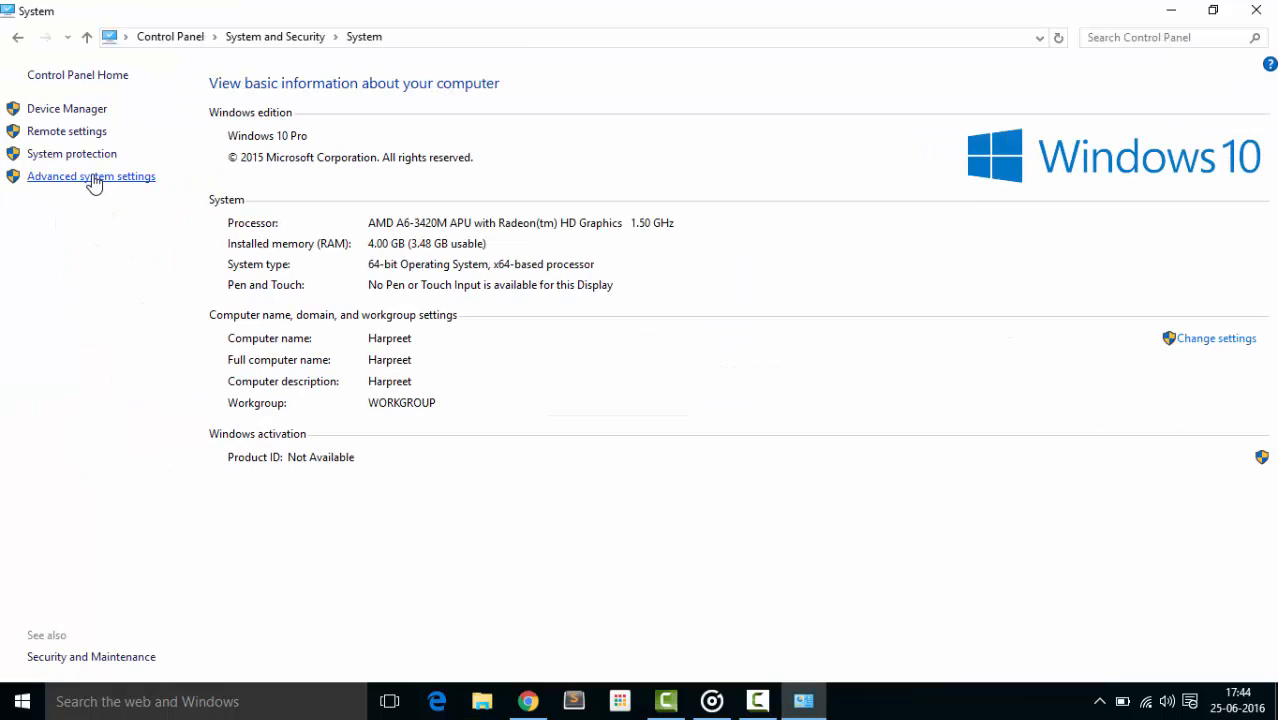
click(91, 176)
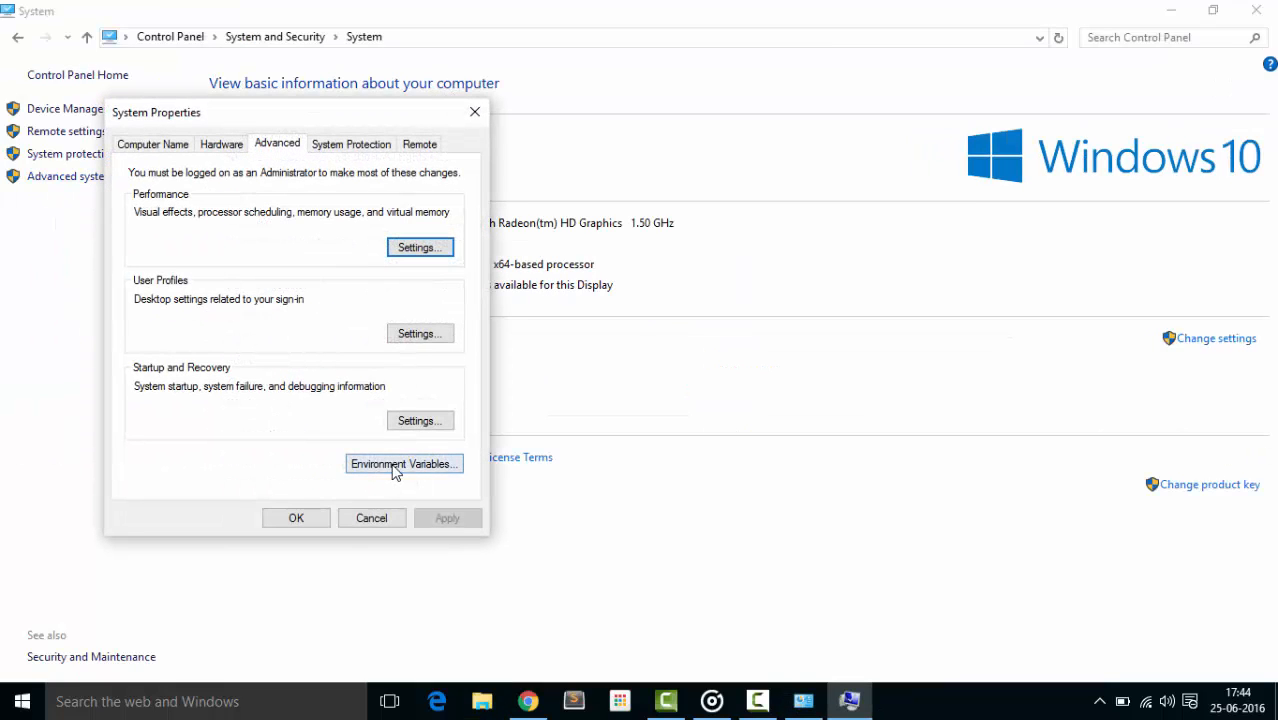
click(403, 463)
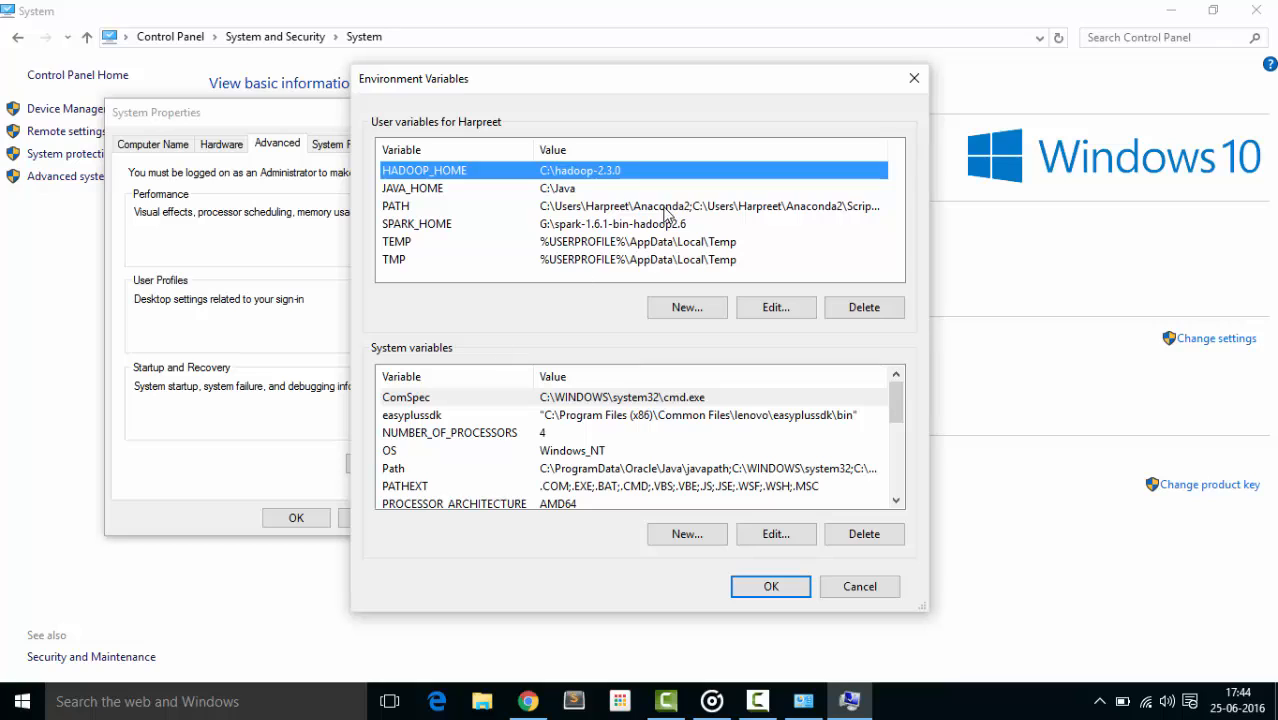
click(416, 223)
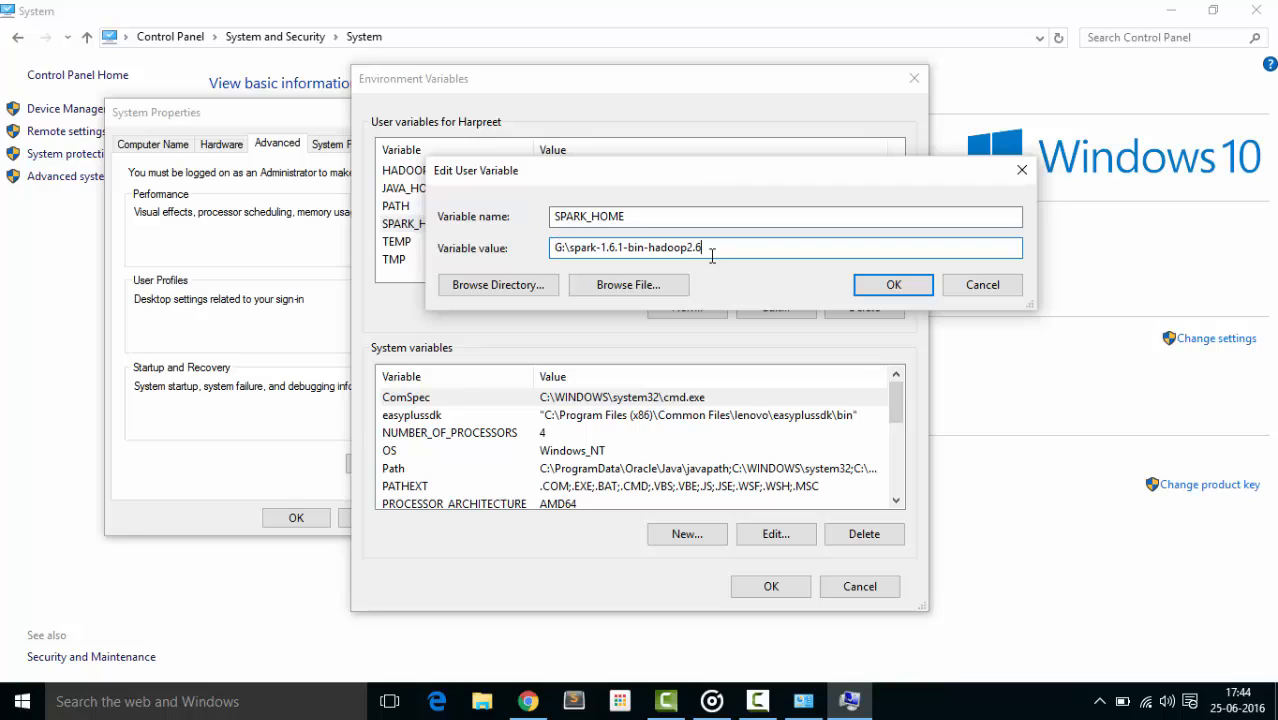
mouse_move(750, 247)
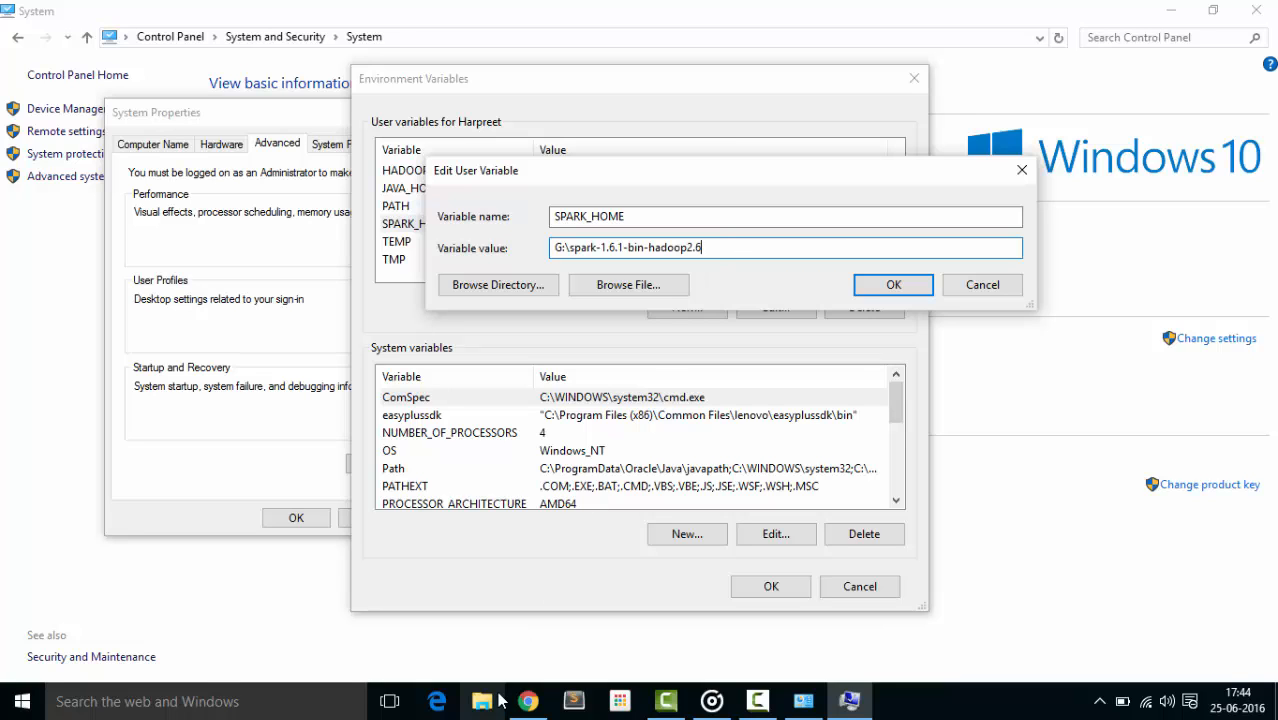
Check the spark-1.6.1-bin-hadoop2.6 folder on G: and save SPARK_HOME with that path
click(481, 700)
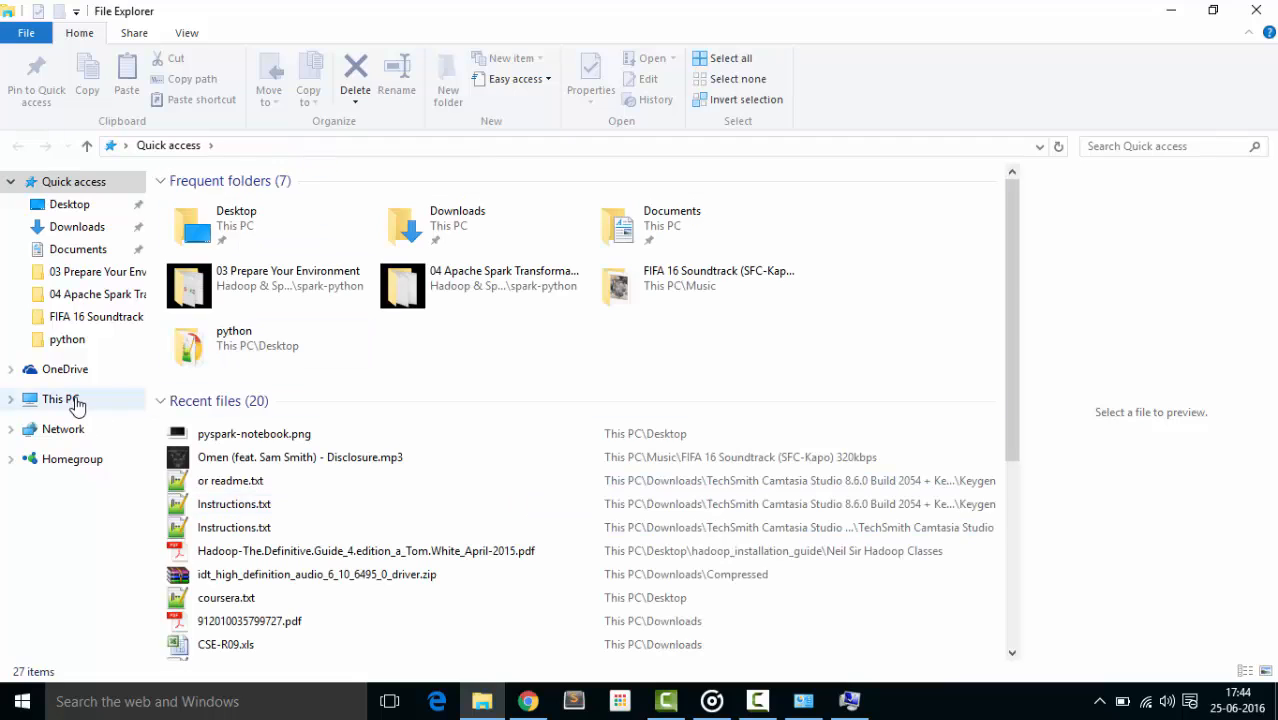
click(61, 398)
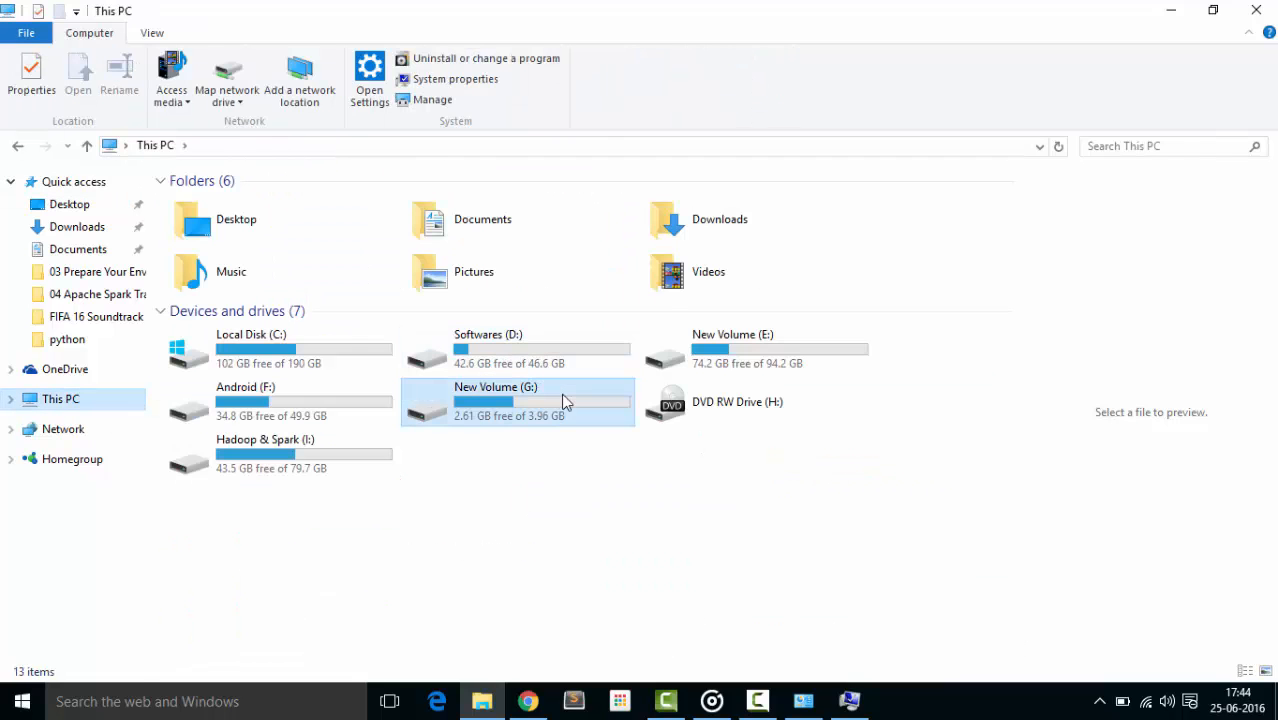
double_click(495, 401)
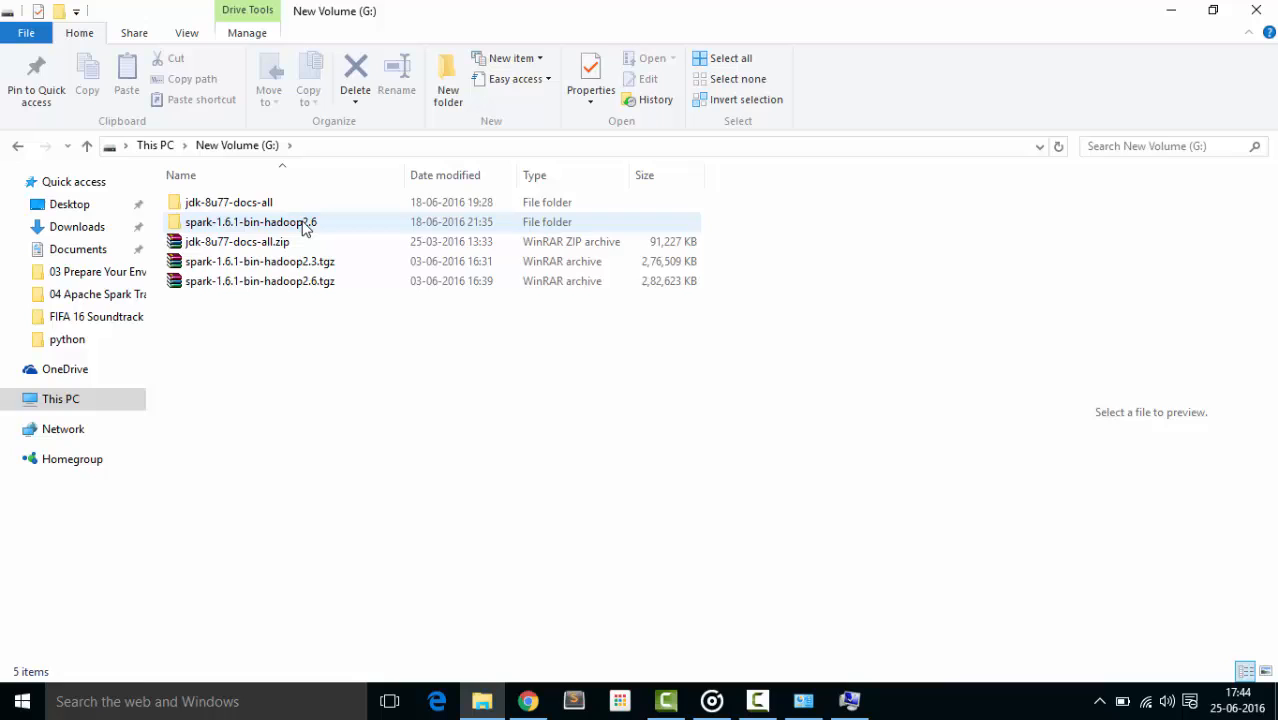
double_click(251, 221)
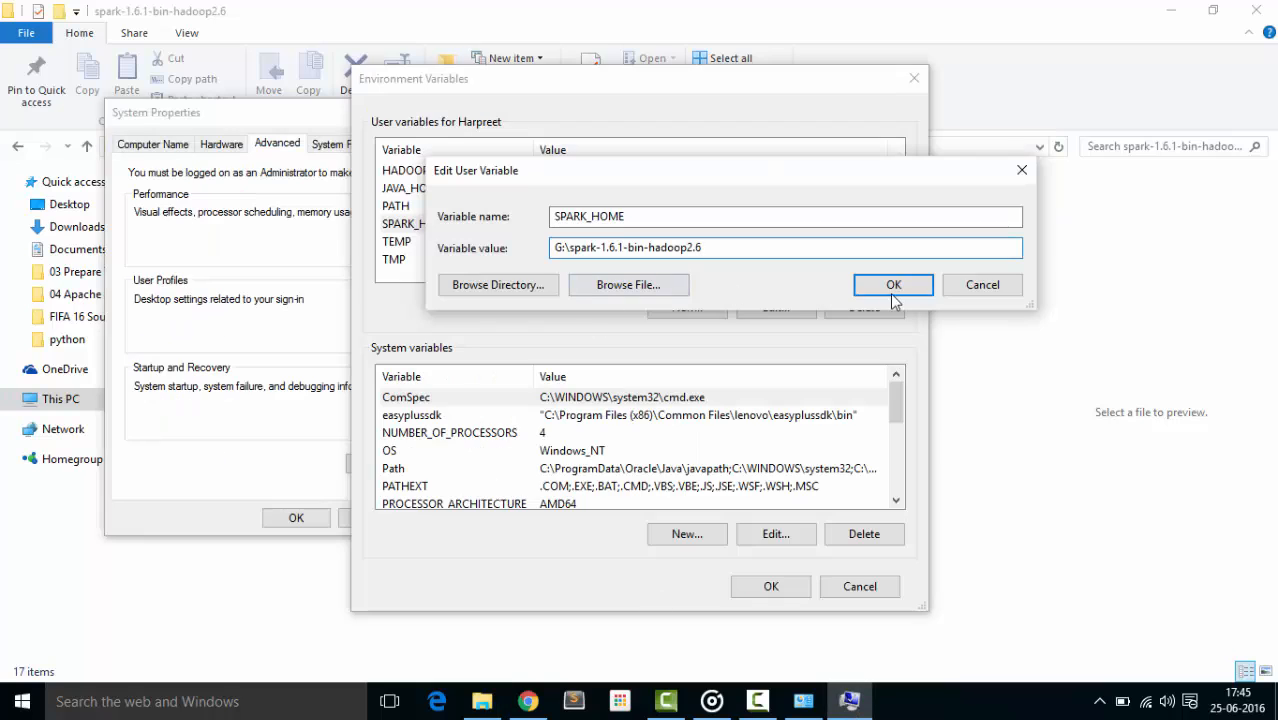
click(892, 285)
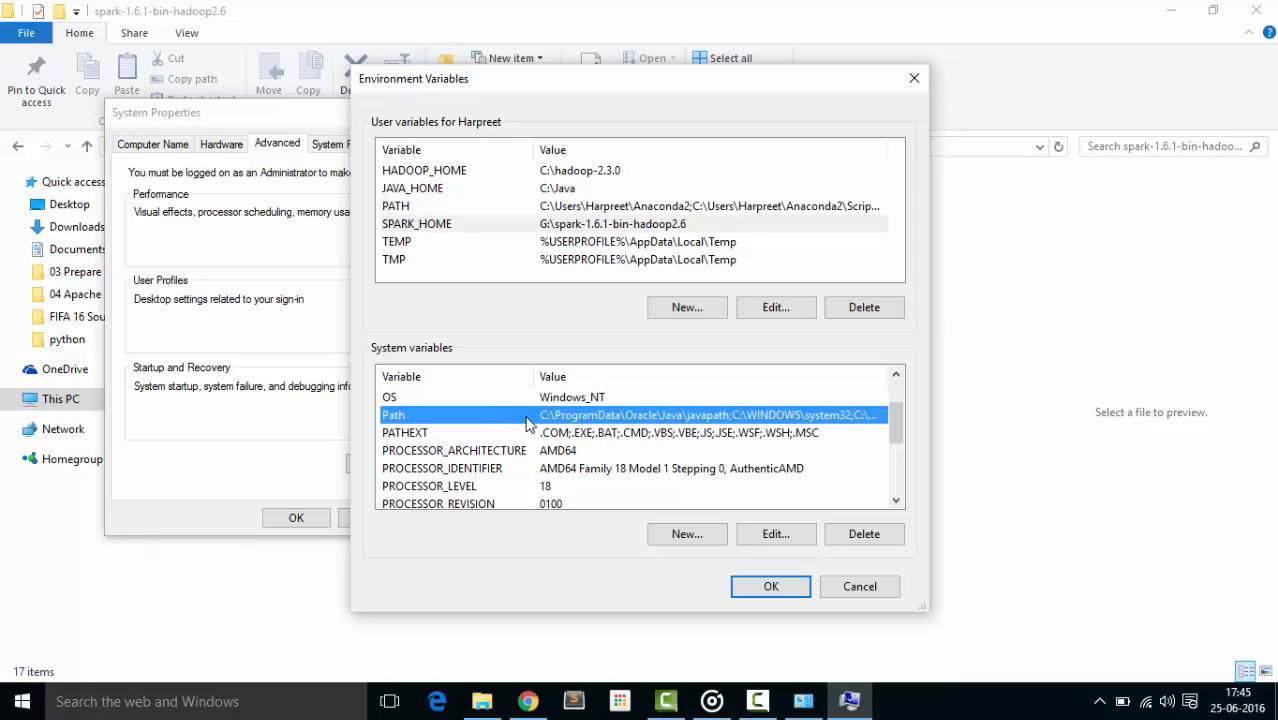
Review the system Path for G:\spark-1.6.1-bin-hadoop2.6\bin and open the Spark bin folder
click(775, 533)
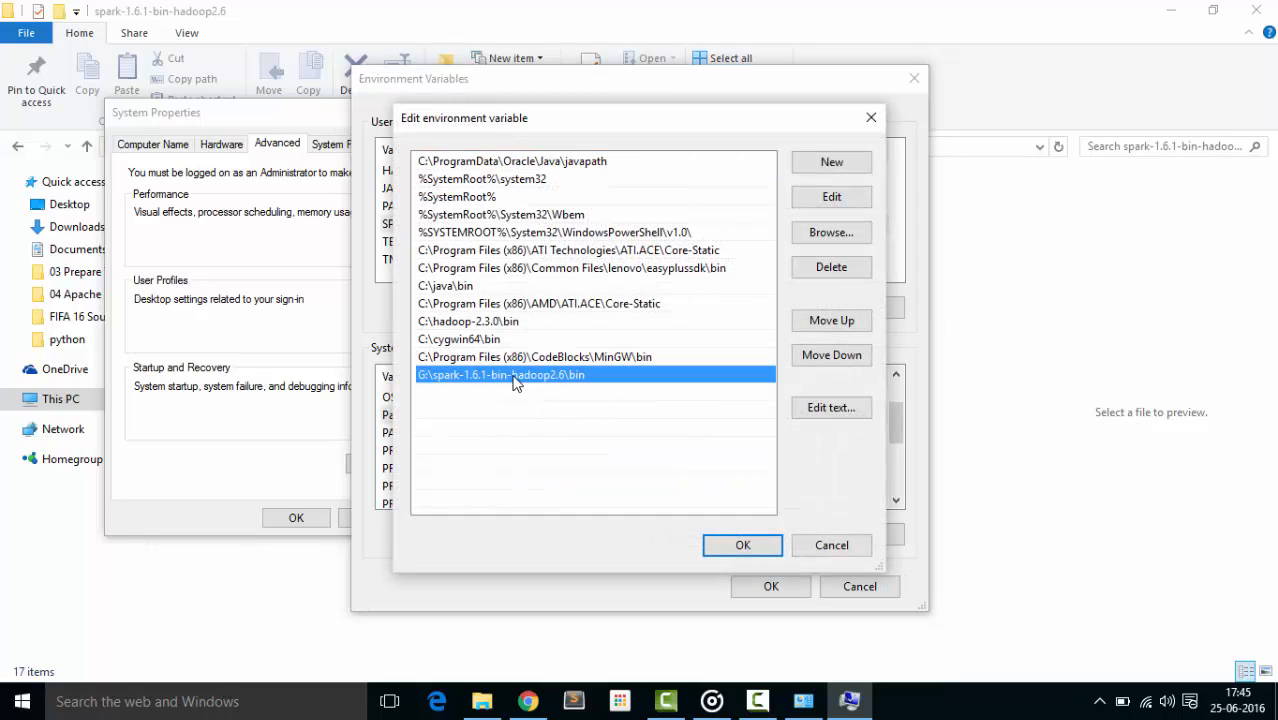
mouse_move(590, 385)
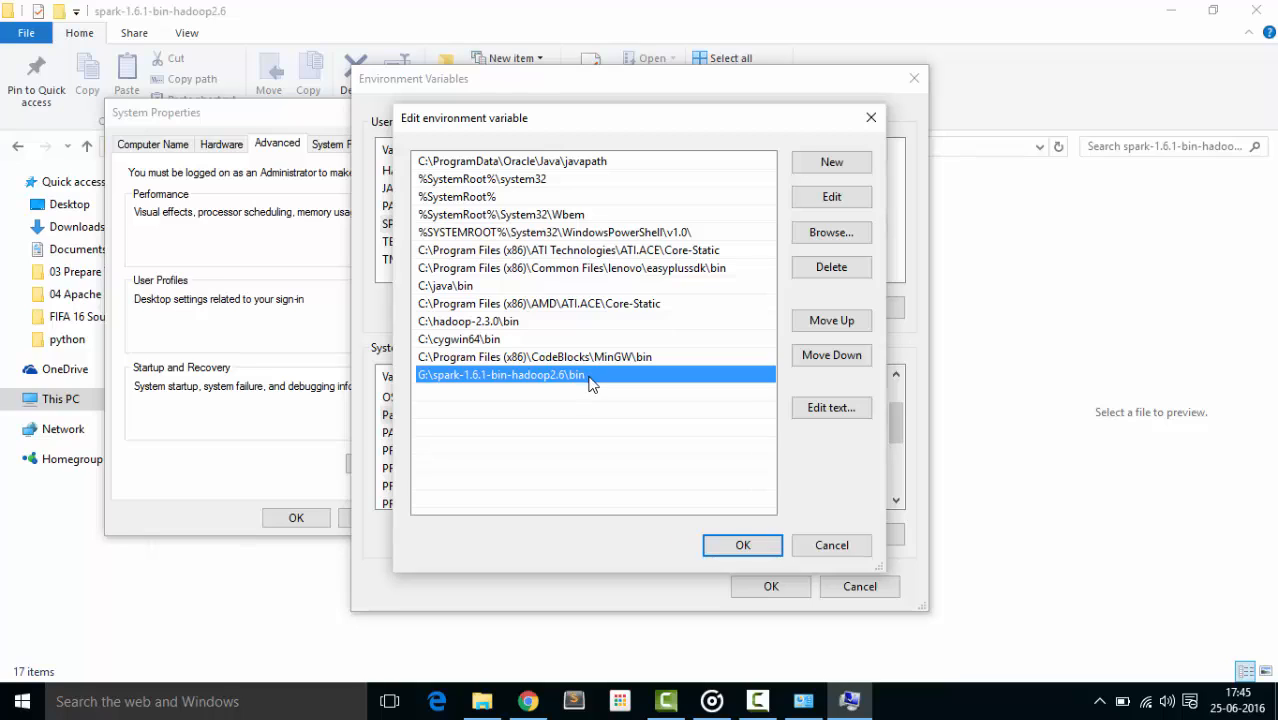
mouse_move(600, 389)
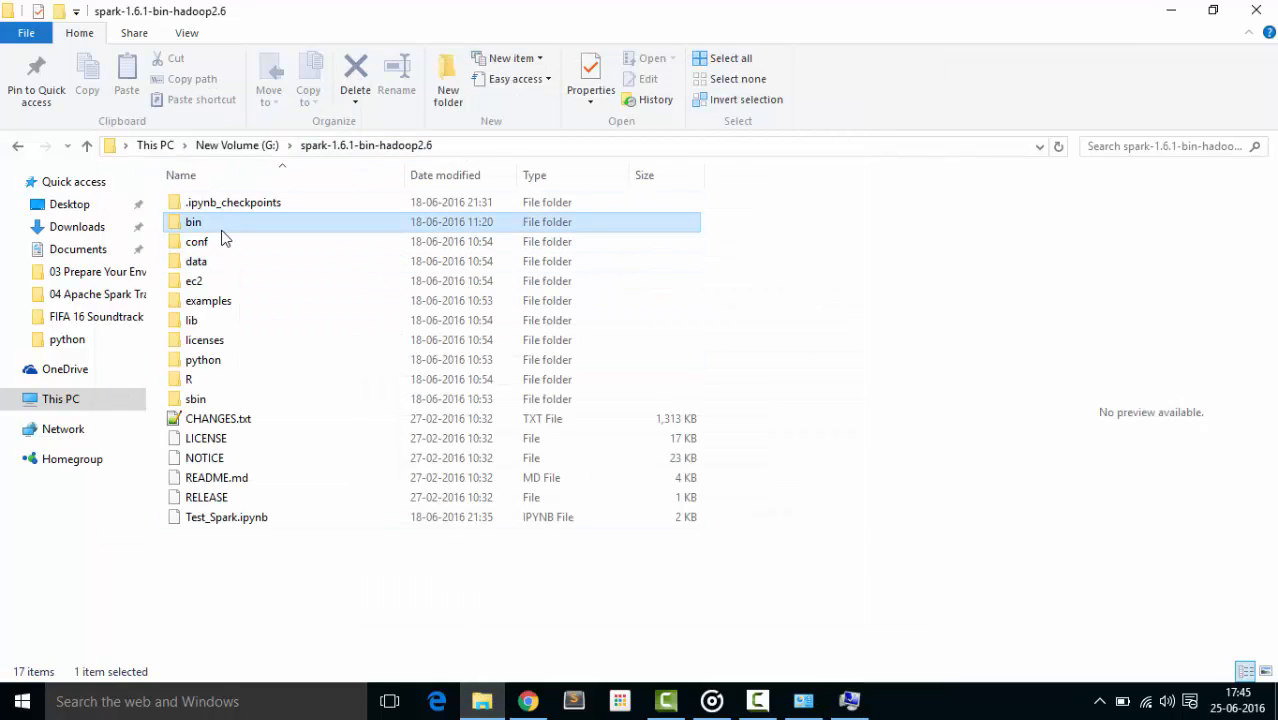
double_click(193, 221)
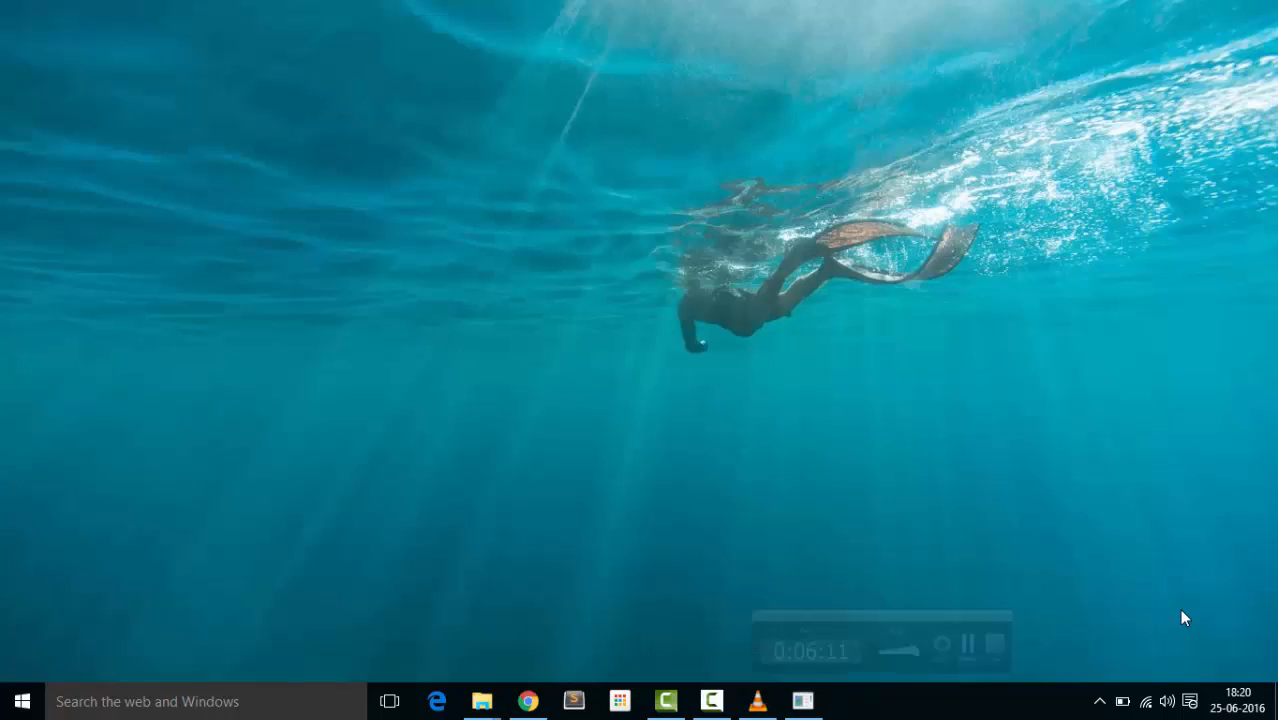
mouse_move(933, 461)
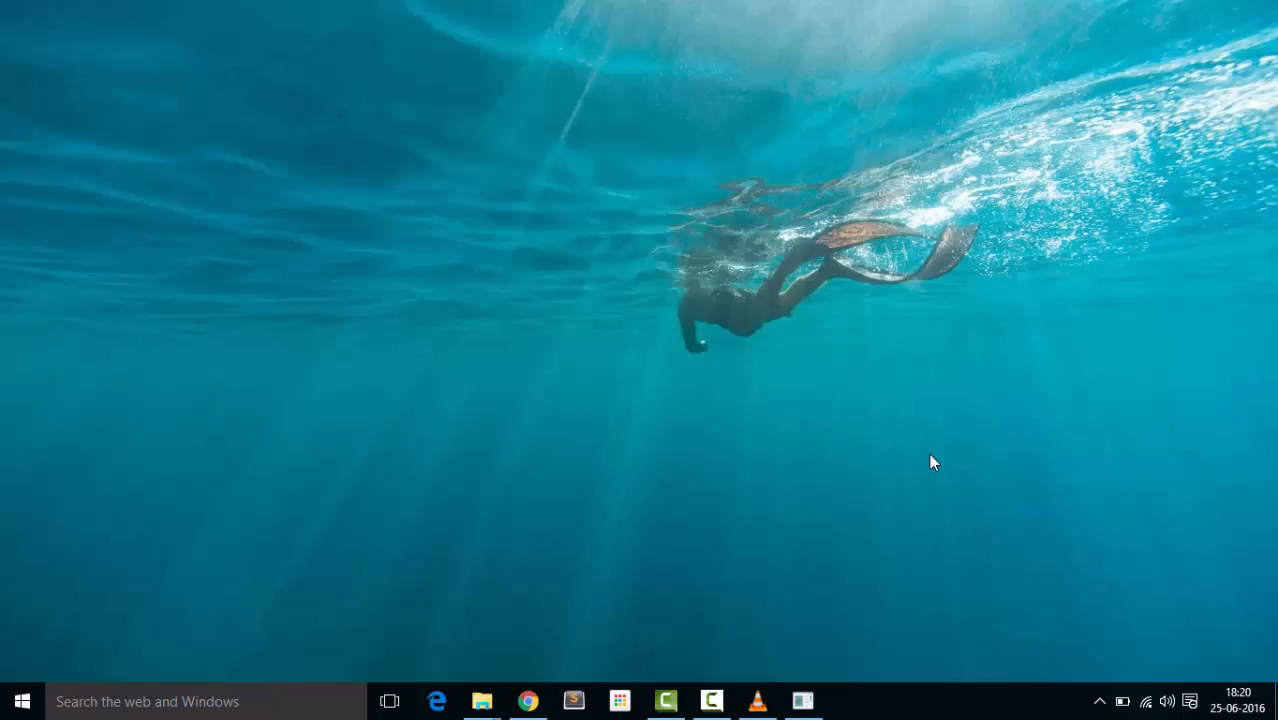
mouse_move(783, 417)
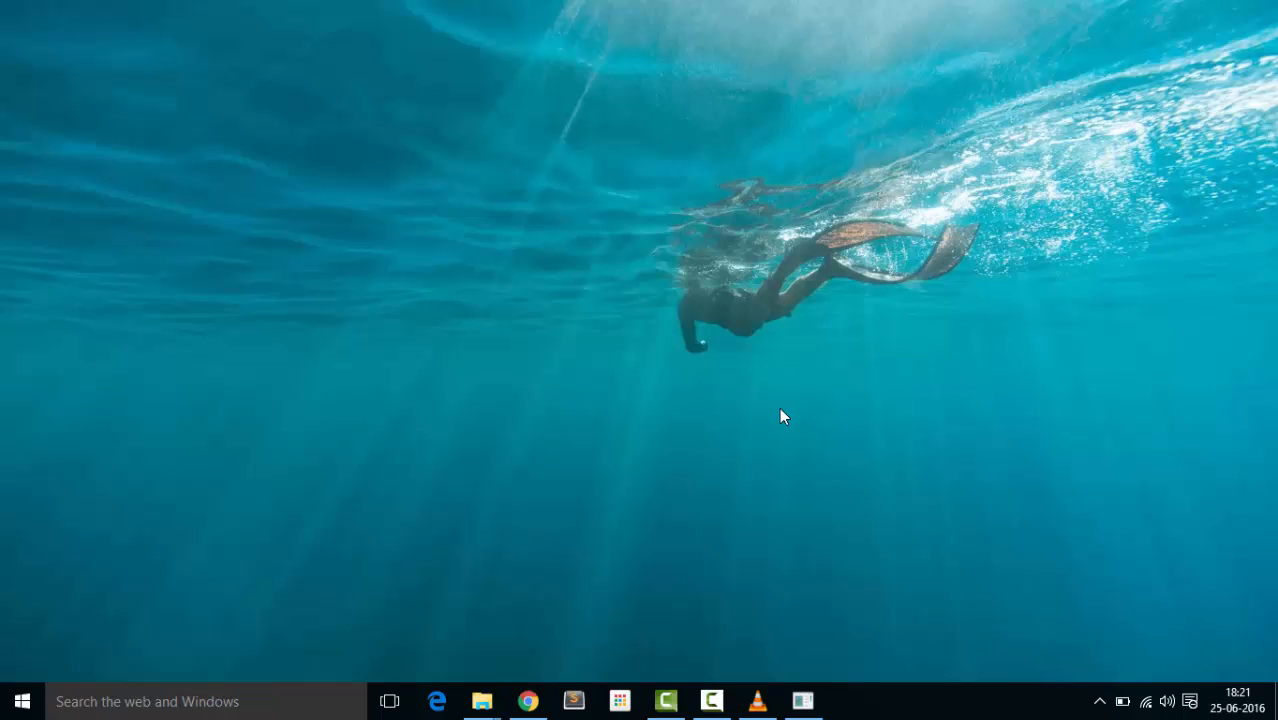
Open Command Prompt and set PYSPARK_DRIVER_PYTHON=ipython
key(Win+r)
text(cmd)
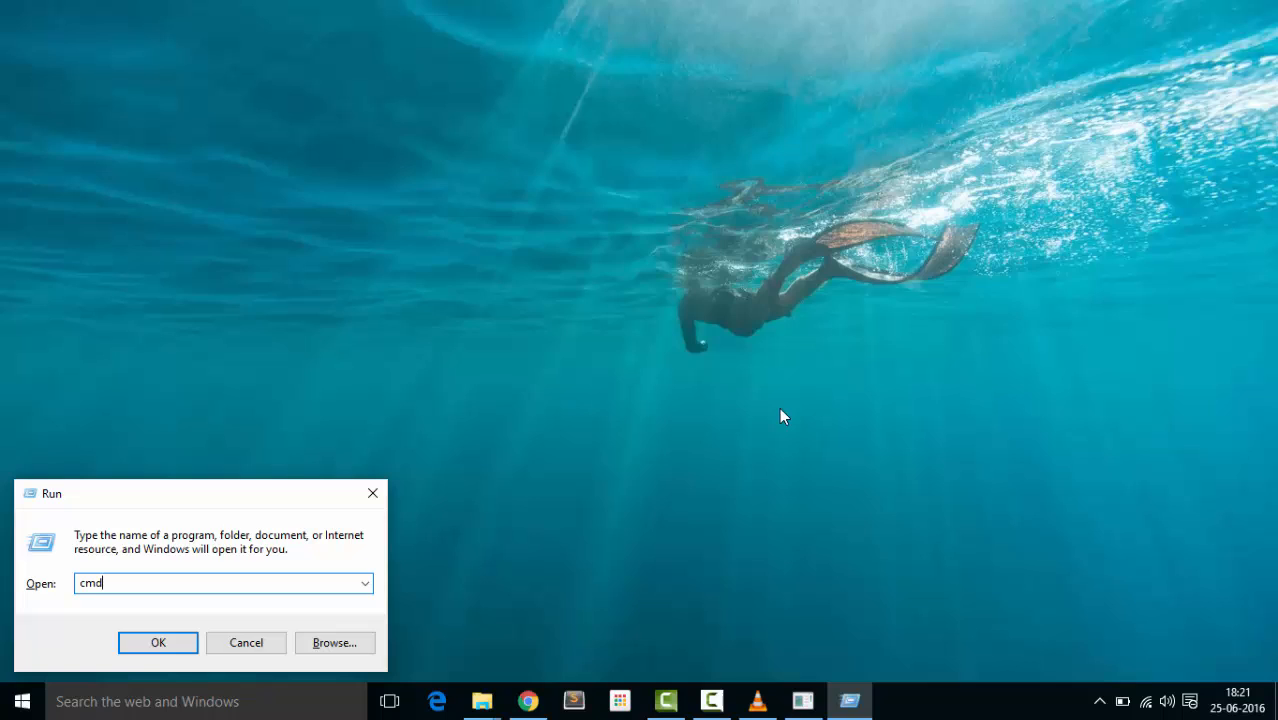
click(157, 642)
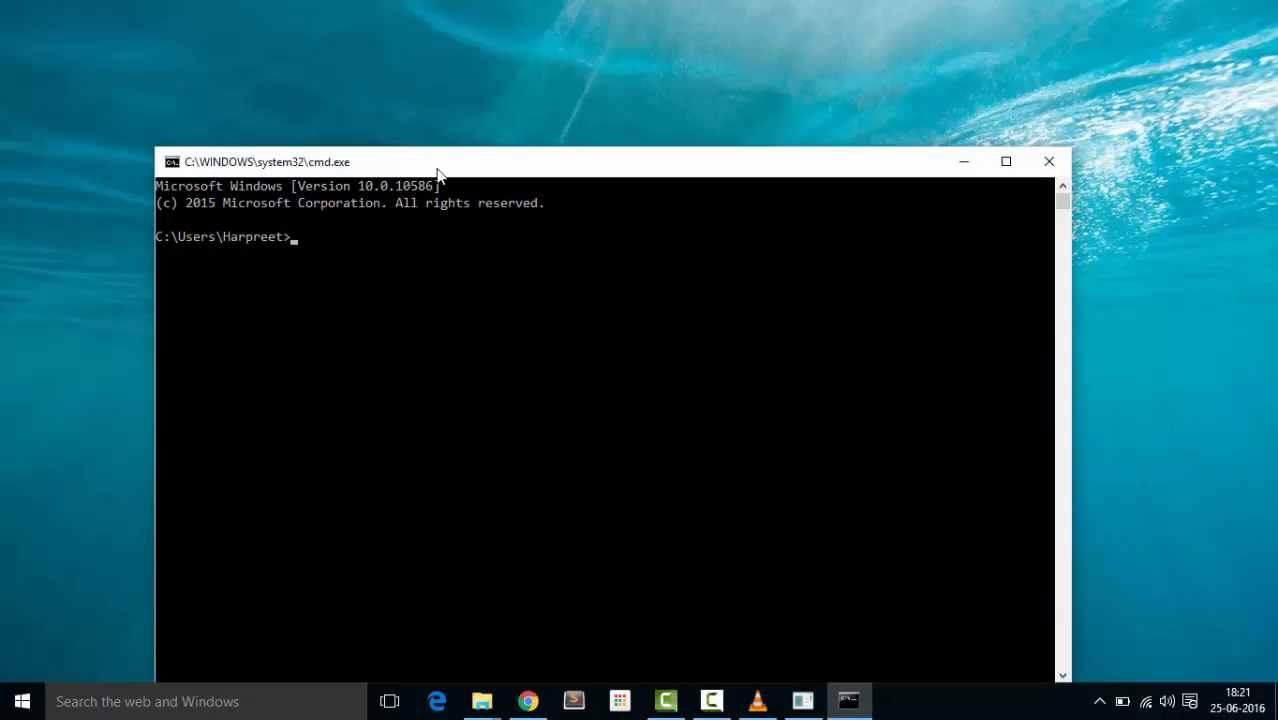
drag(436, 161, 450, 146)
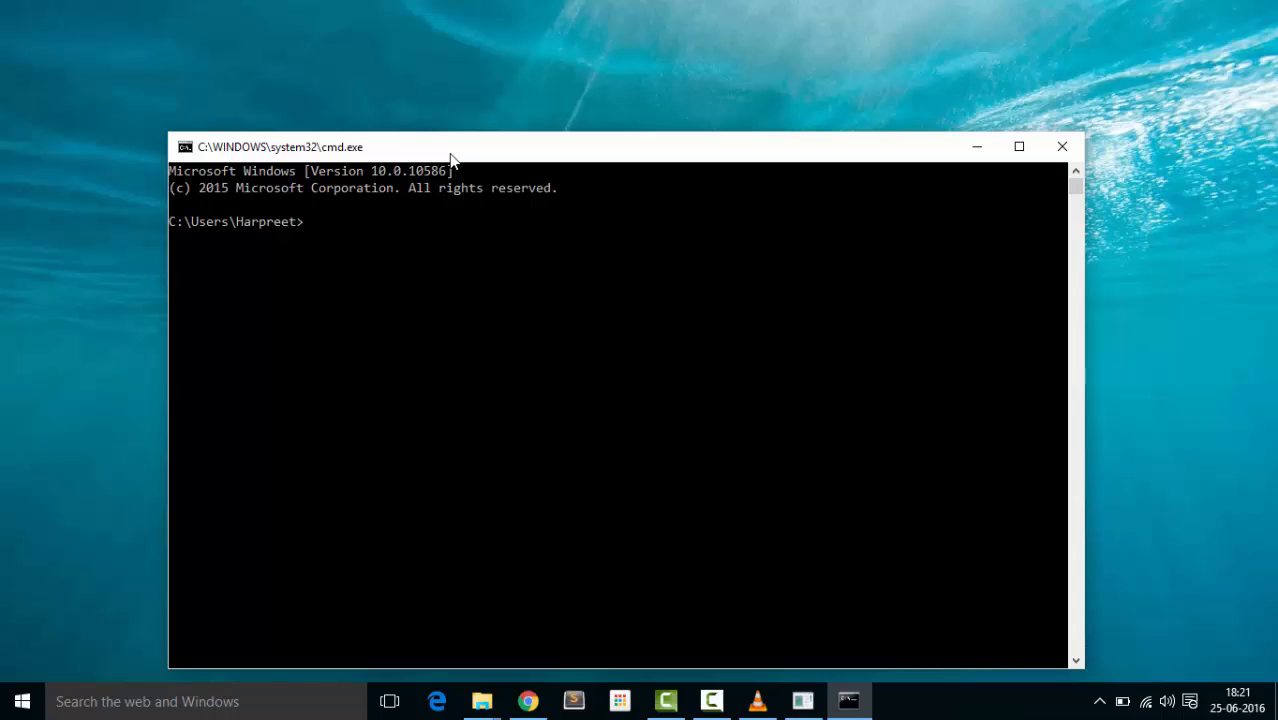
text(set)
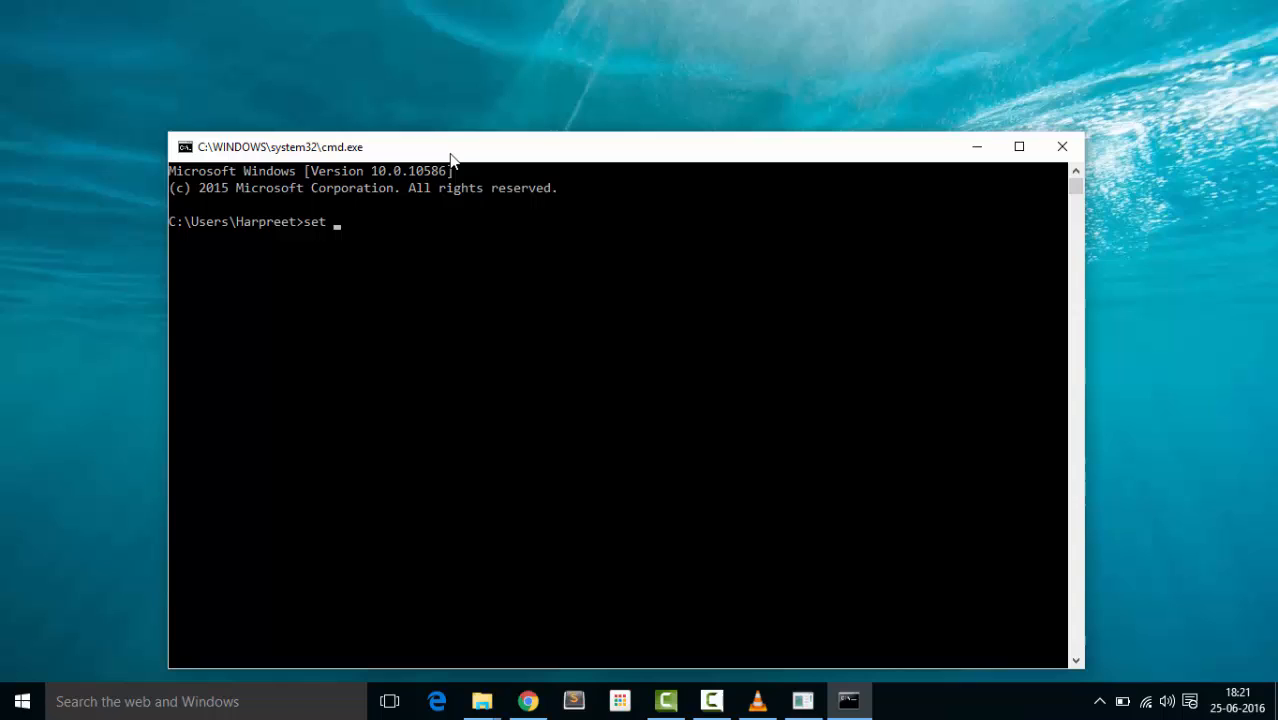
text(PYSPAR)
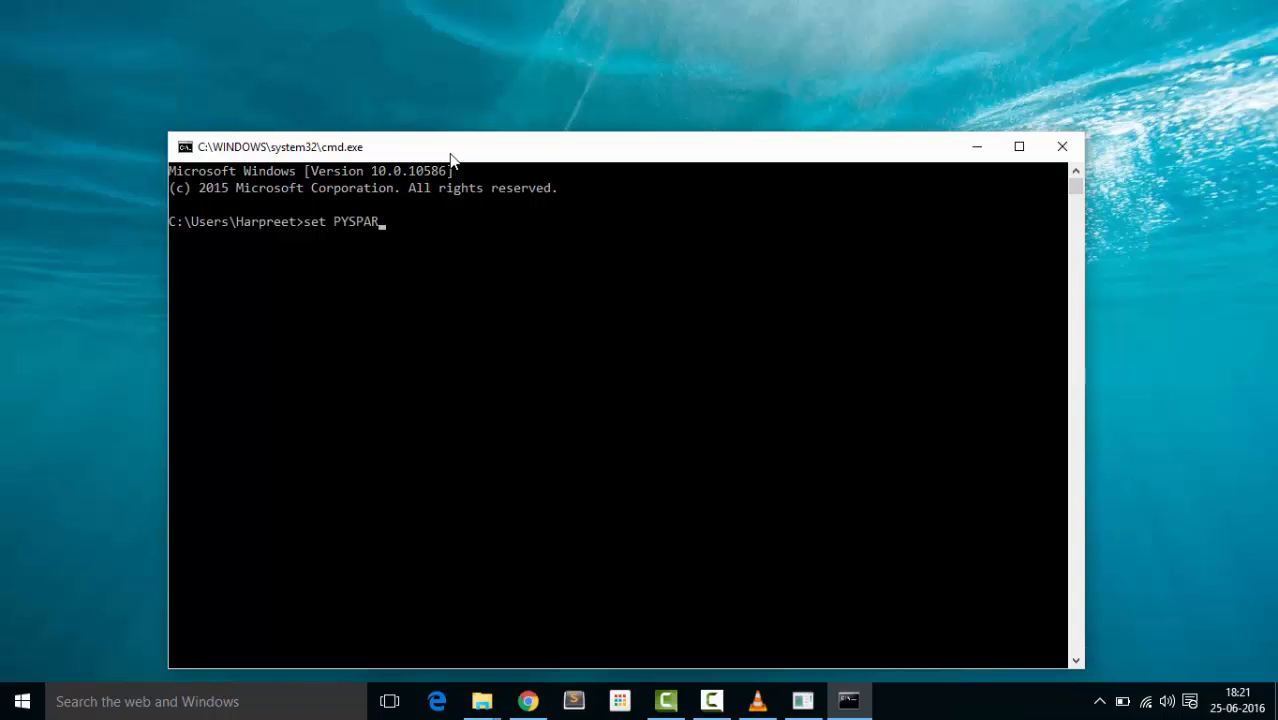
text(K)
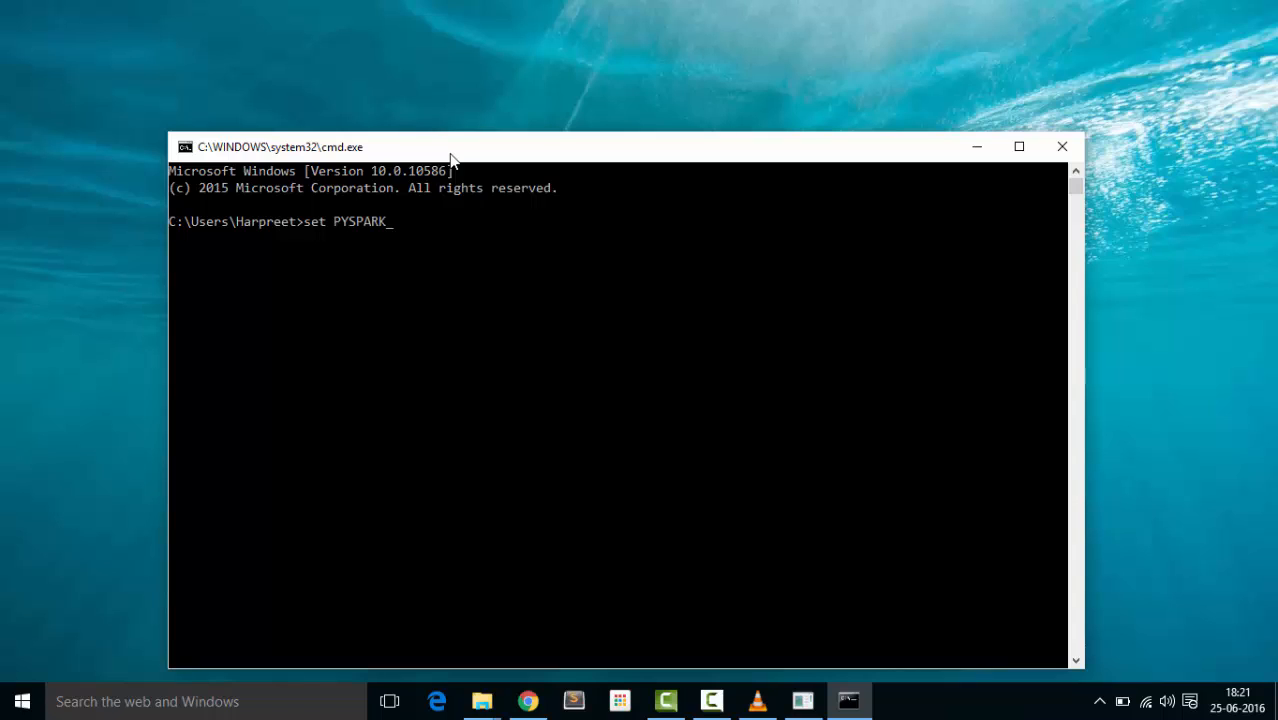
text(DRIVE)
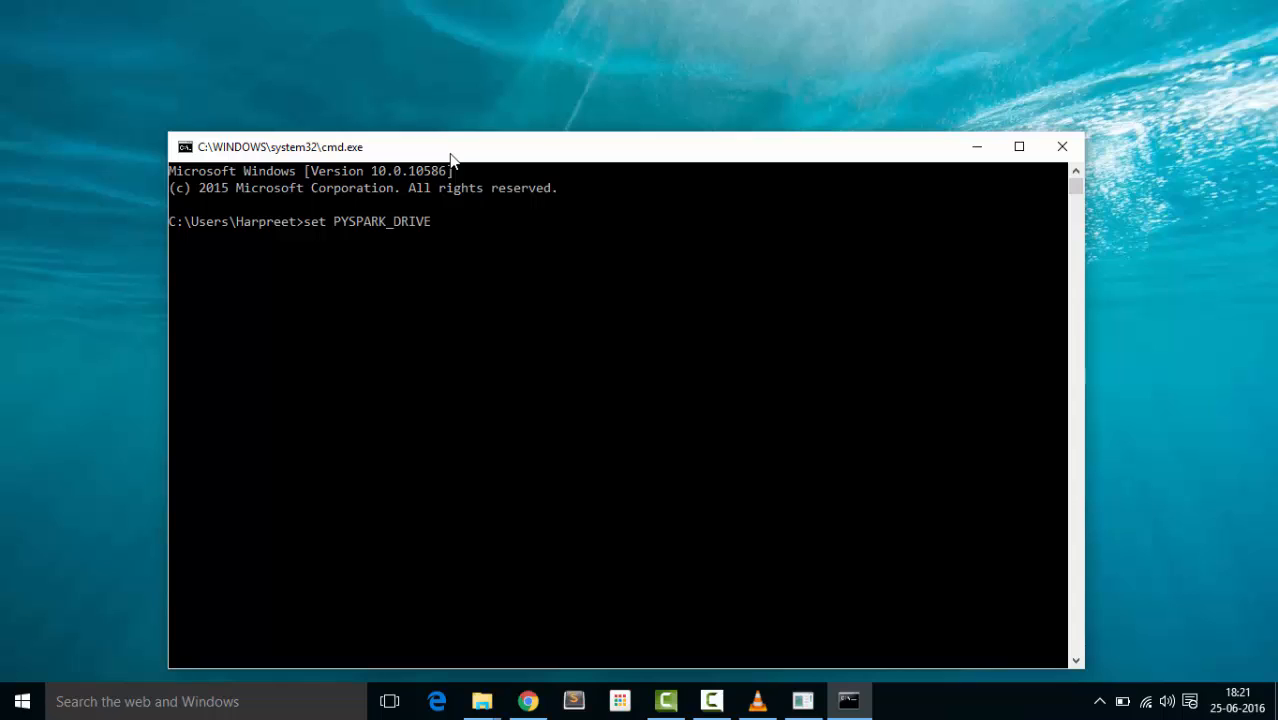
text(R_PYTH)
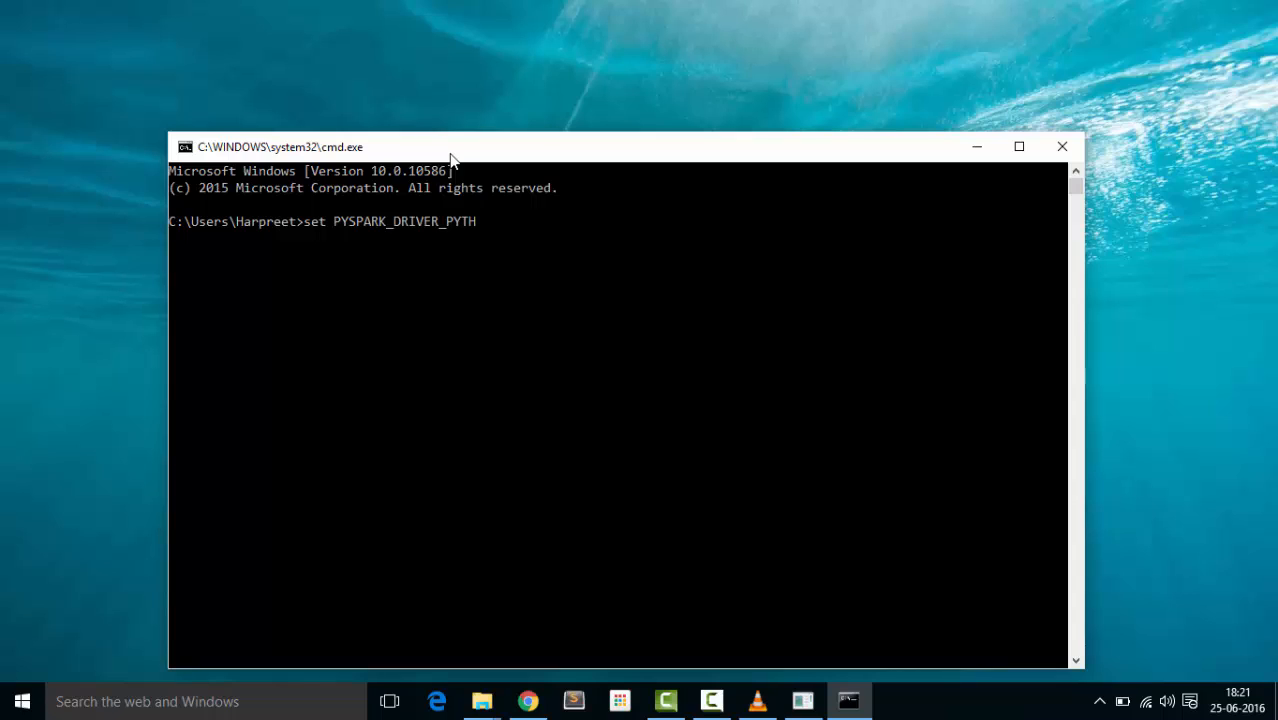
text(ON=)
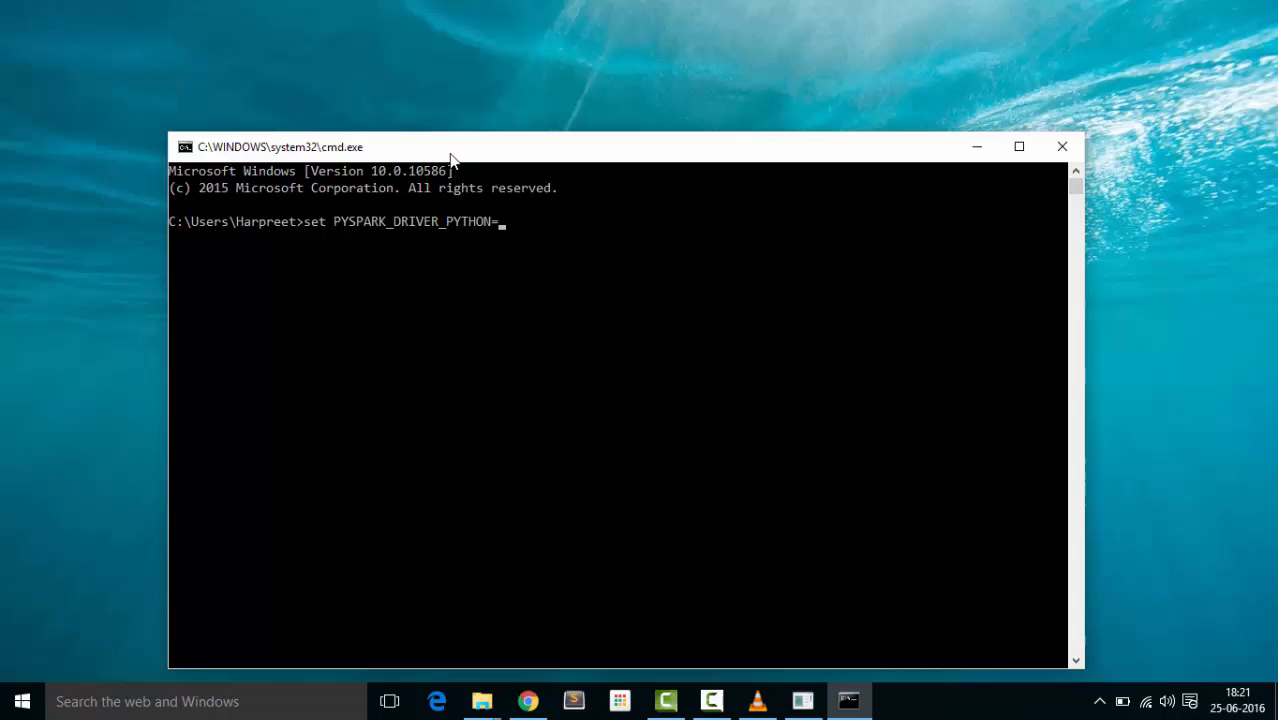
text(ipytho)
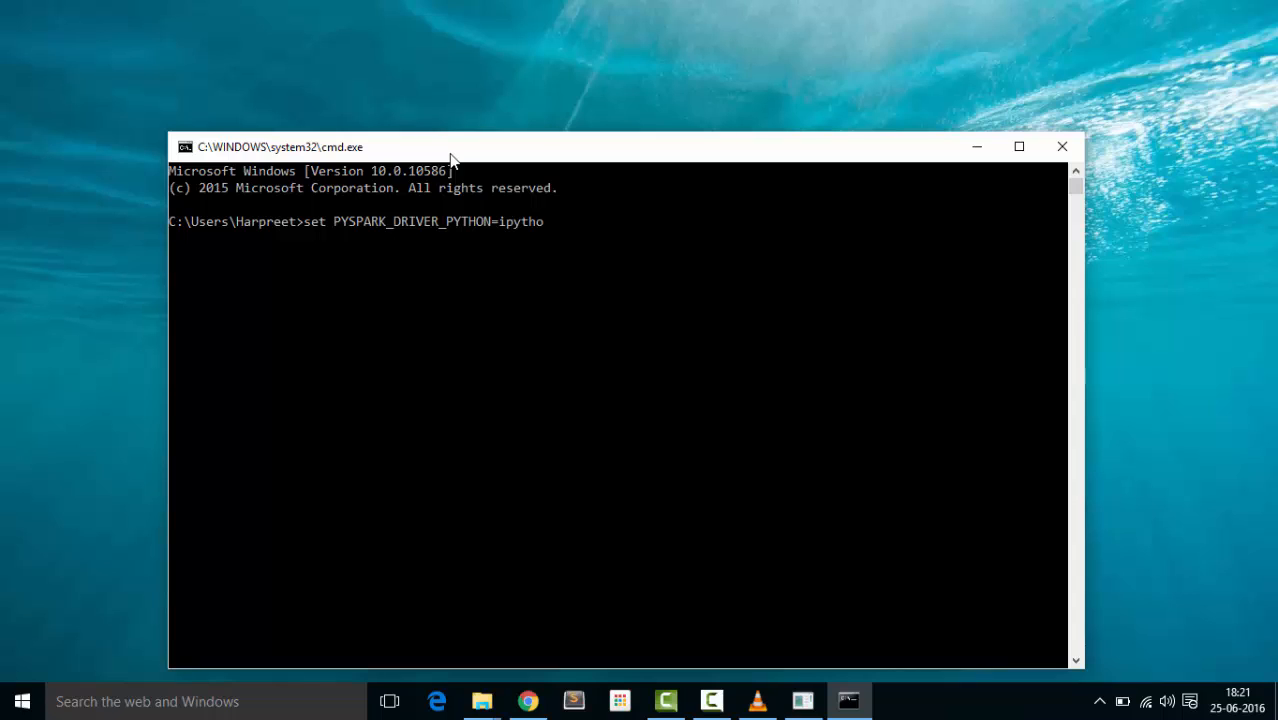
key(Return)
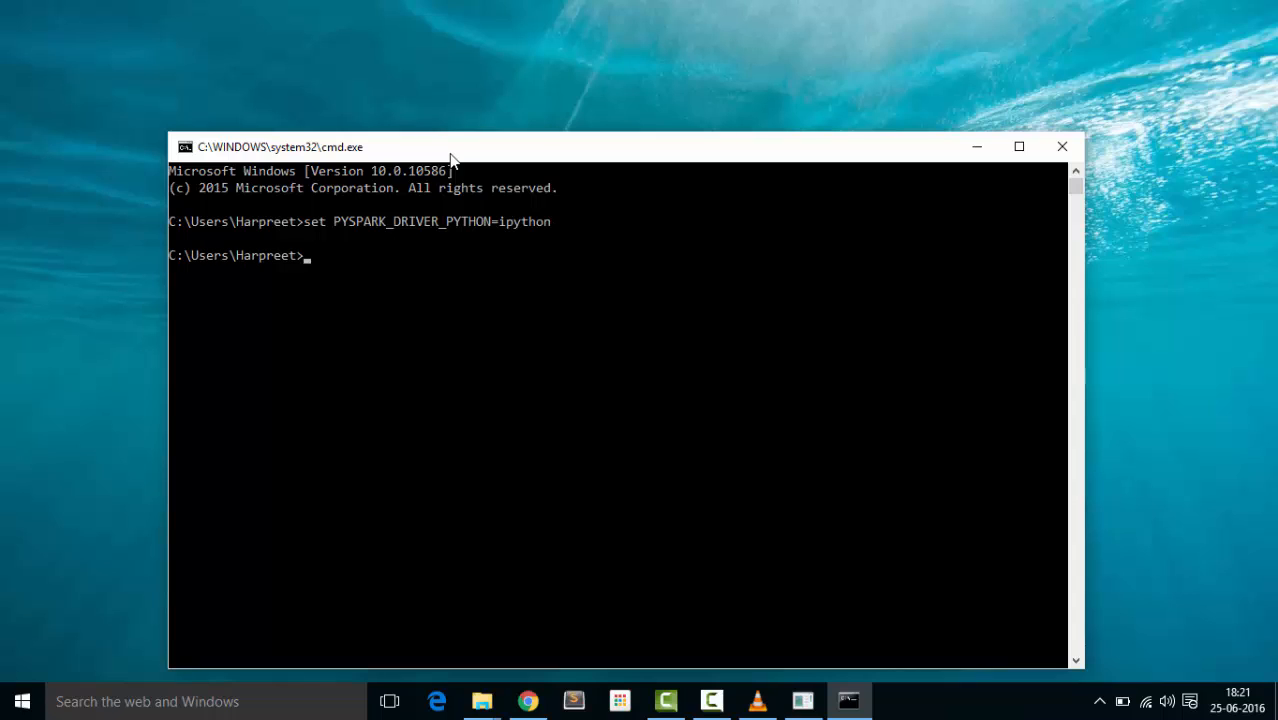
Enter set PYSPARK_DRIVER_PYTHON_OPTS=notebook
text(set)
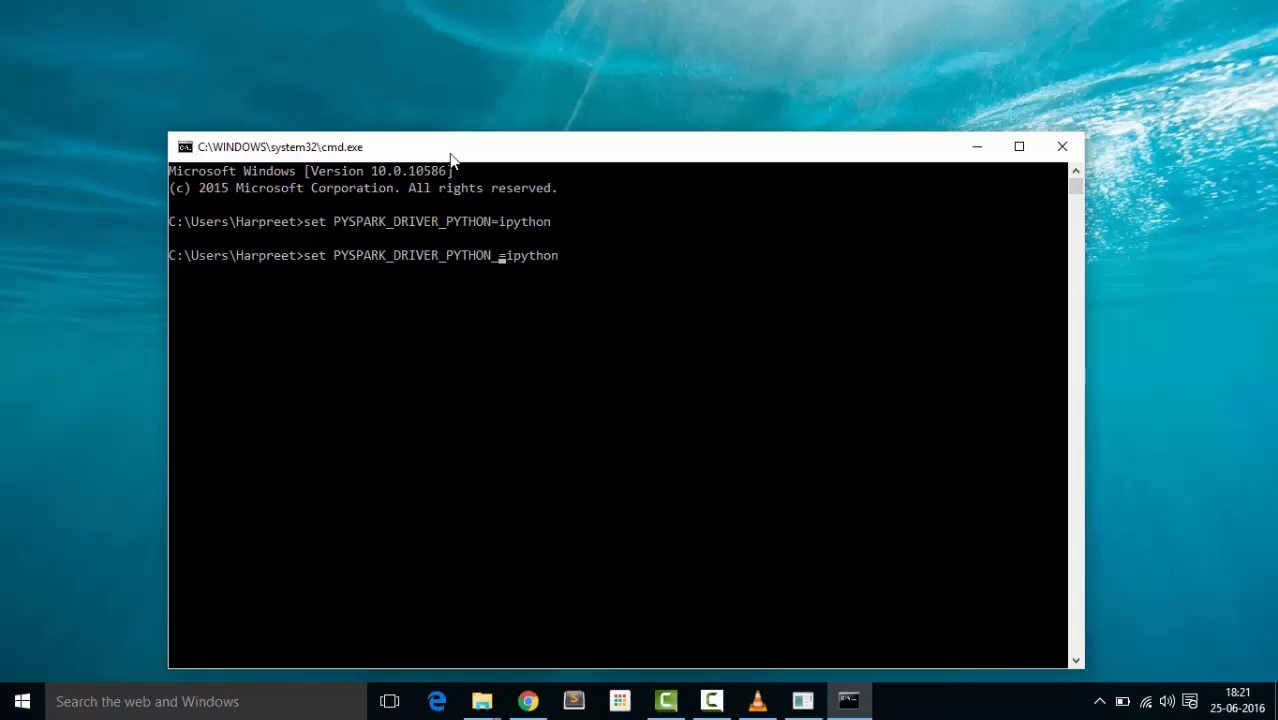
text(_OP)
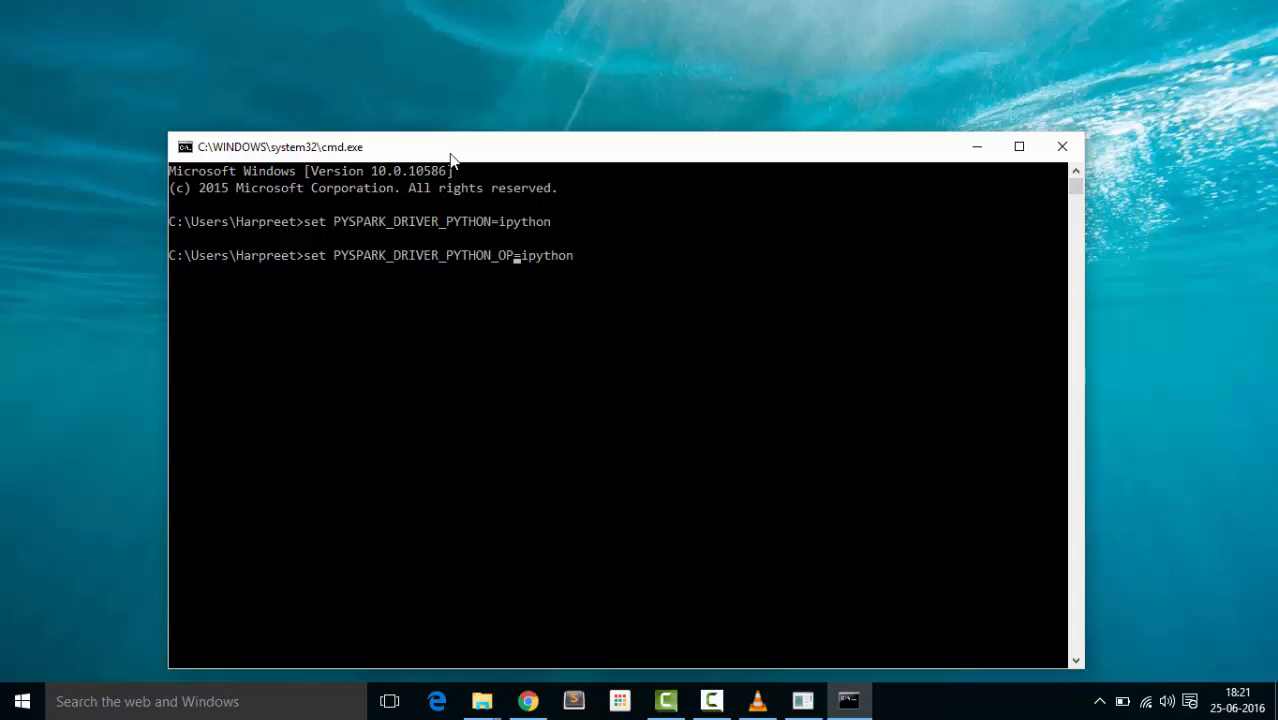
text(TS)
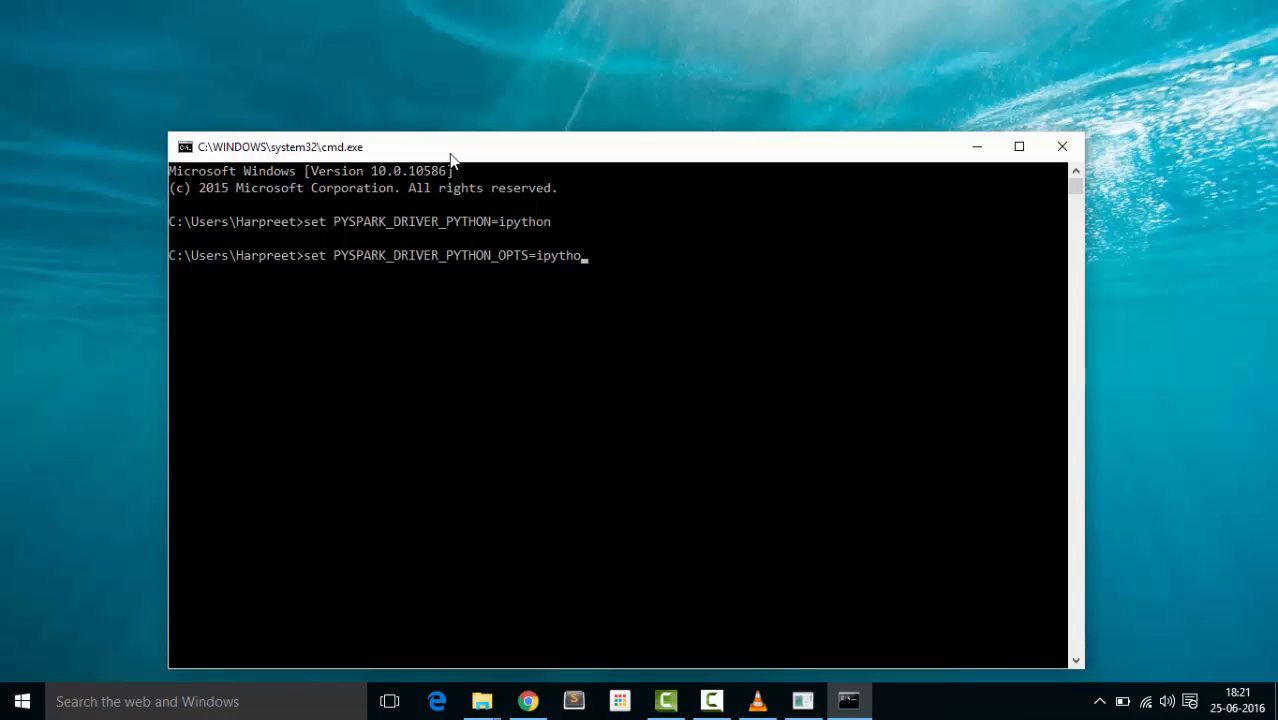
text(notebook)
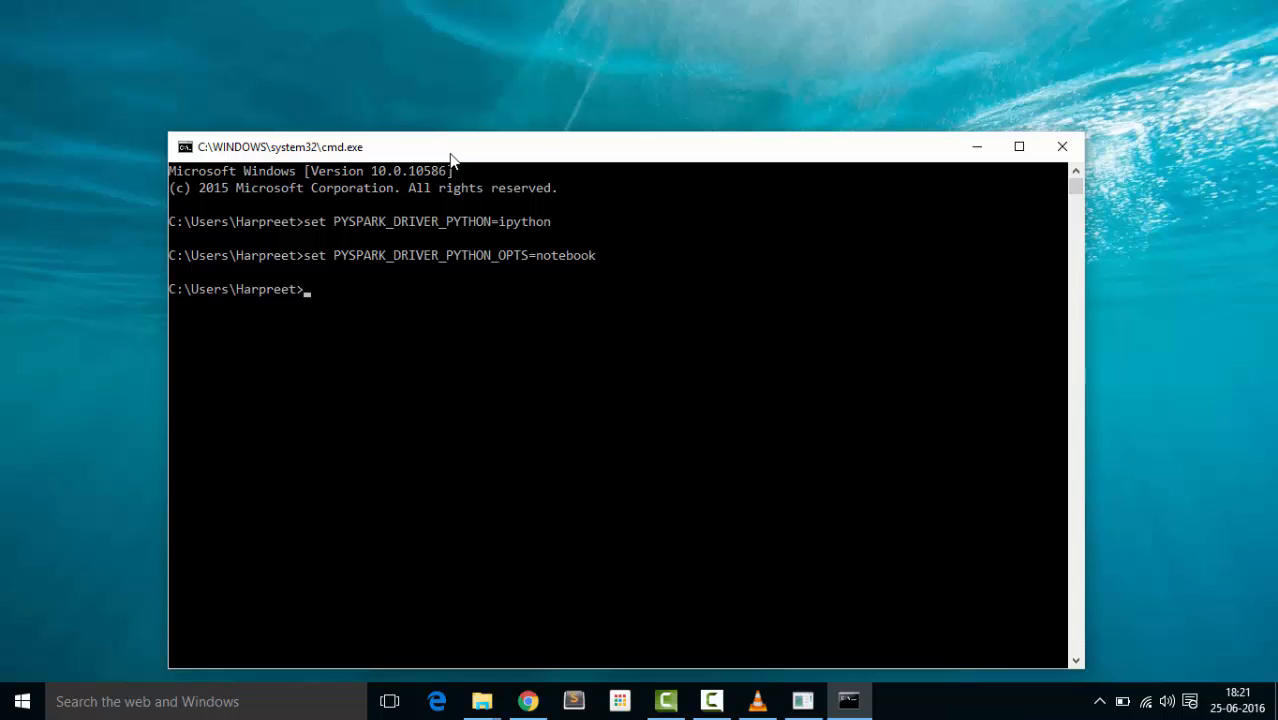
text(p)
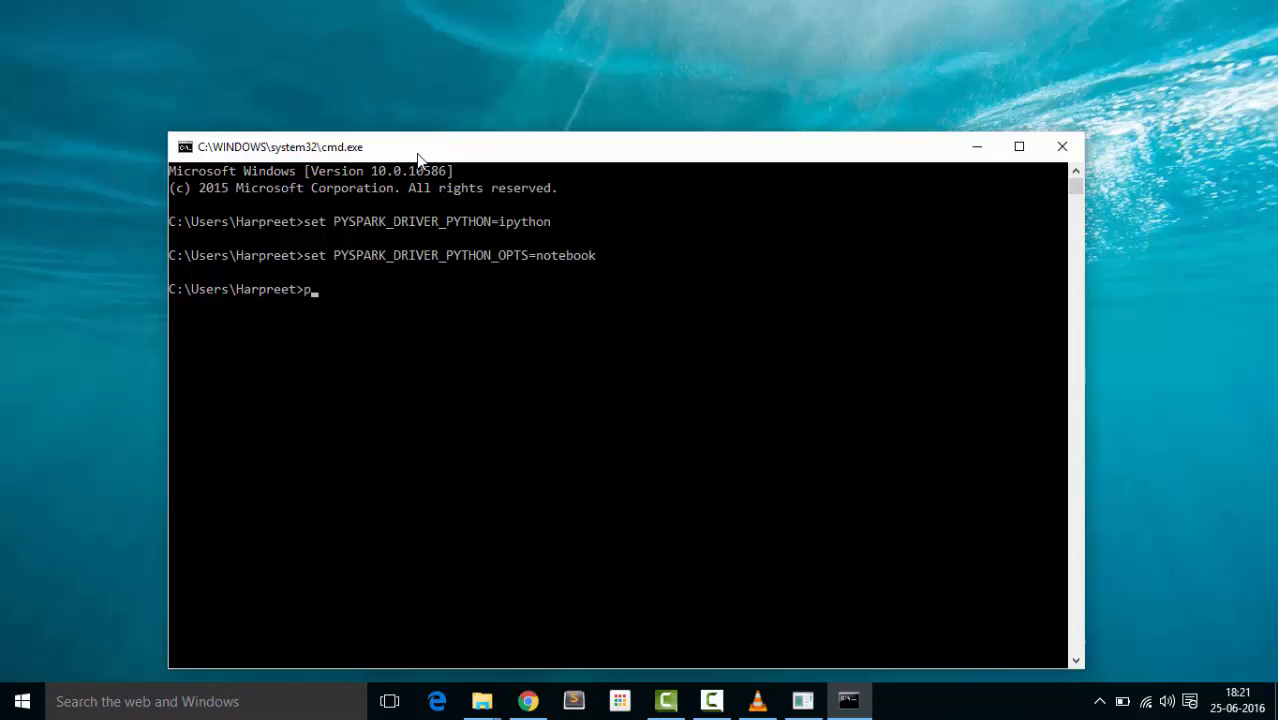
text(ys)
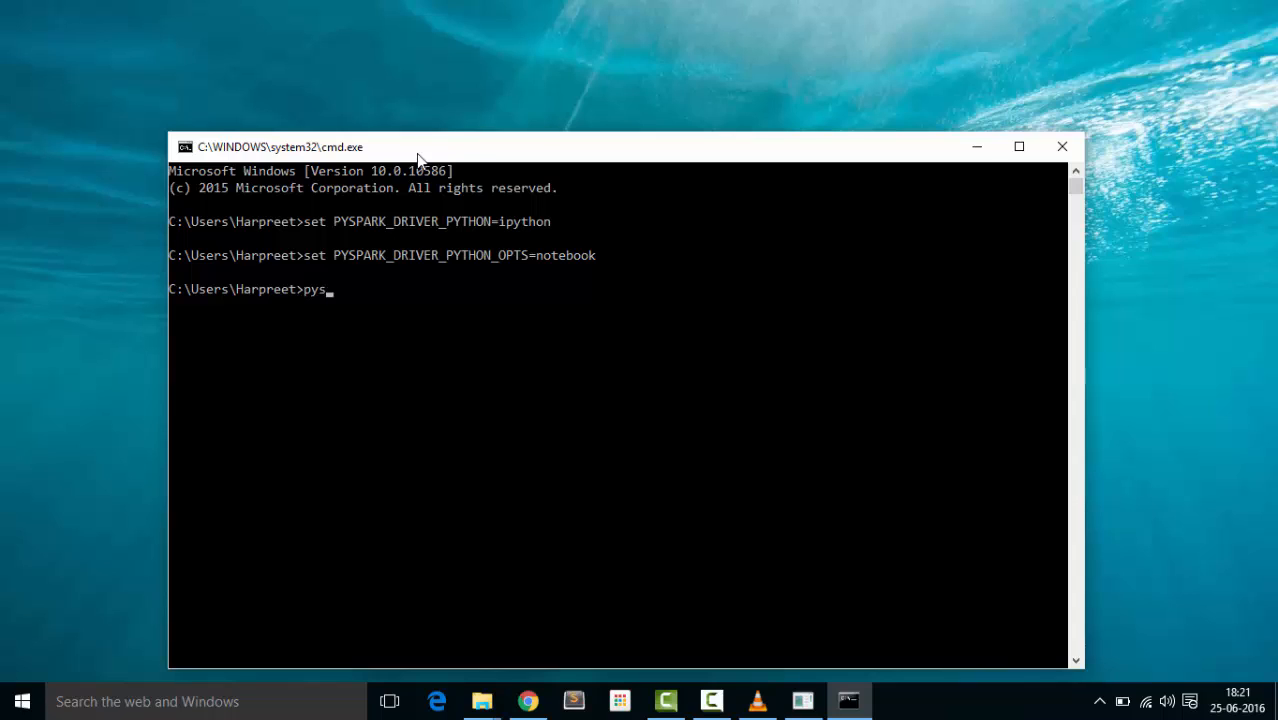
text(park)
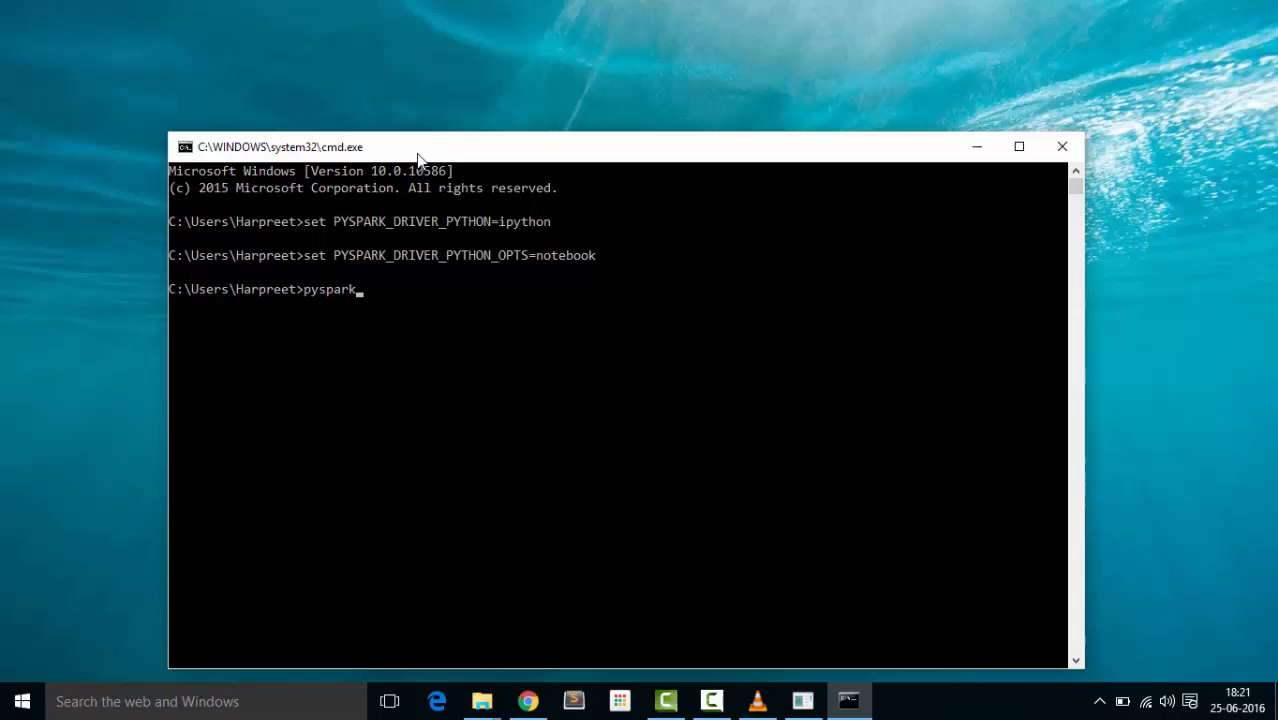
key(Return)
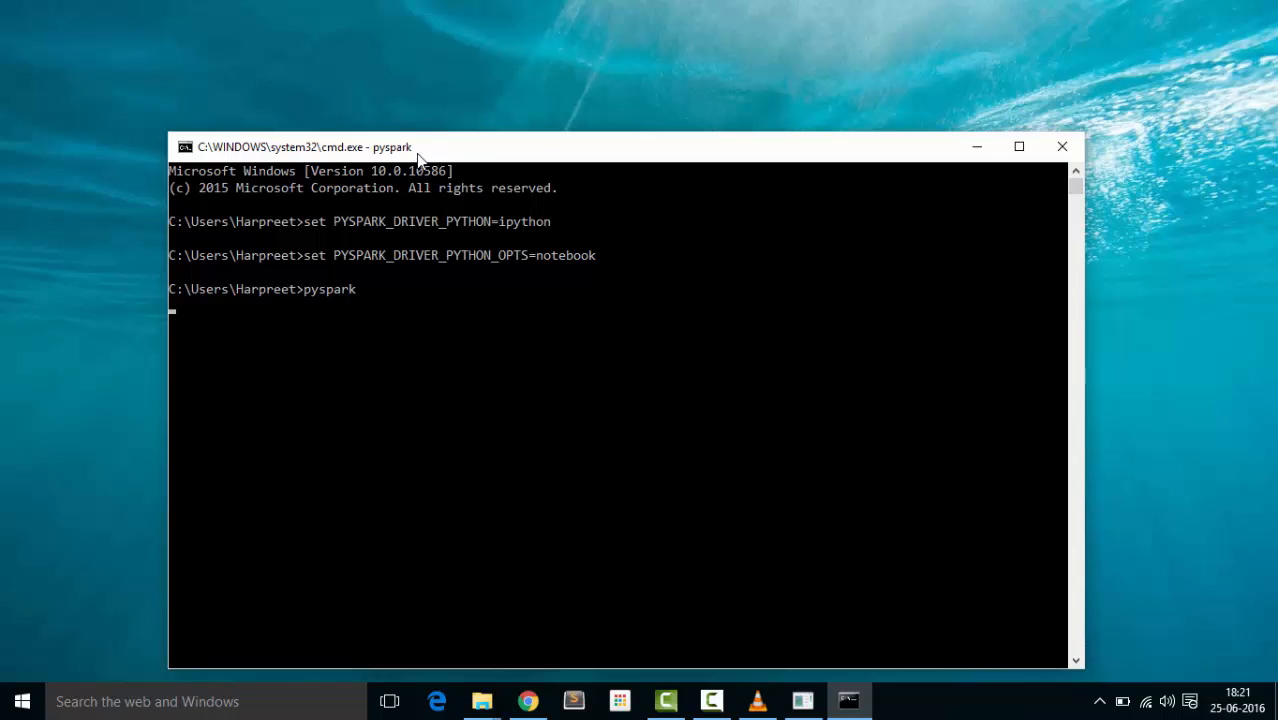
mouse_move(500, 260)
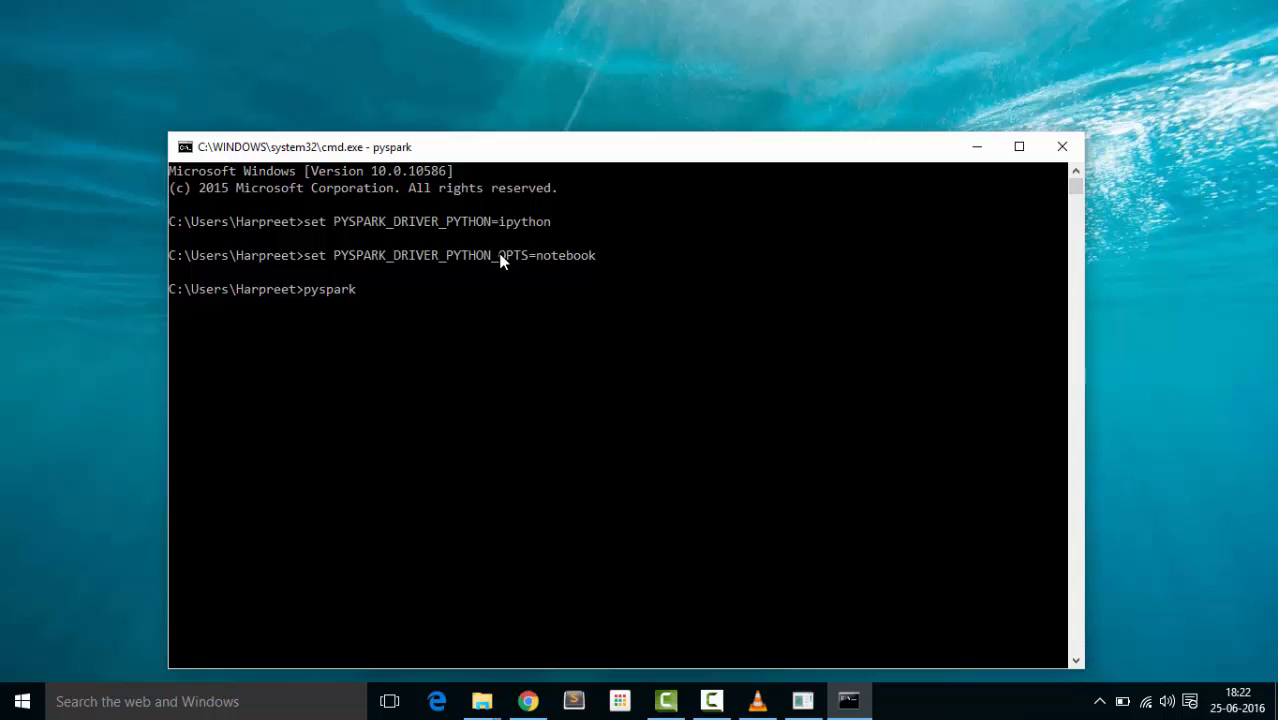
key(Return)
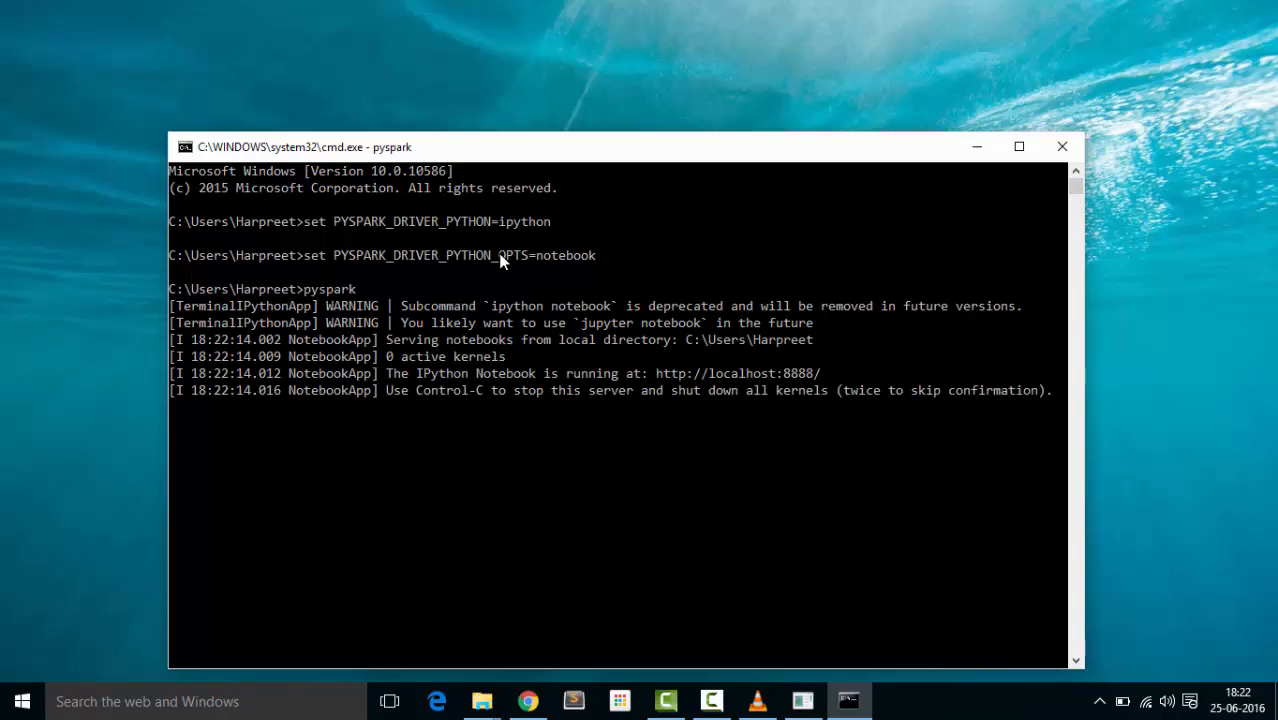
From the Jupyter home page, create a new Untitled Folder and open it
click(528, 700)
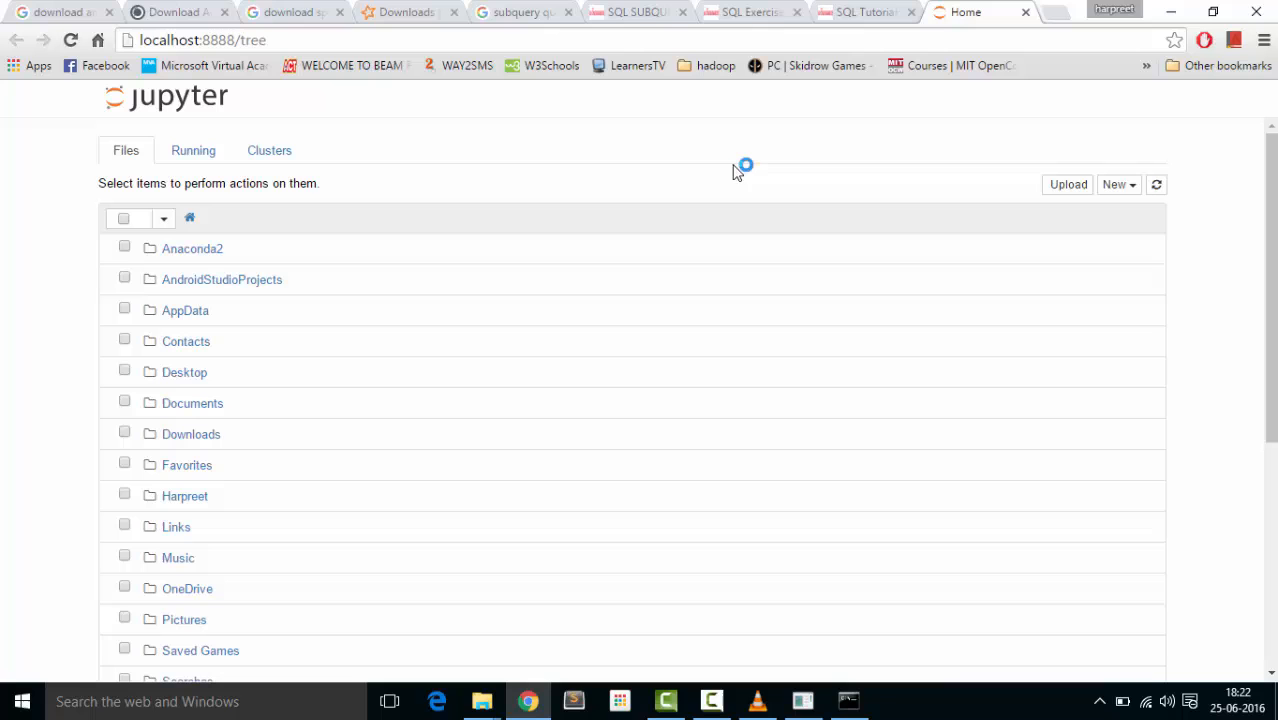
scroll(down, 3)
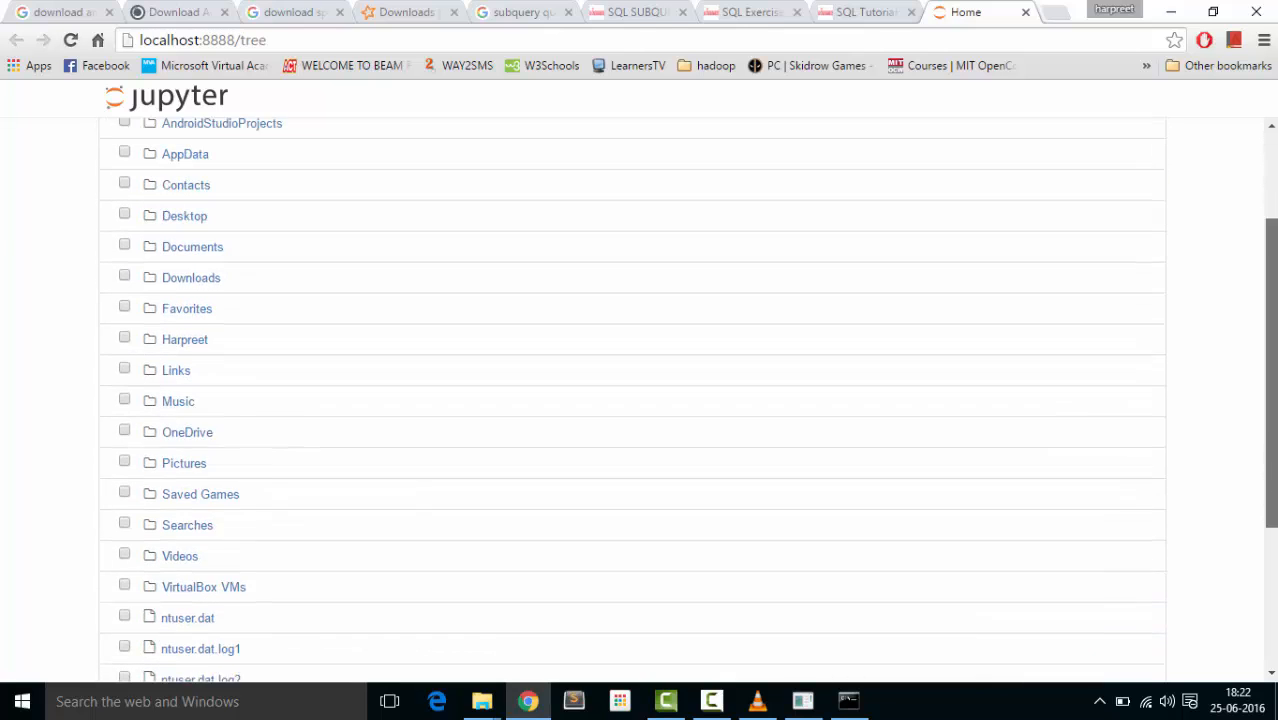
scroll(up, 3)
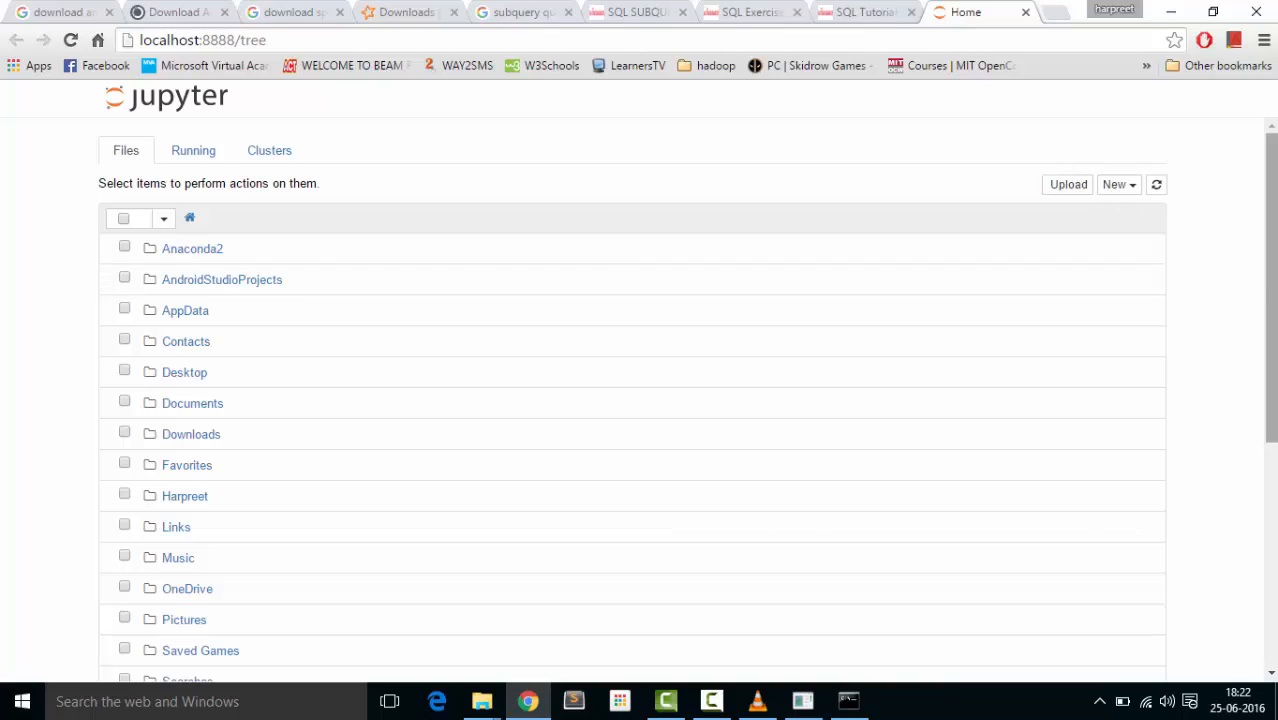
click(1117, 184)
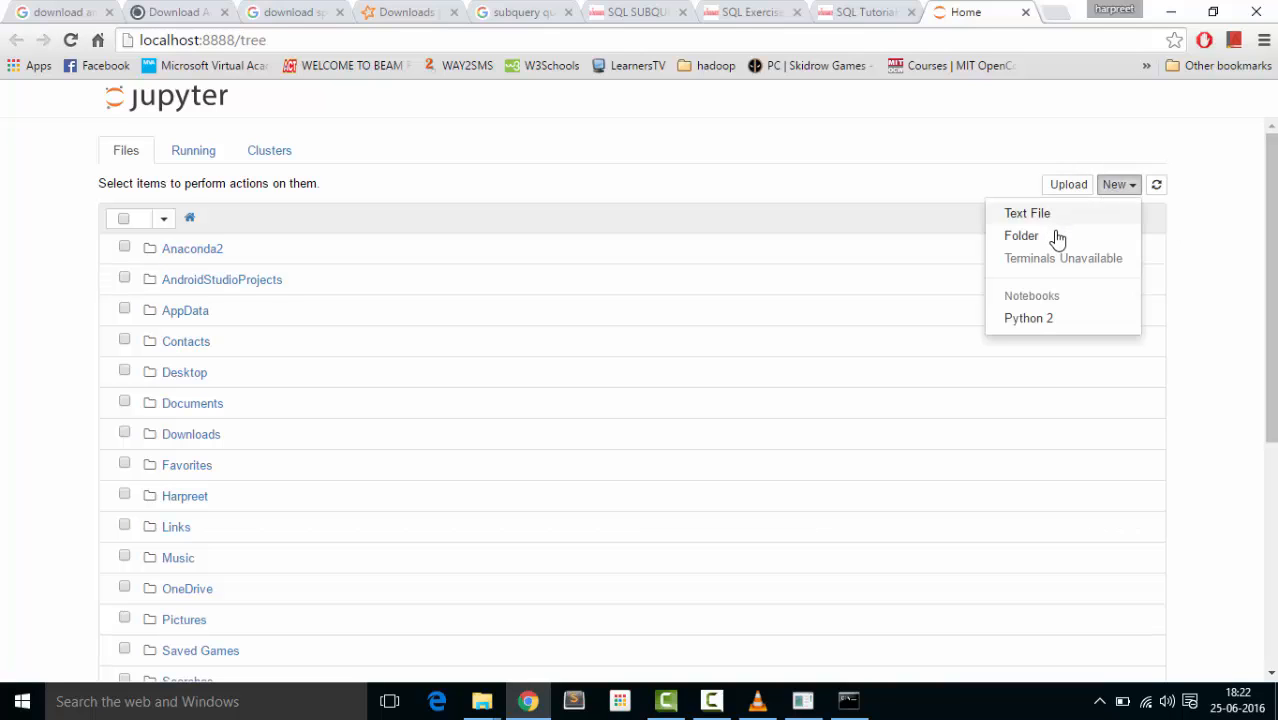
click(615, 480)
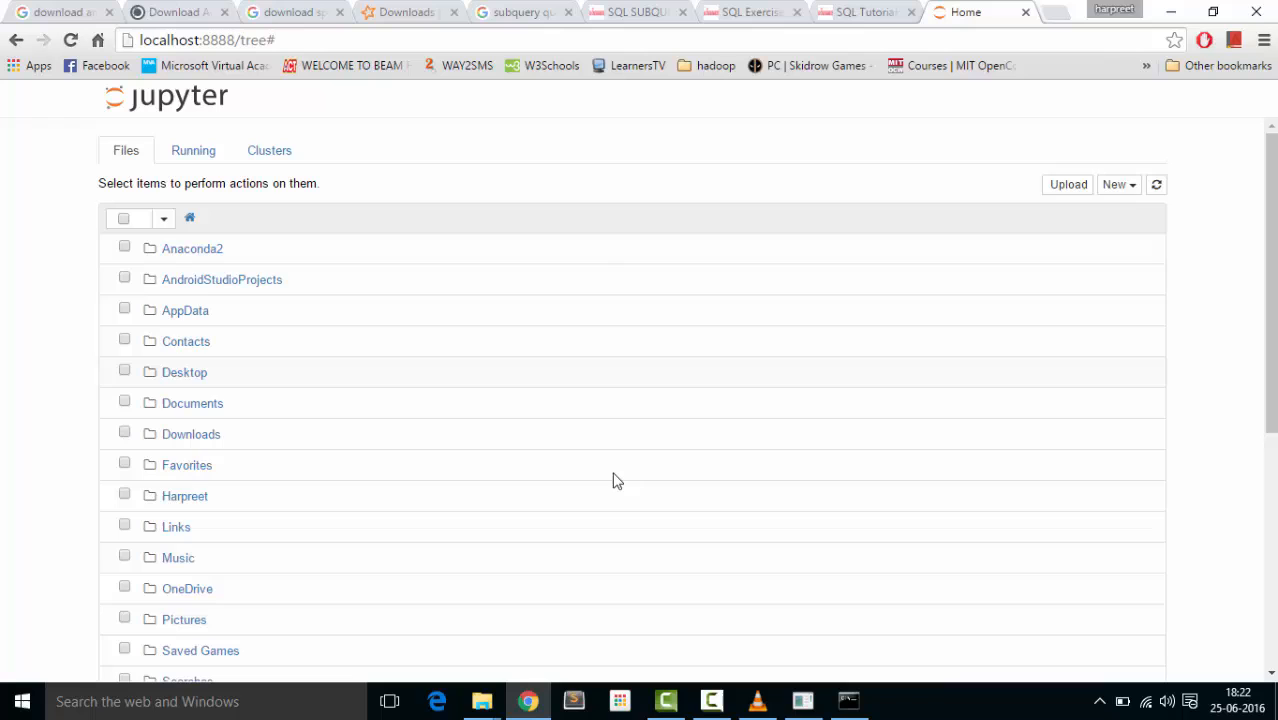
scroll(down, 3)
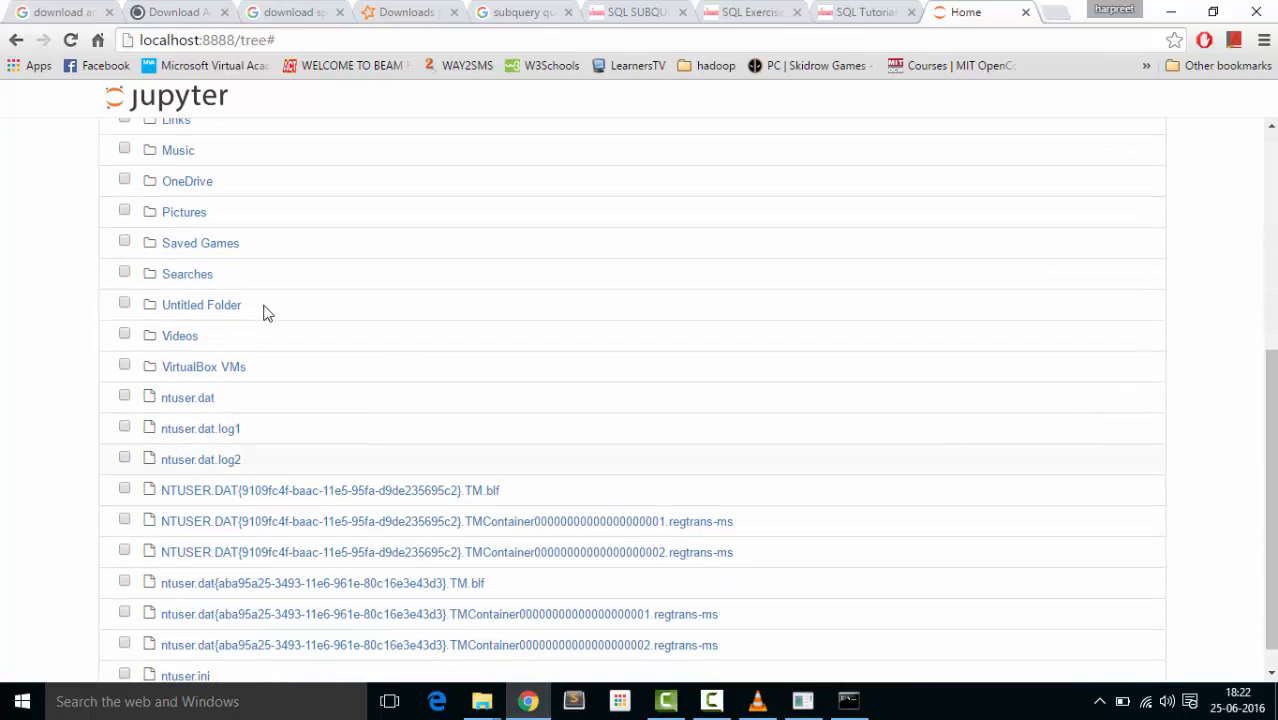
click(201, 304)
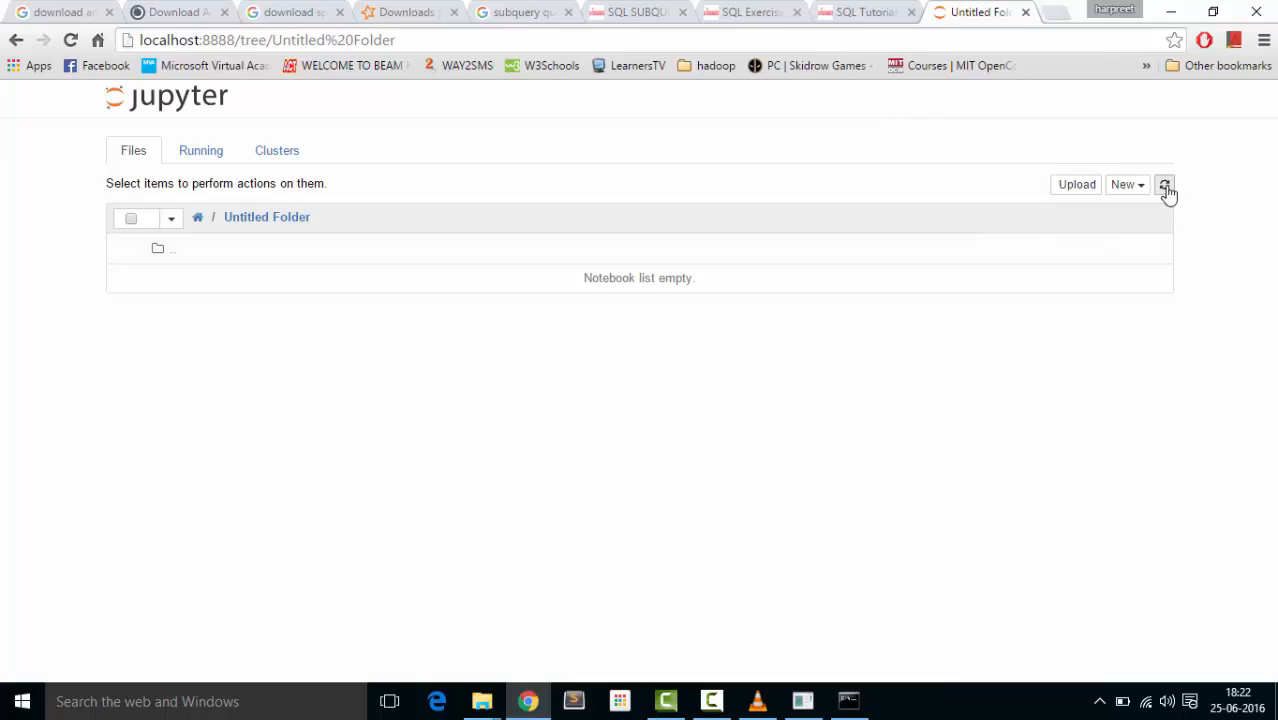
Create a new Python 2 notebook named Untitled inside Untitled Folder
click(1124, 184)
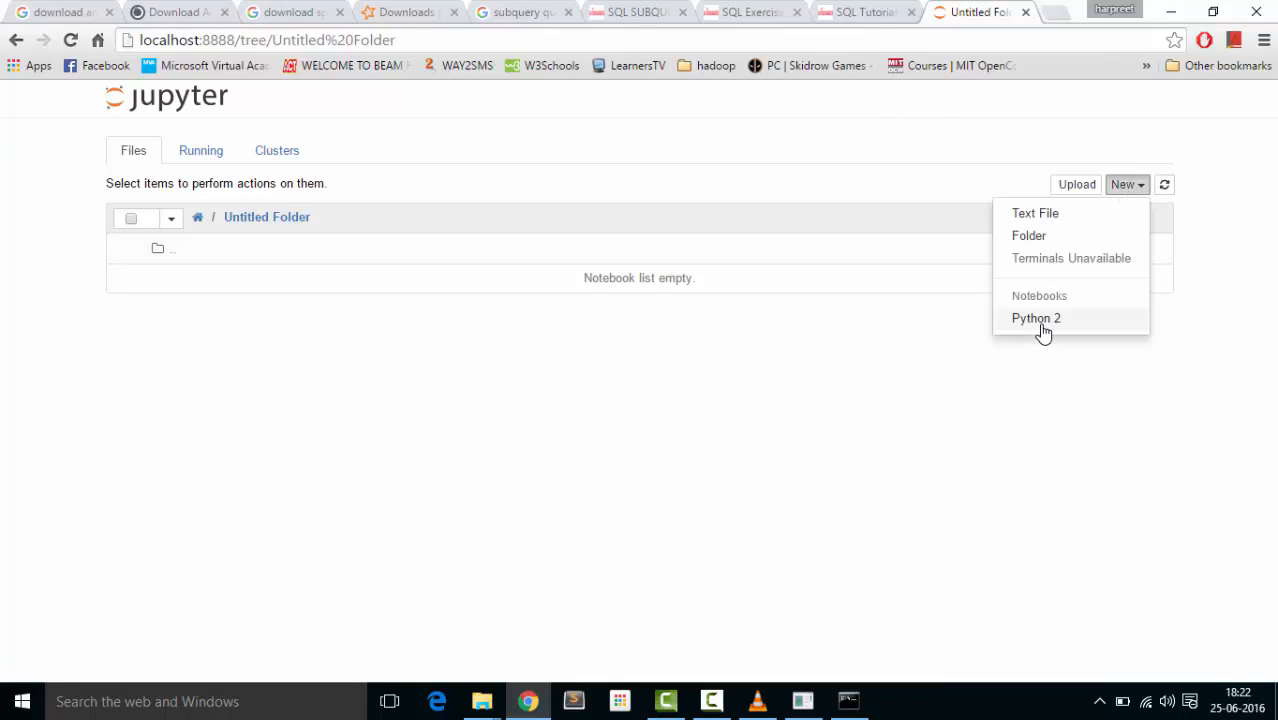
click(1036, 318)
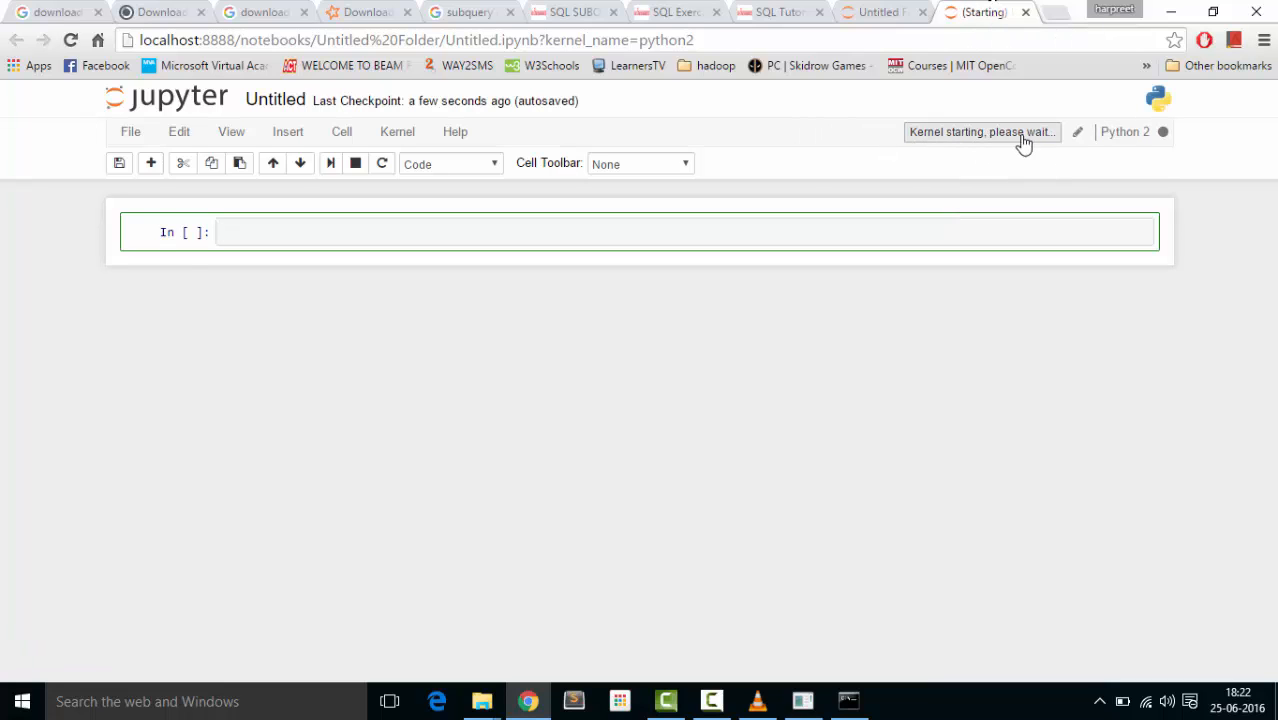
click(848, 700)
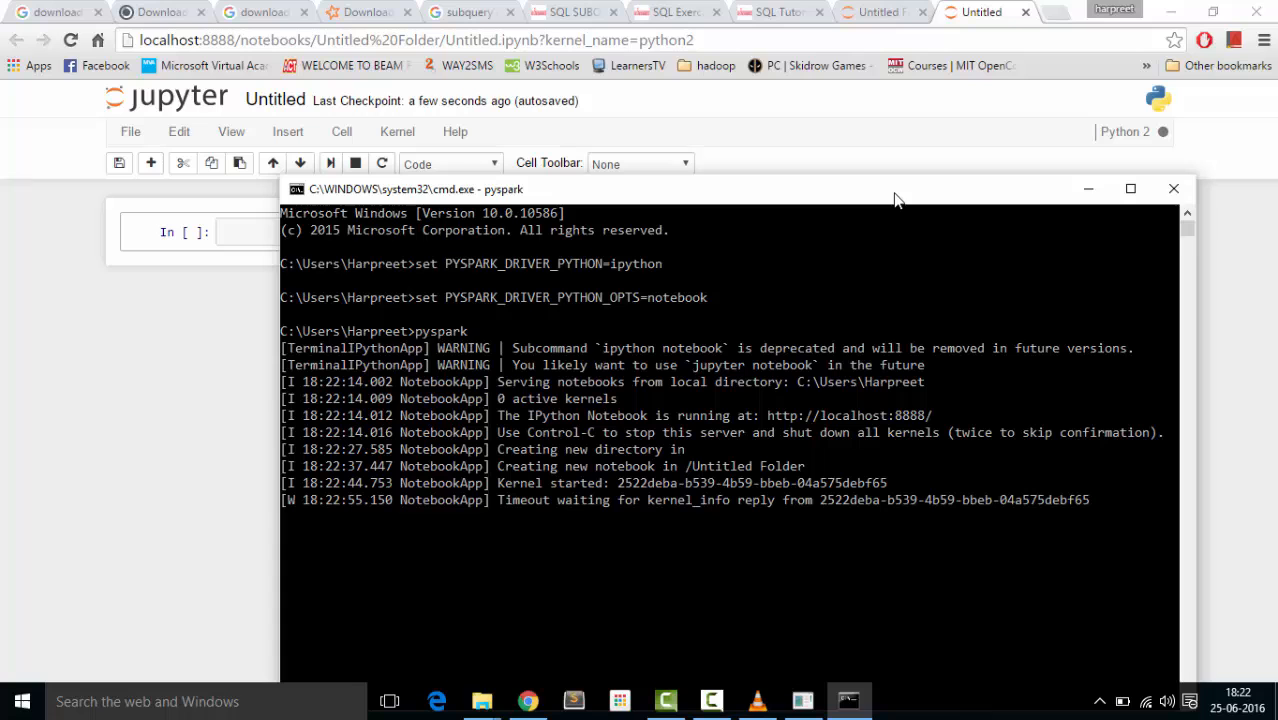
mouse_move(843, 191)
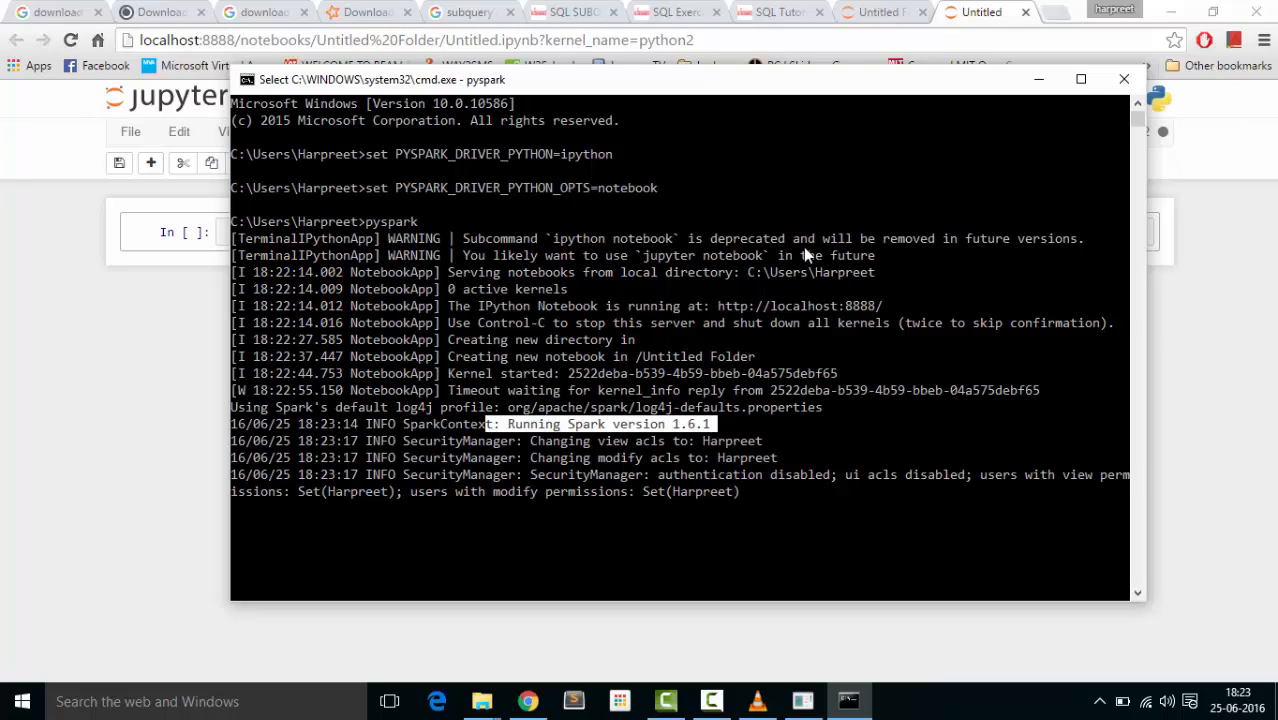
mouse_move(885, 118)
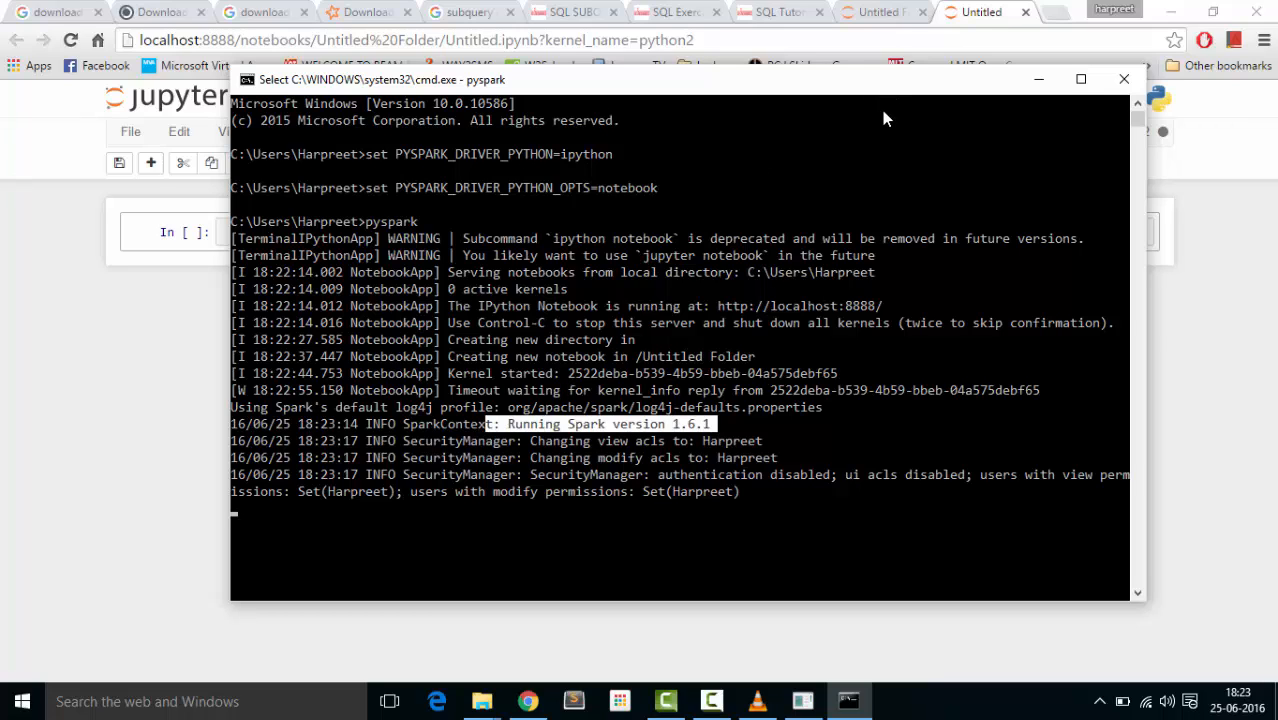
Reposition the pyspark console and scroll its log to confirm Spark 1.6.1 started
drag(683, 79, 683, 21)
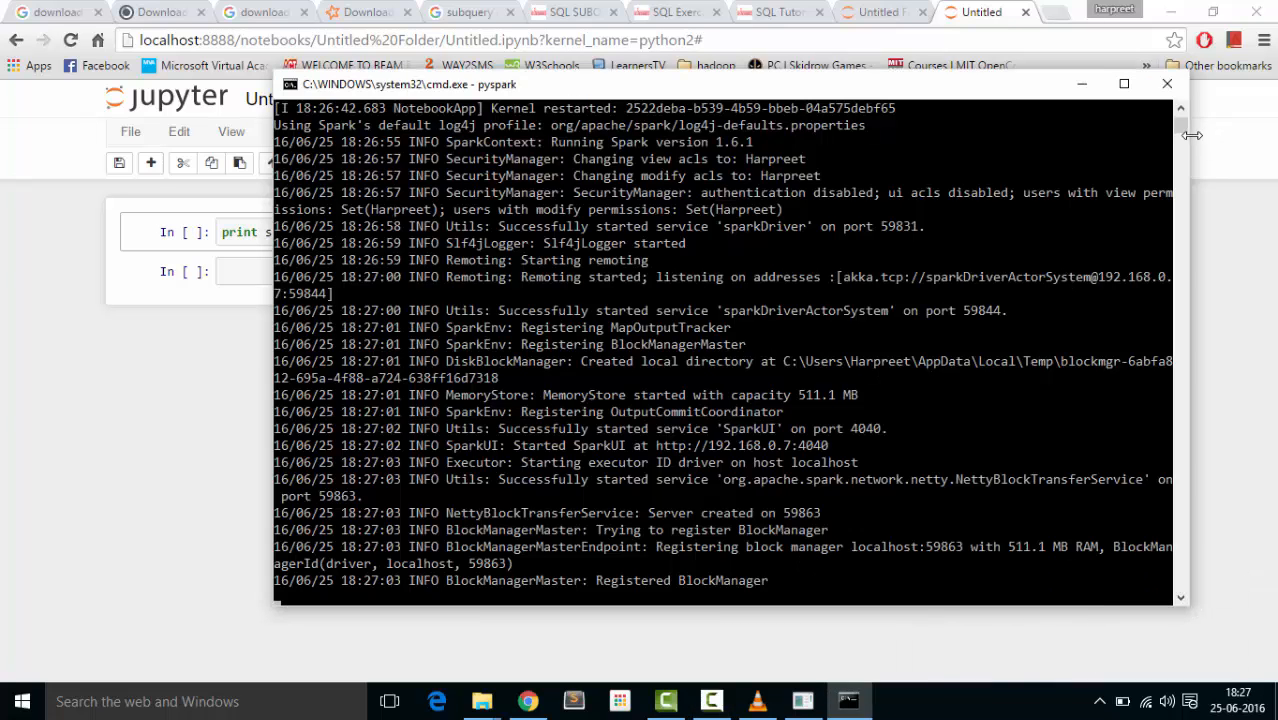
scroll(up, 3)
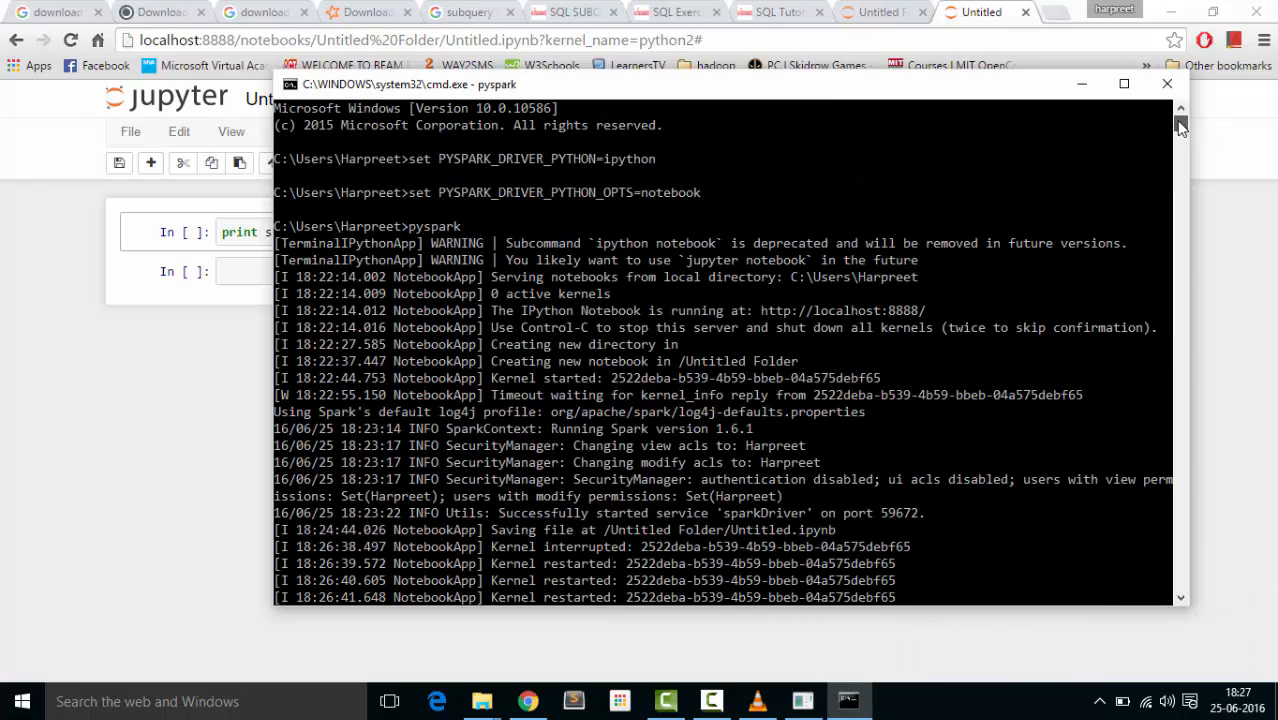
scroll(down, 3)
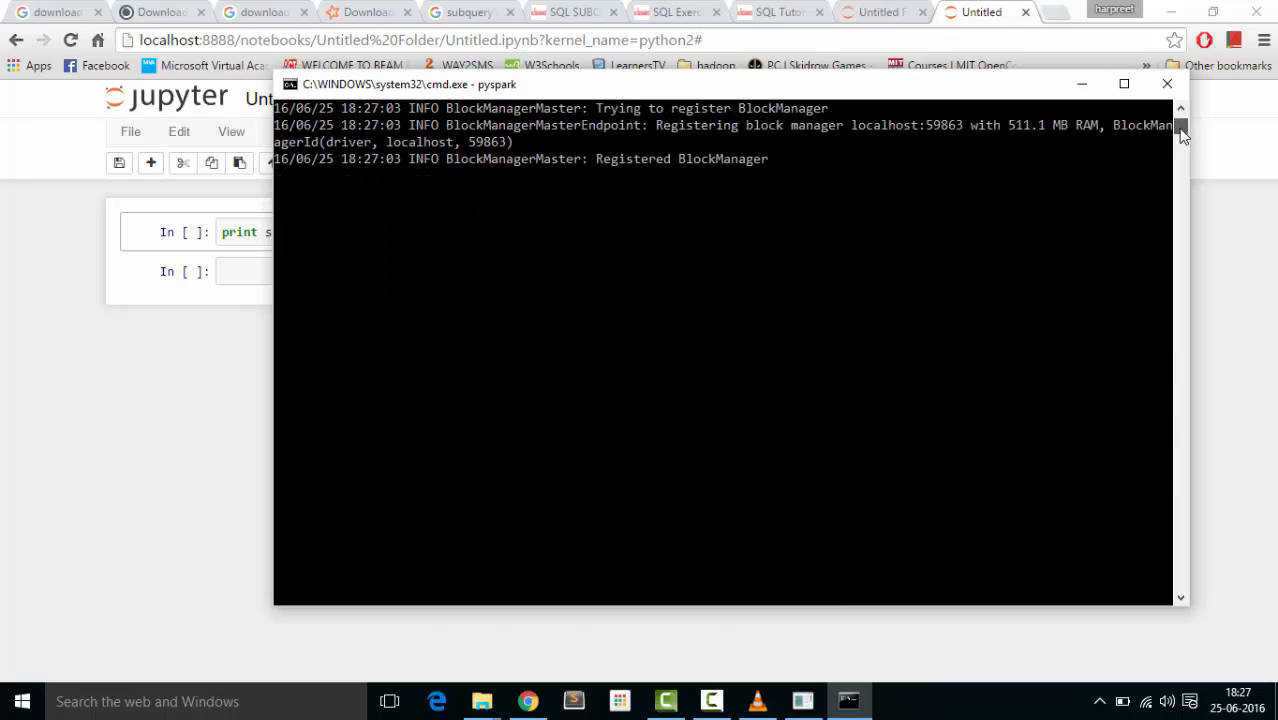
scroll(up, 3)
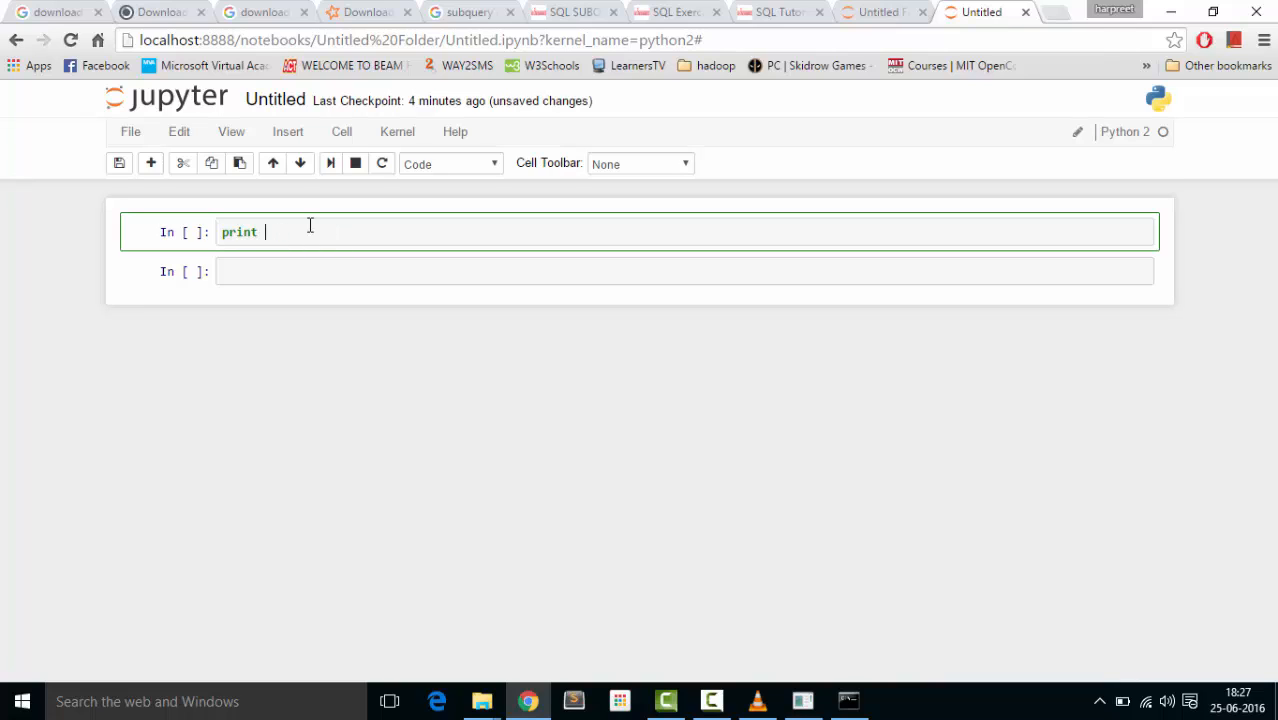
Run 'print sc;' in the first cell to show the pyspark SparkContext object
text(sc;)
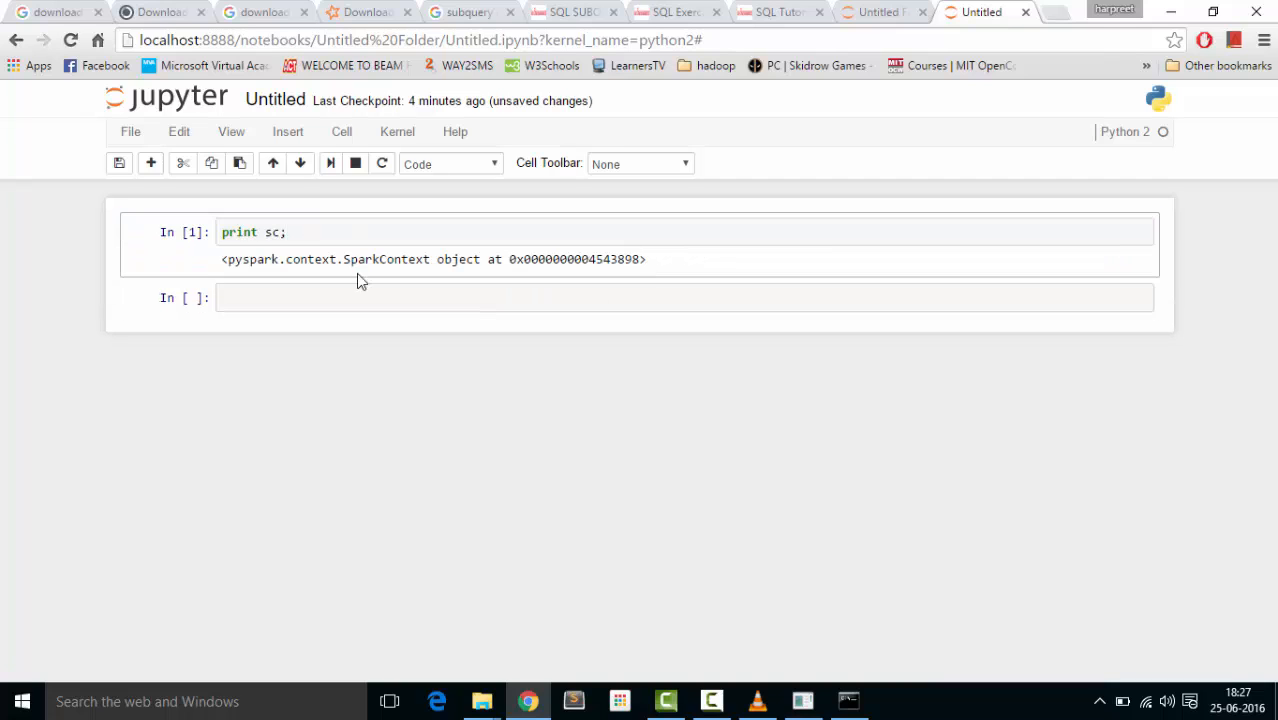
triple_click(433, 259)
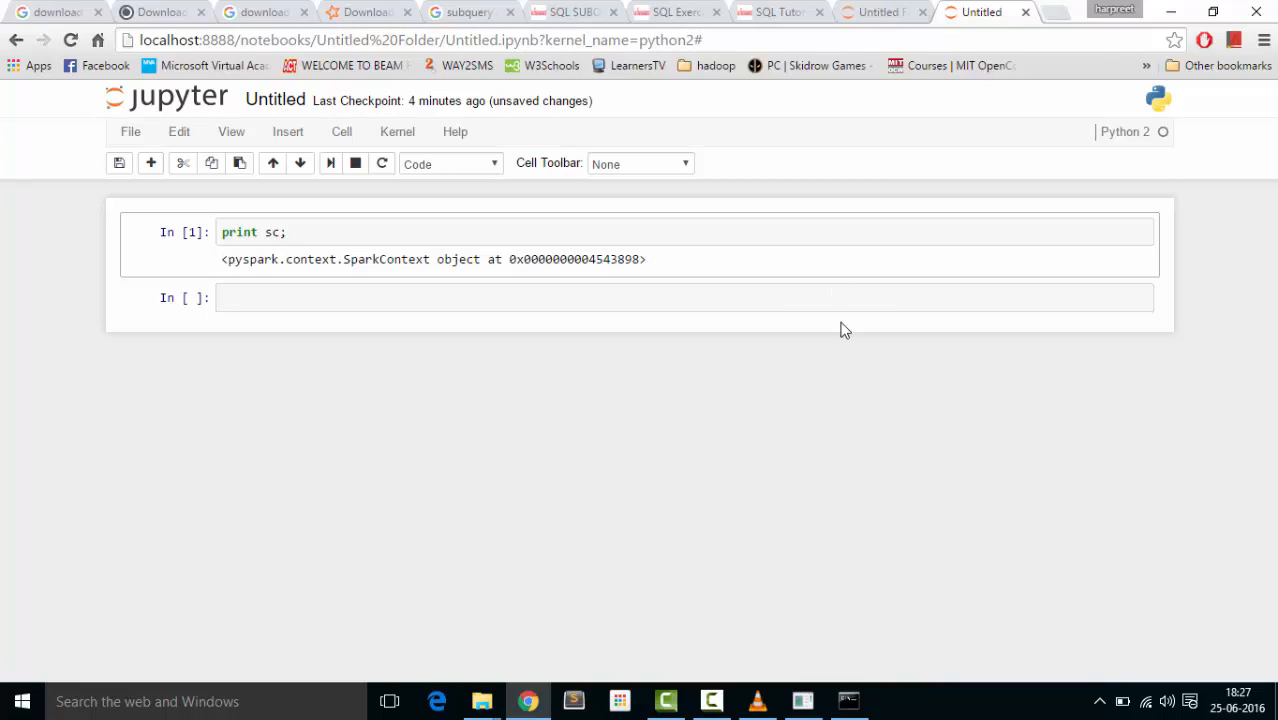
mouse_move(775, 535)
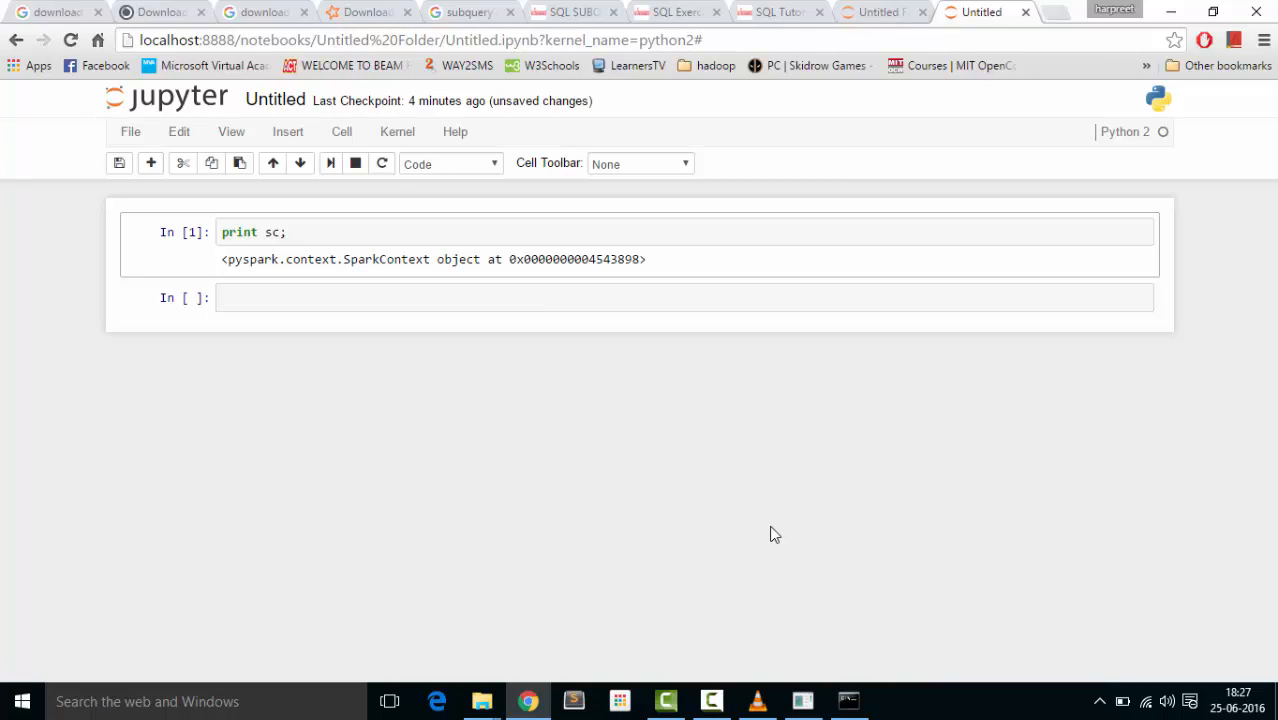
mouse_move(837, 617)
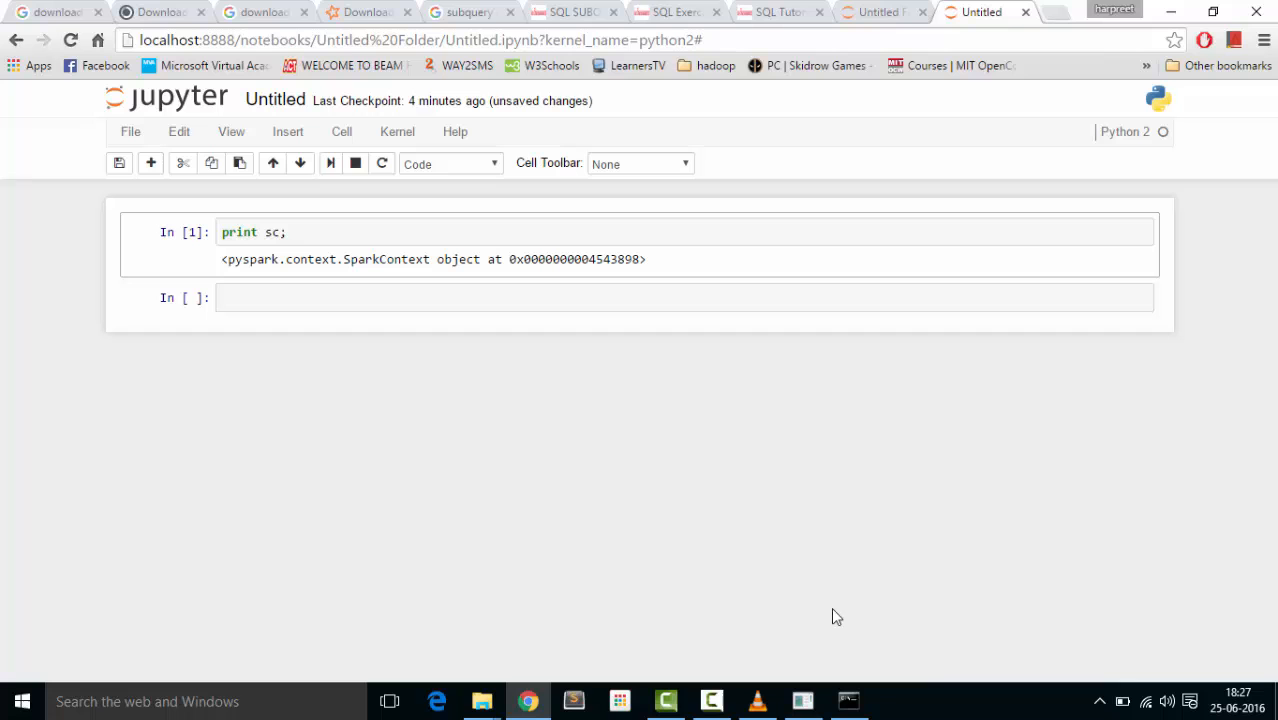